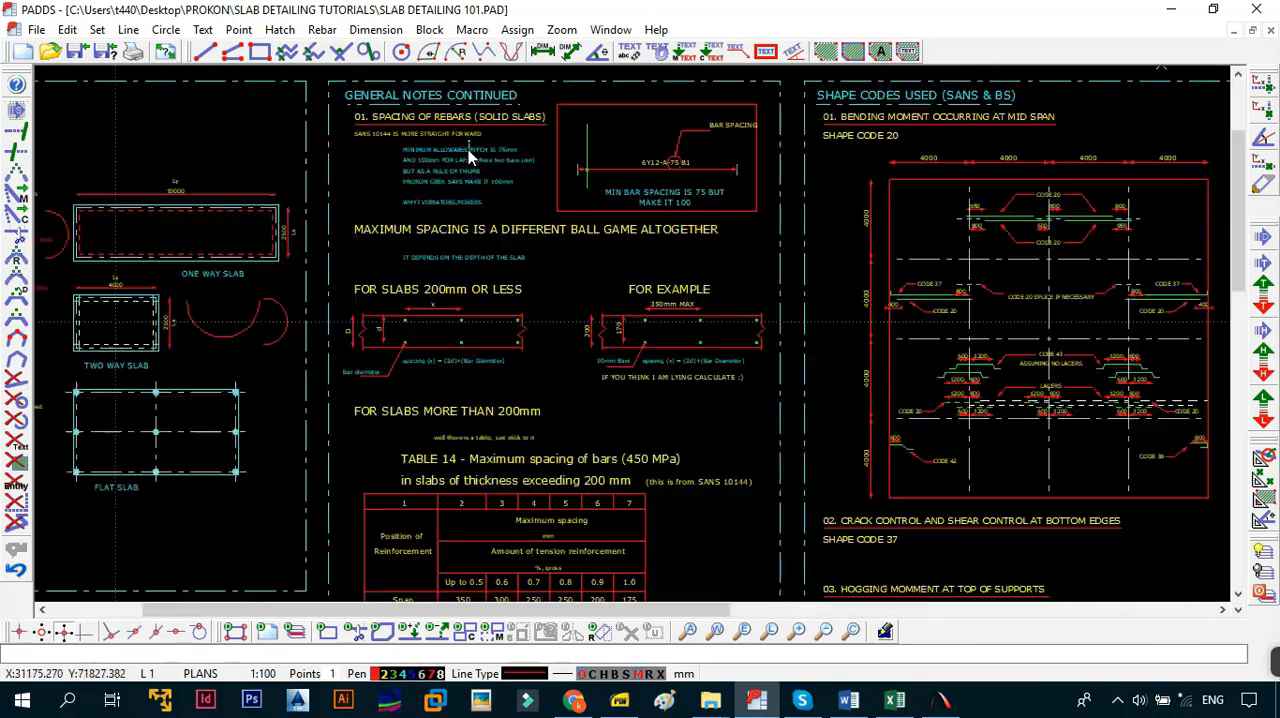
scroll("down", 3)
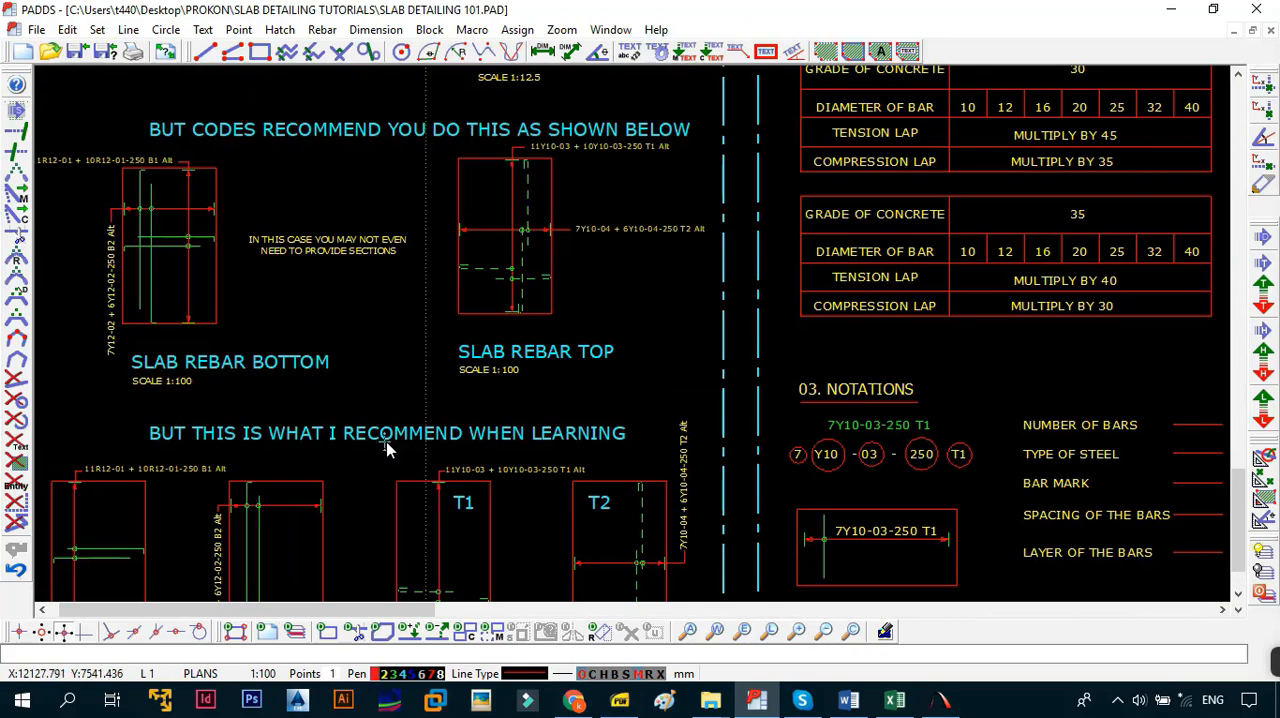
scroll("down", 3)
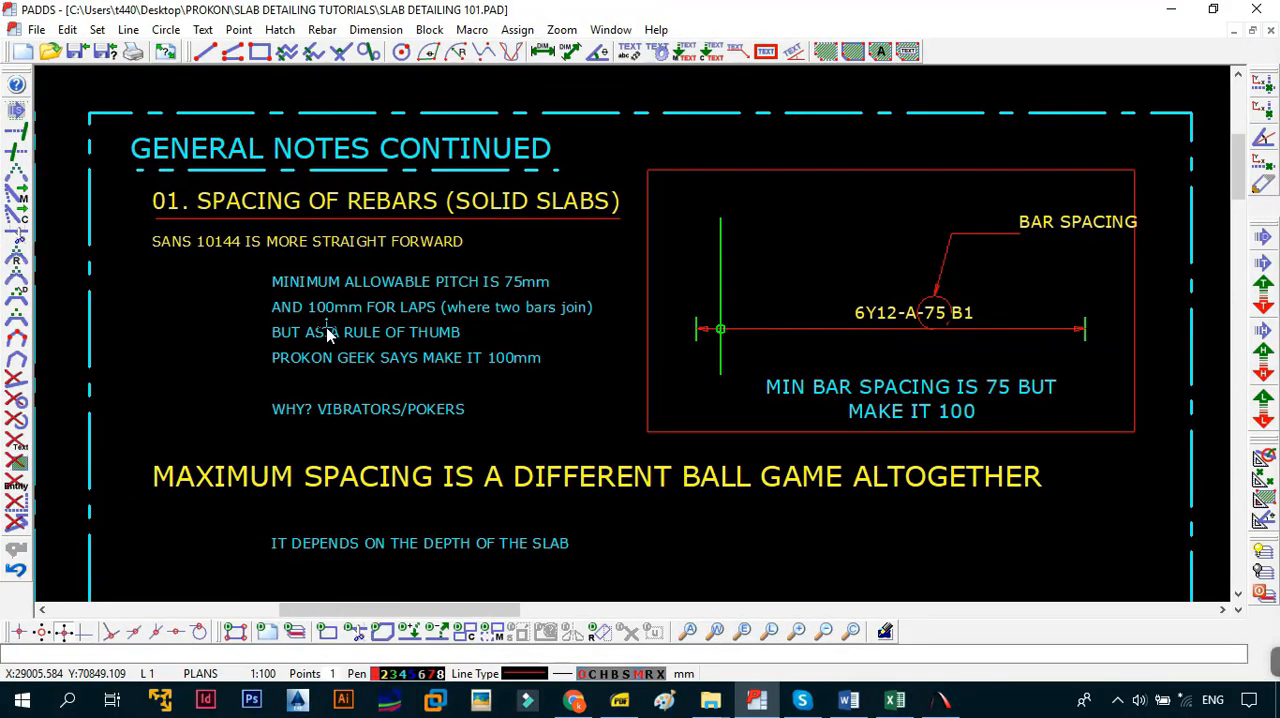
scroll("down", 3)
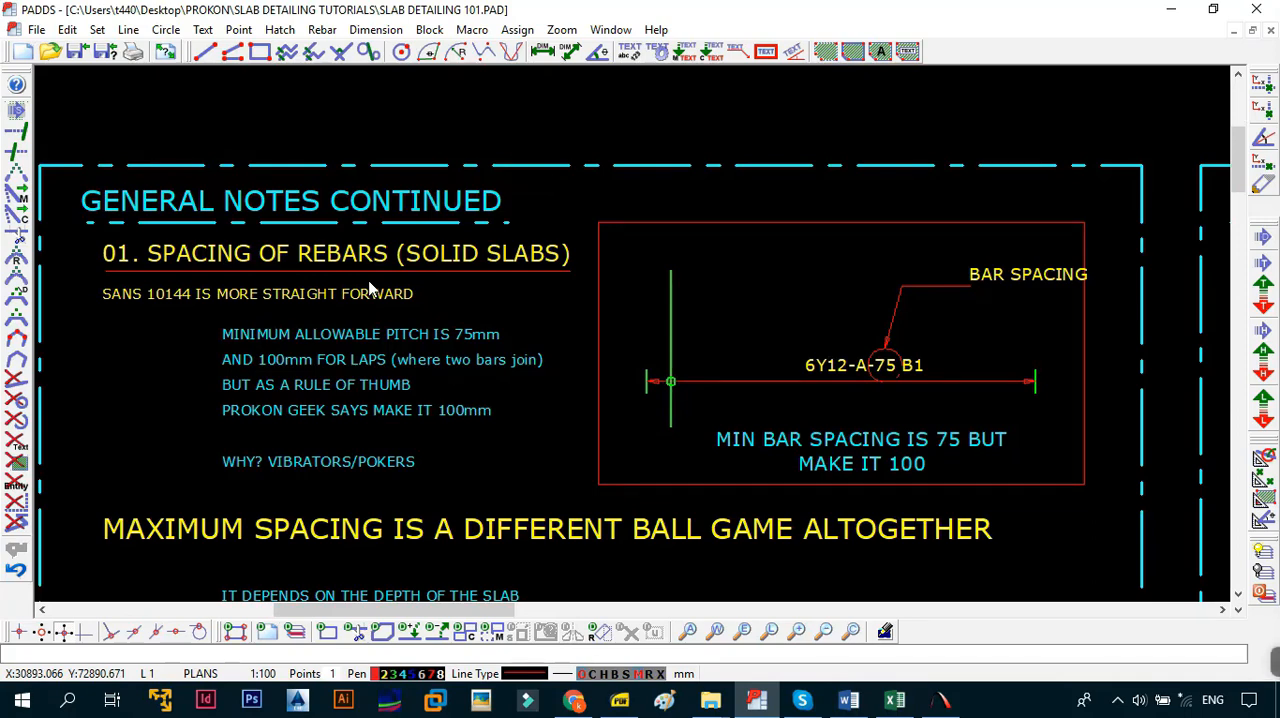
mouse_move(324, 312)
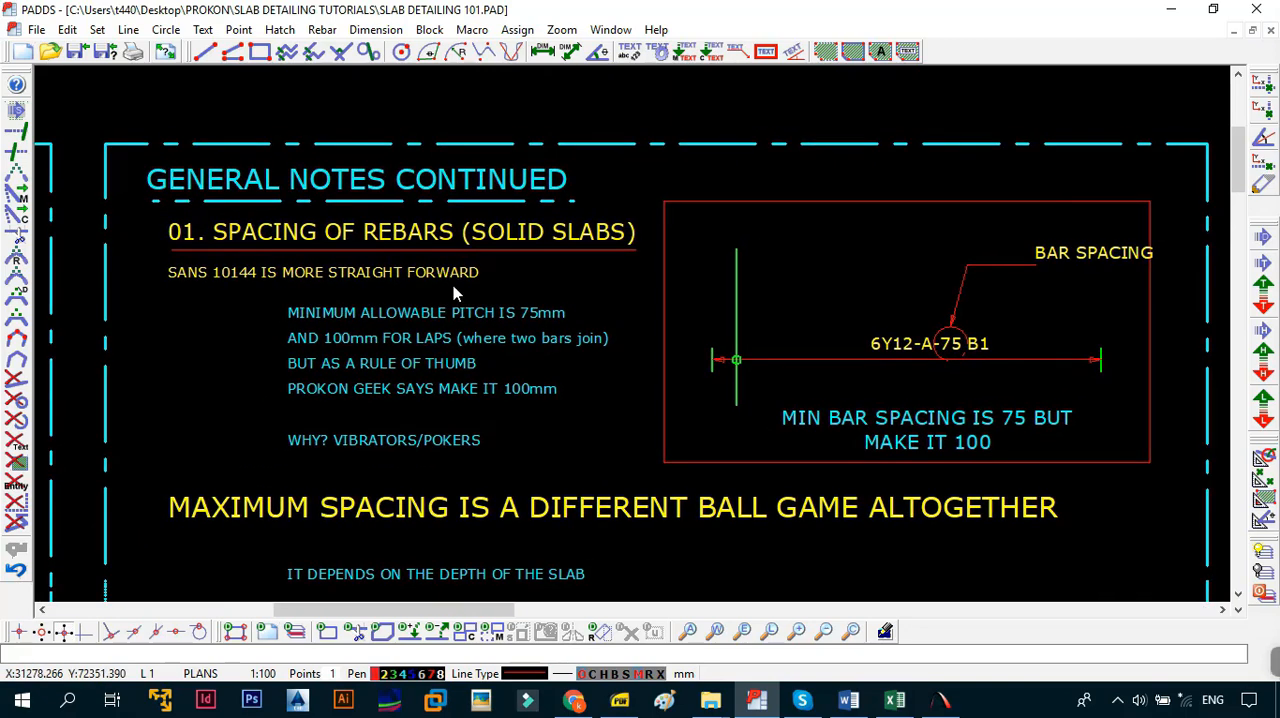
mouse_move(372, 330)
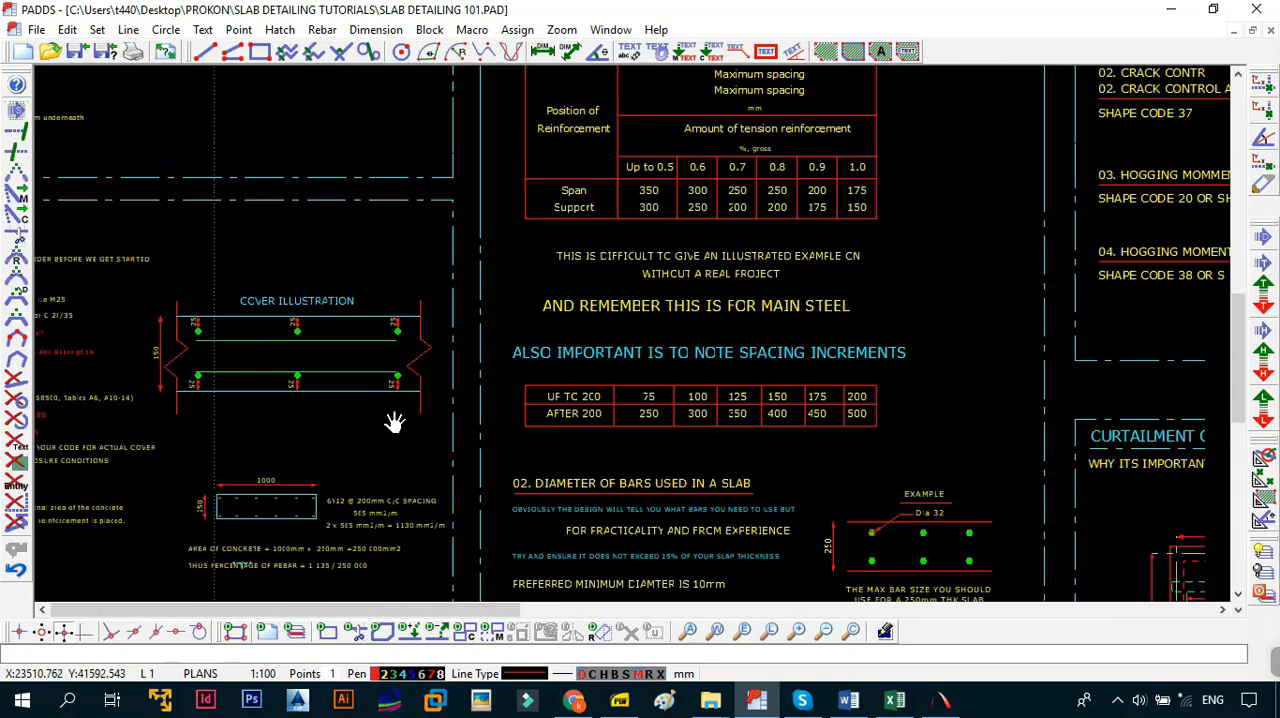
scroll("up", 3)
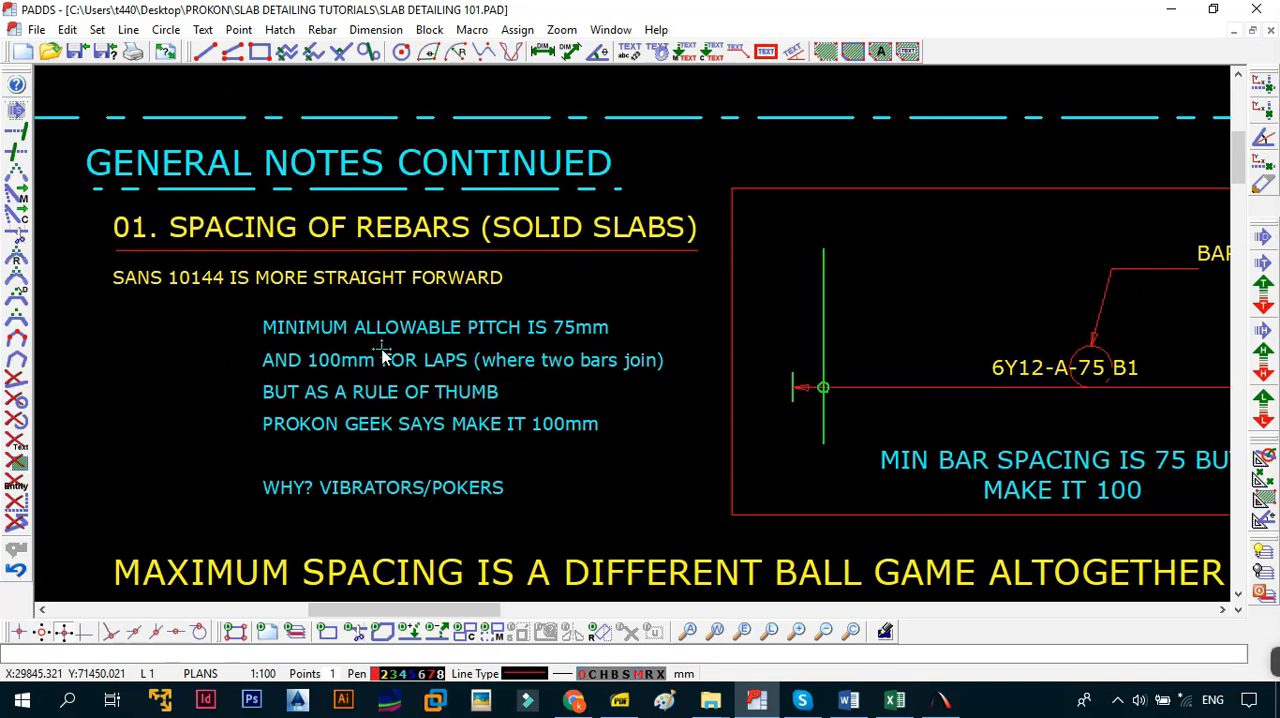
mouse_move(528, 354)
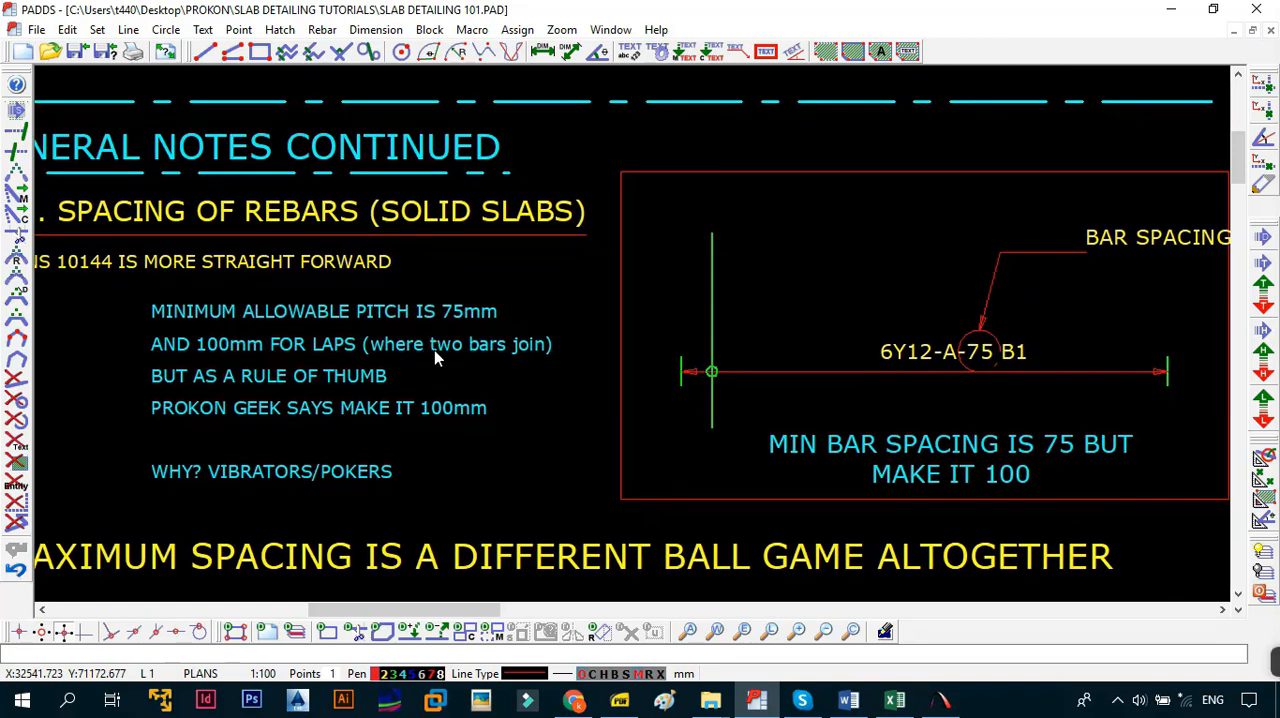
scroll("down", 3)
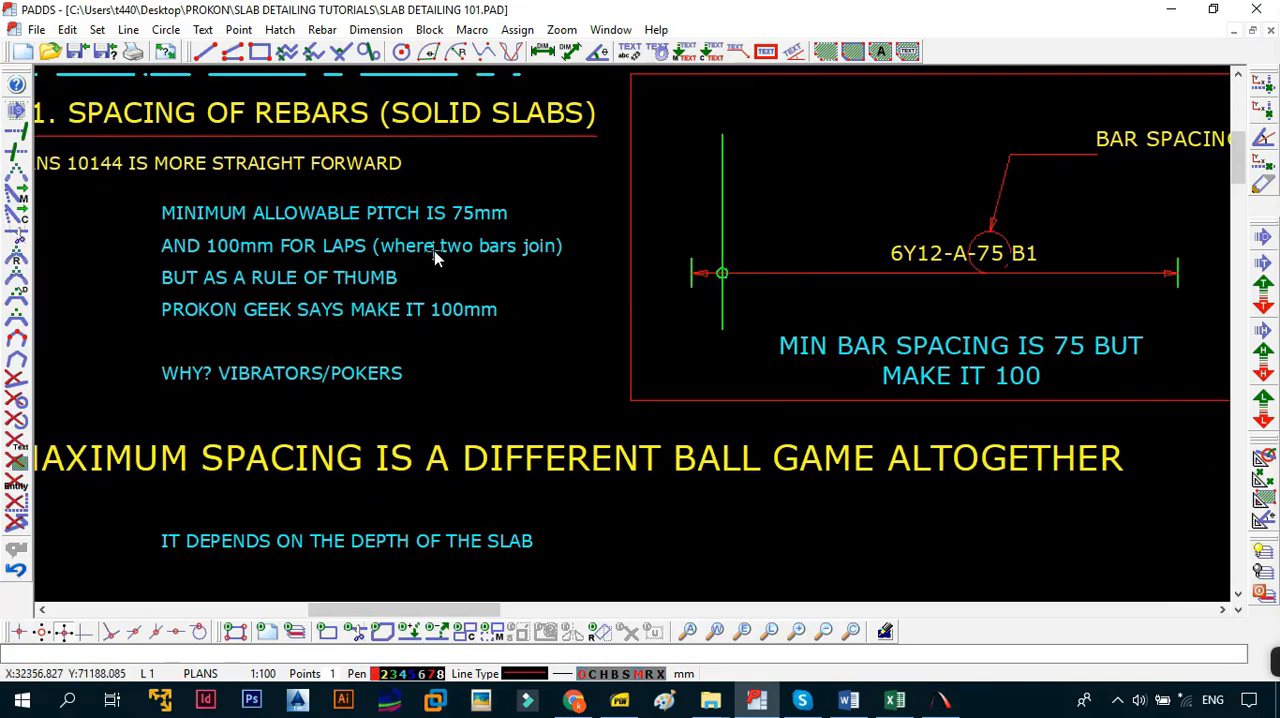
mouse_move(284, 264)
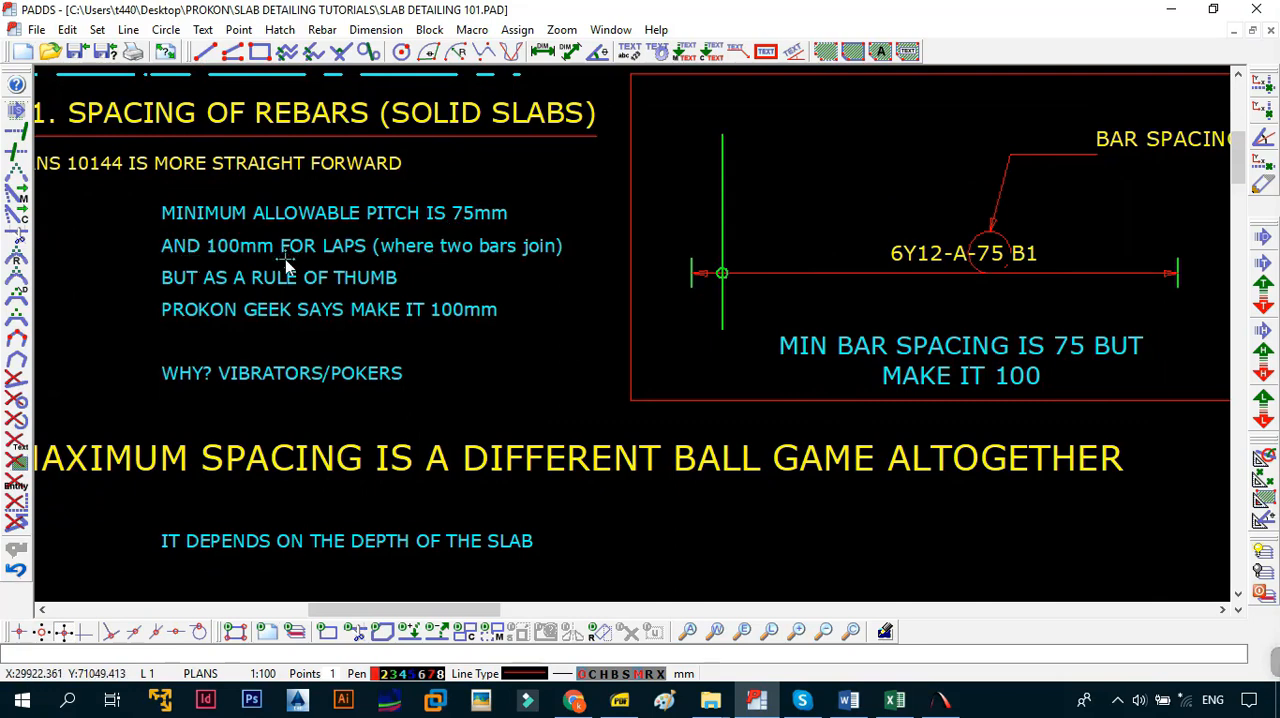
mouse_move(558, 284)
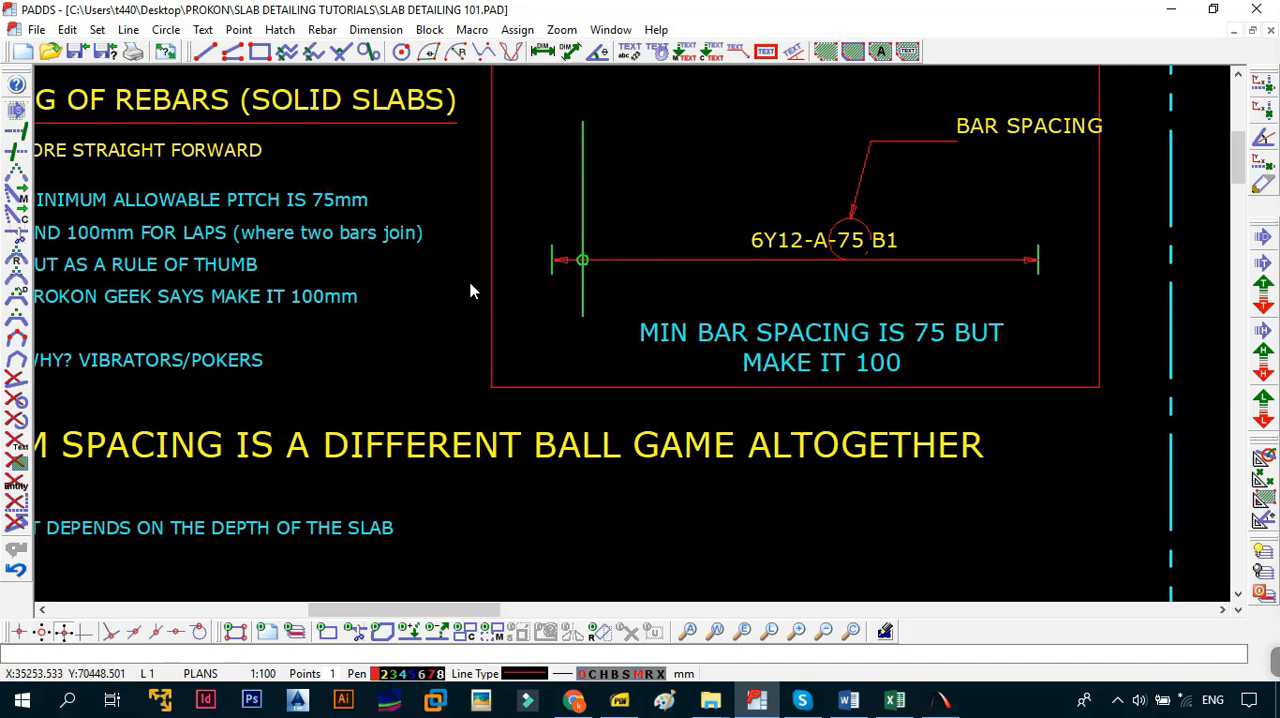
mouse_move(588, 244)
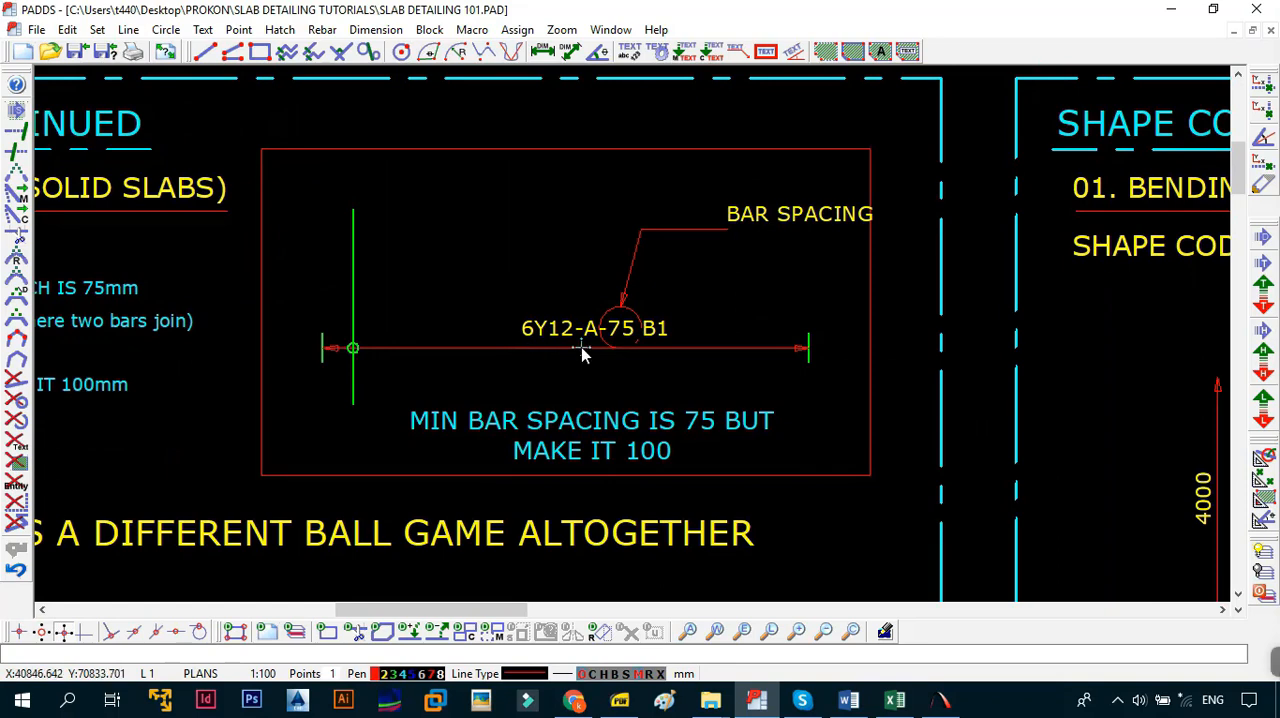
mouse_move(516, 376)
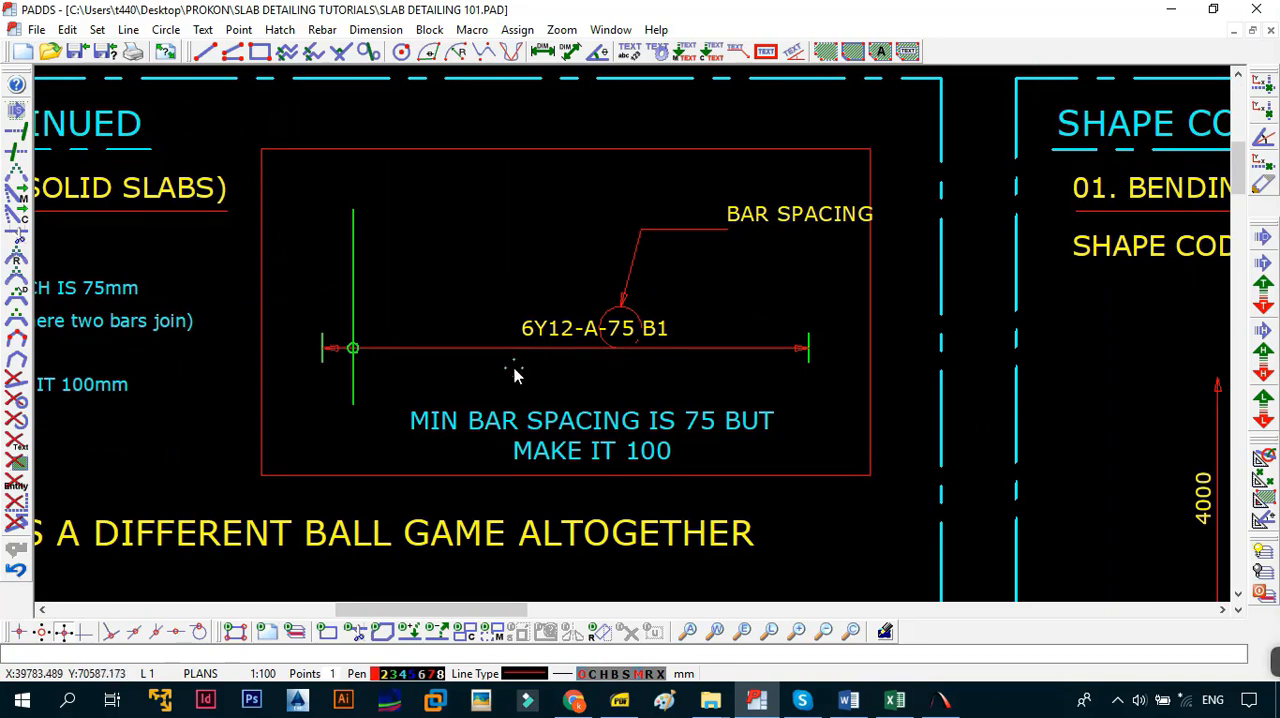
mouse_move(600, 426)
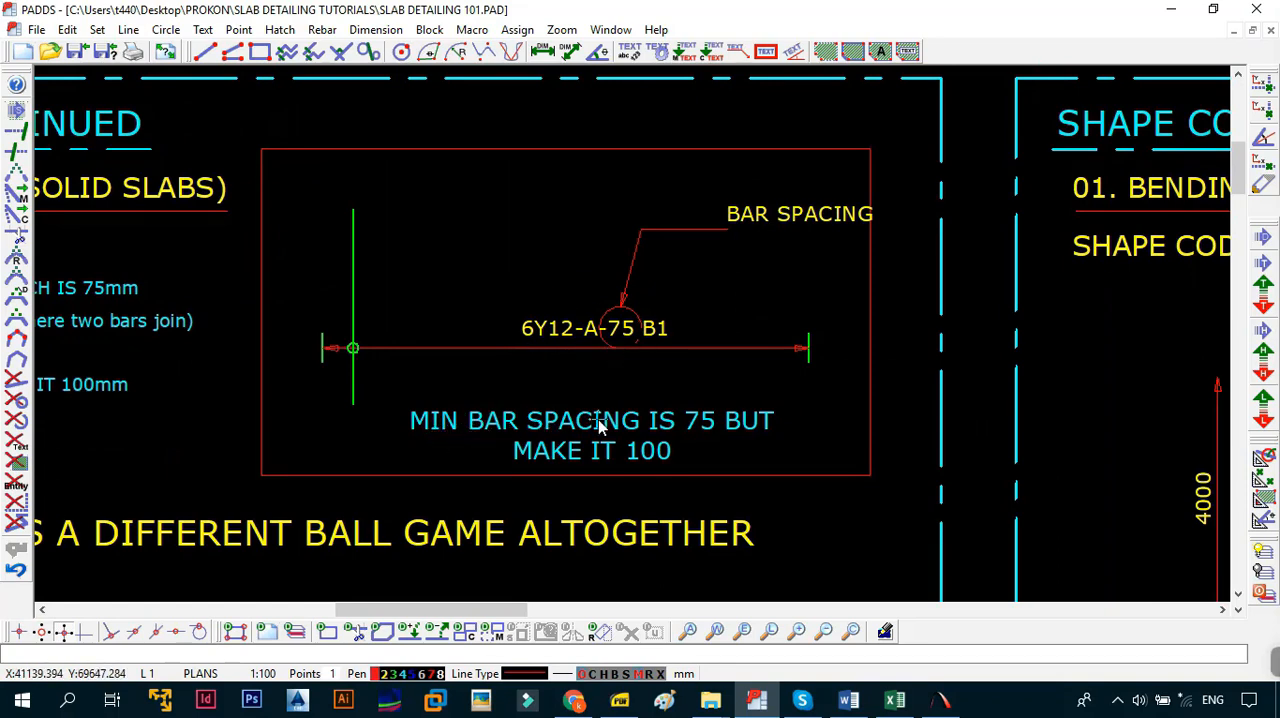
mouse_move(592, 350)
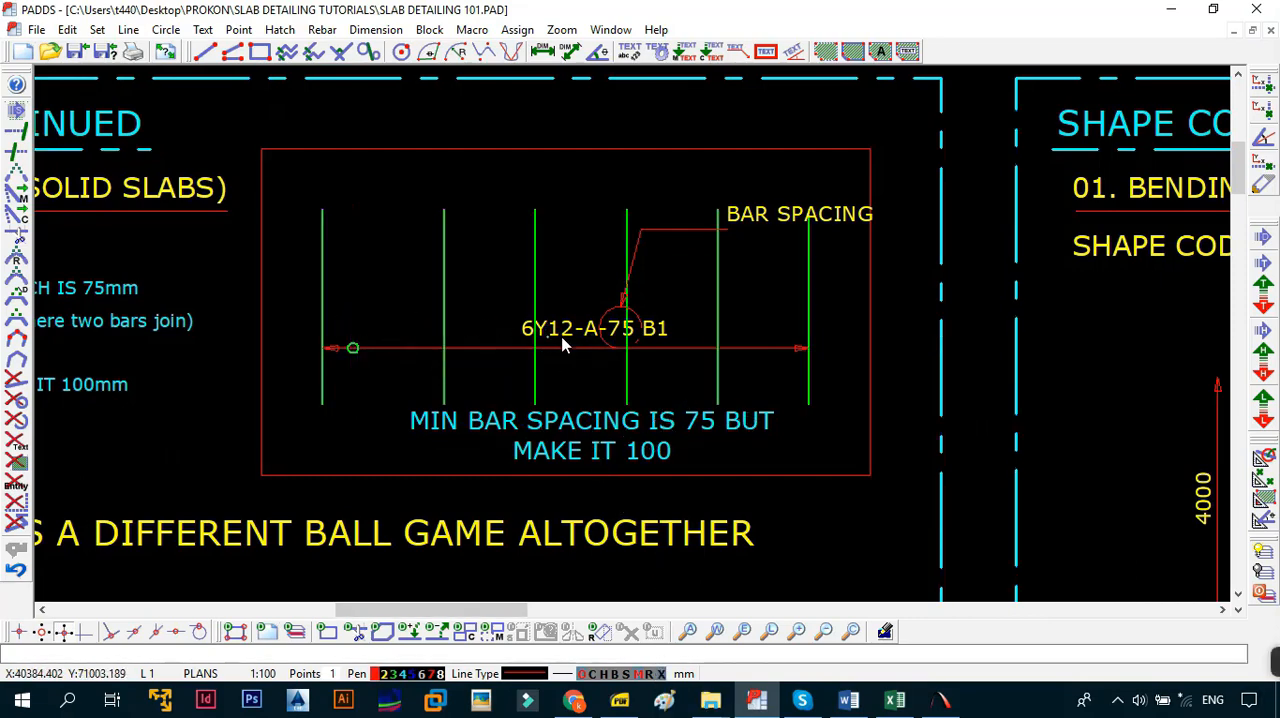
mouse_move(322, 296)
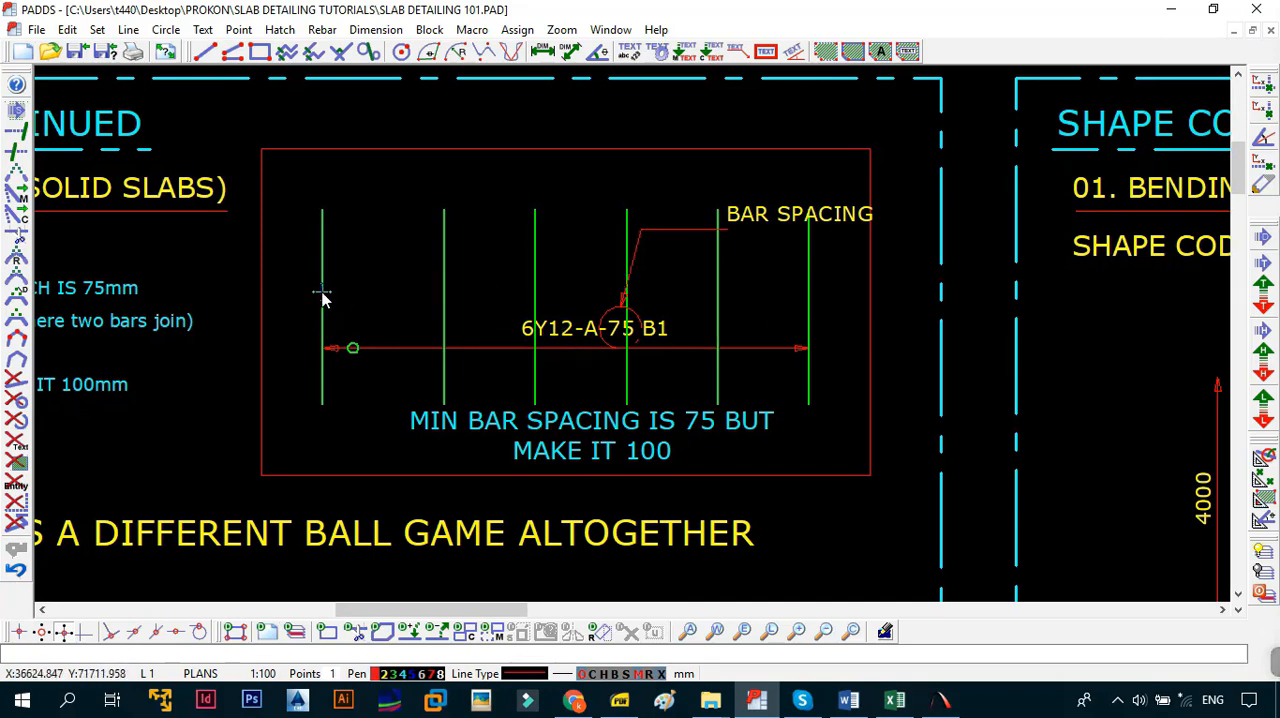
mouse_move(668, 680)
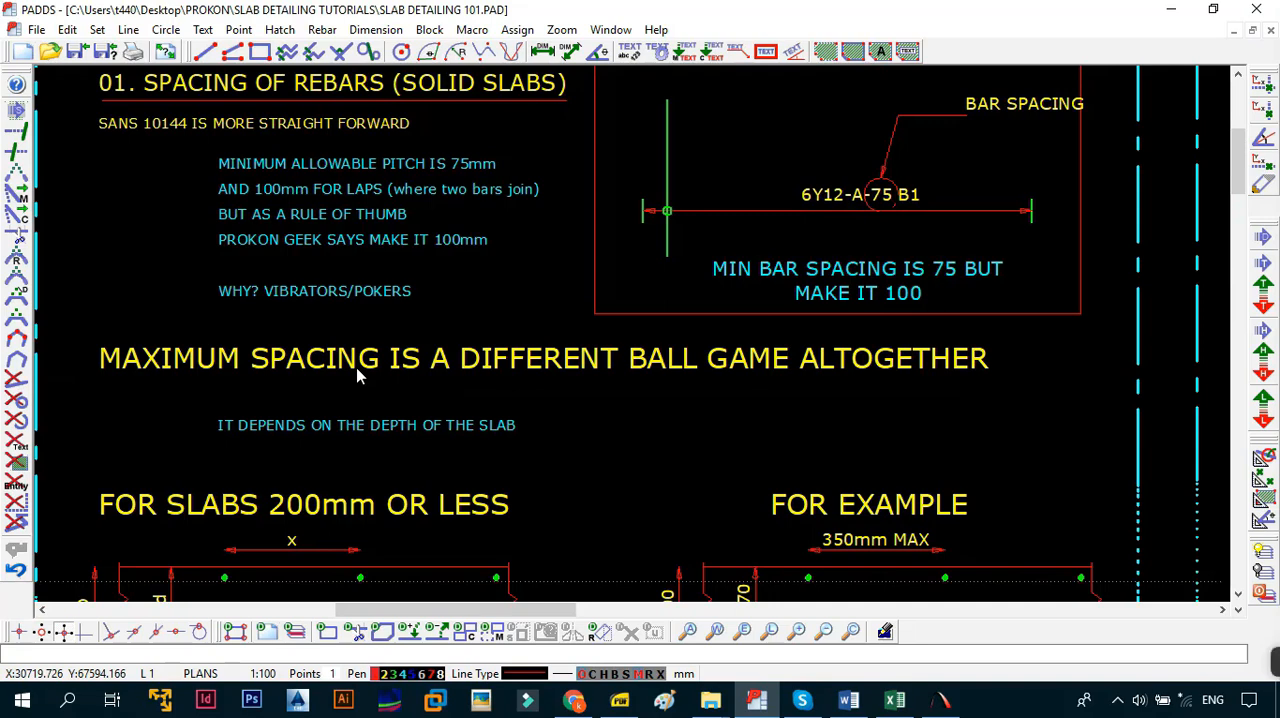
scroll("down", 3)
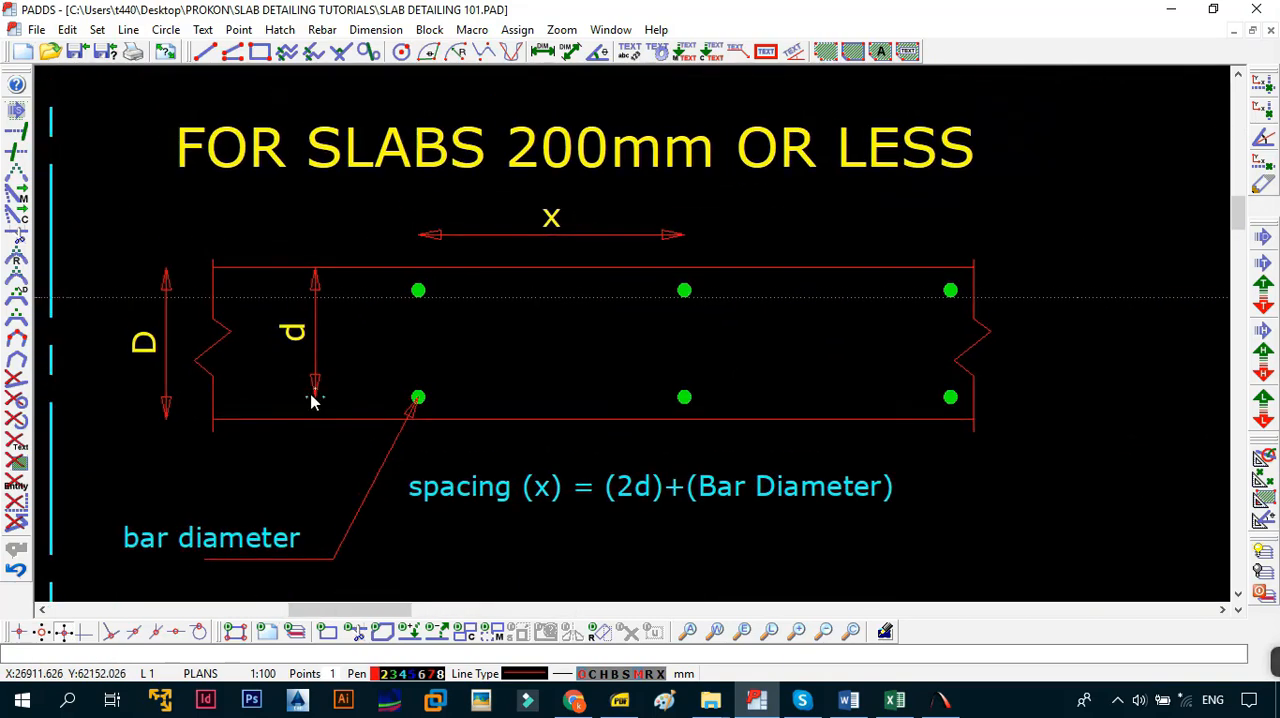
mouse_move(324, 340)
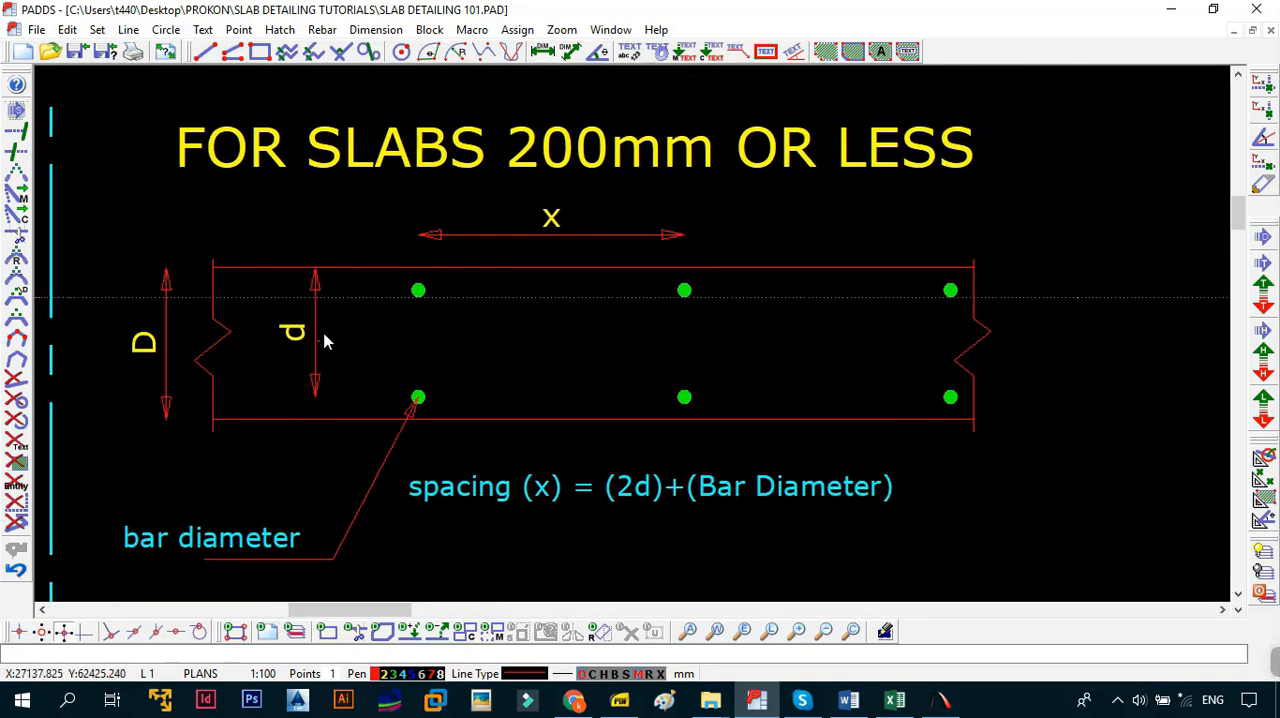
mouse_move(304, 336)
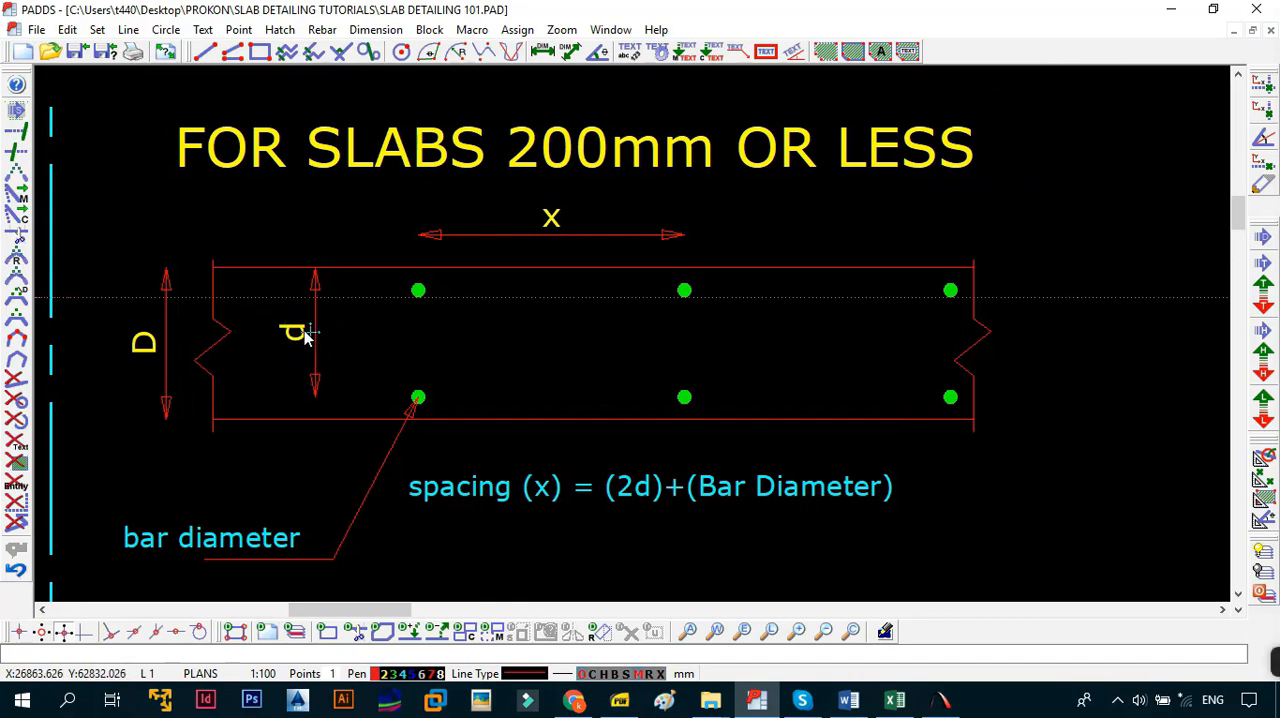
mouse_move(450, 418)
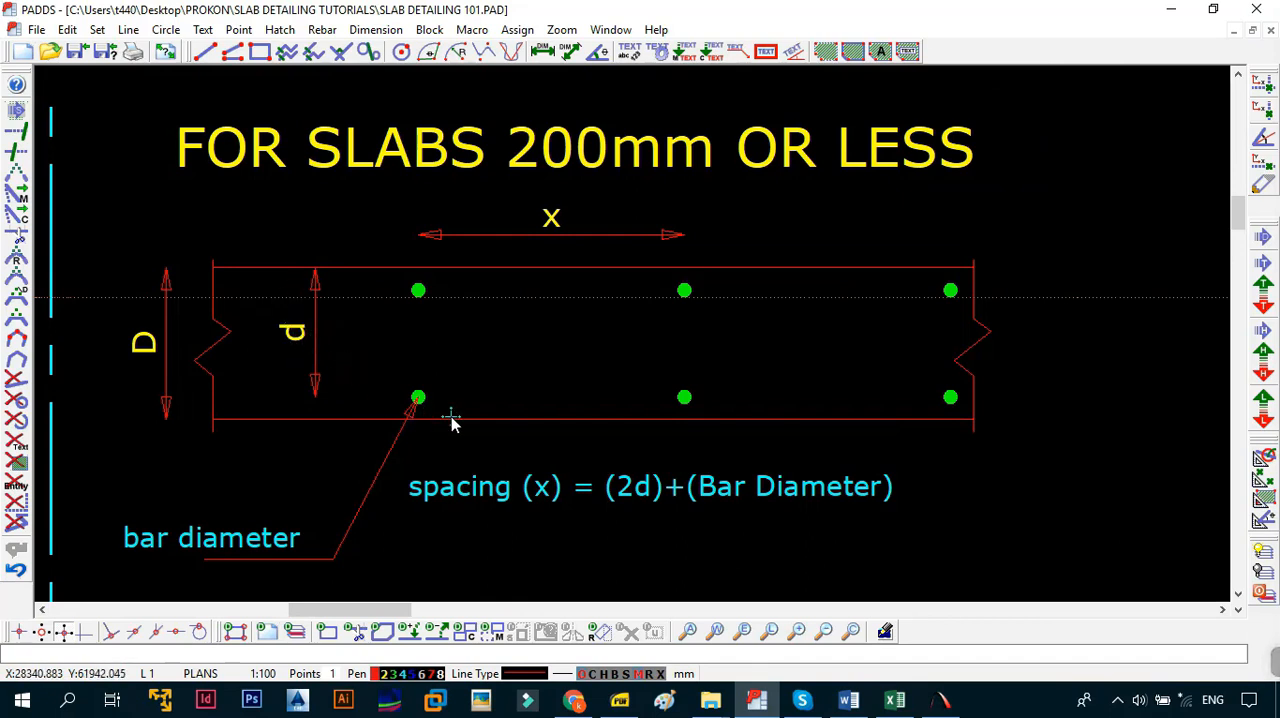
mouse_move(256, 400)
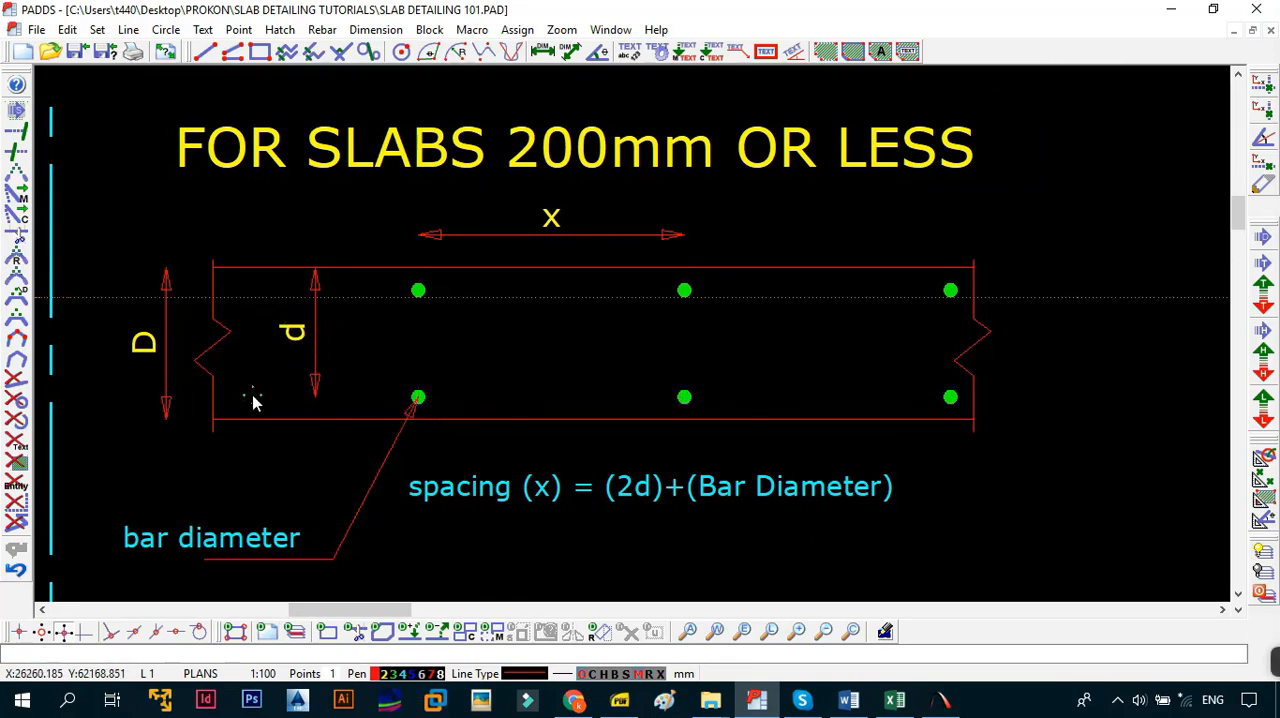
mouse_move(352, 384)
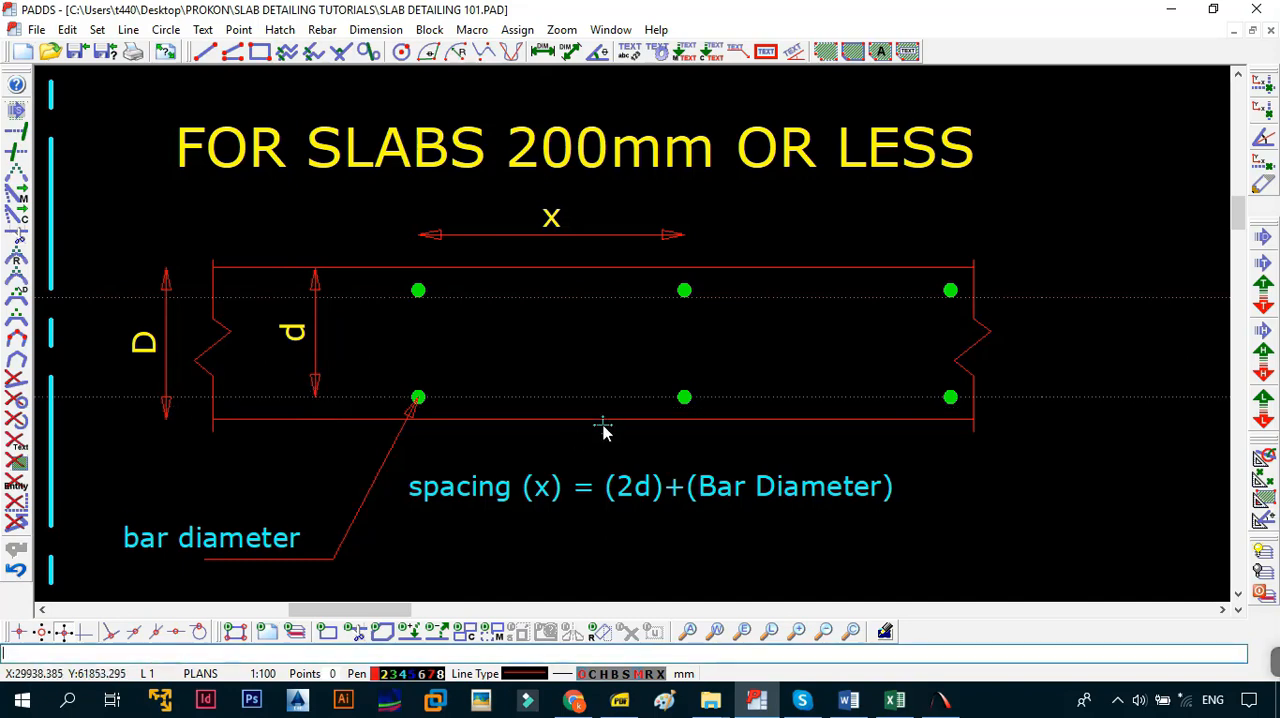
mouse_move(584, 418)
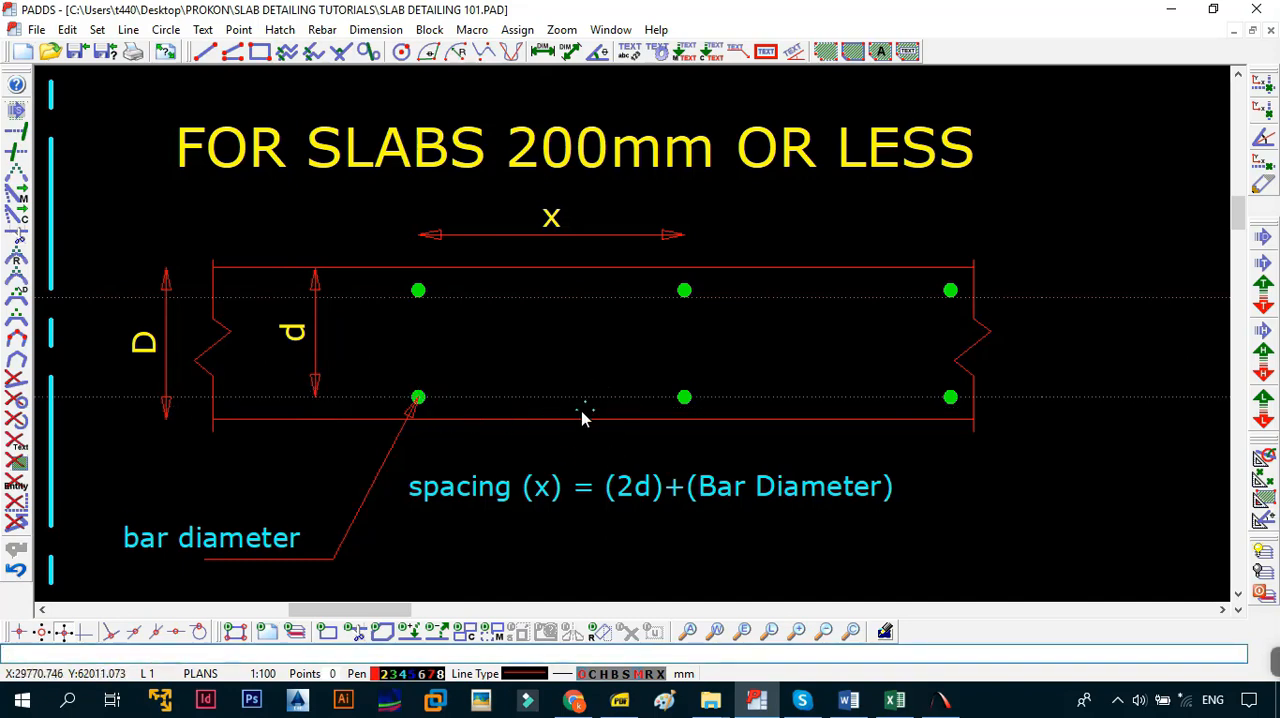
mouse_move(256, 564)
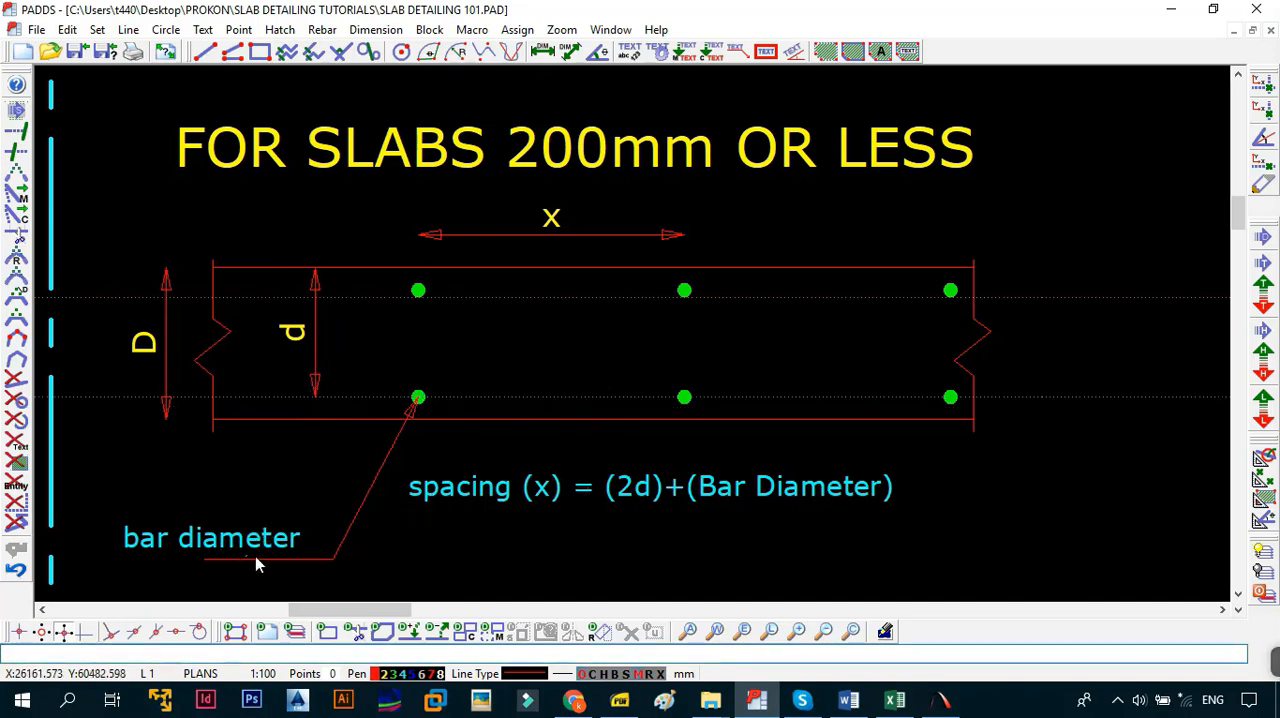
mouse_move(612, 438)
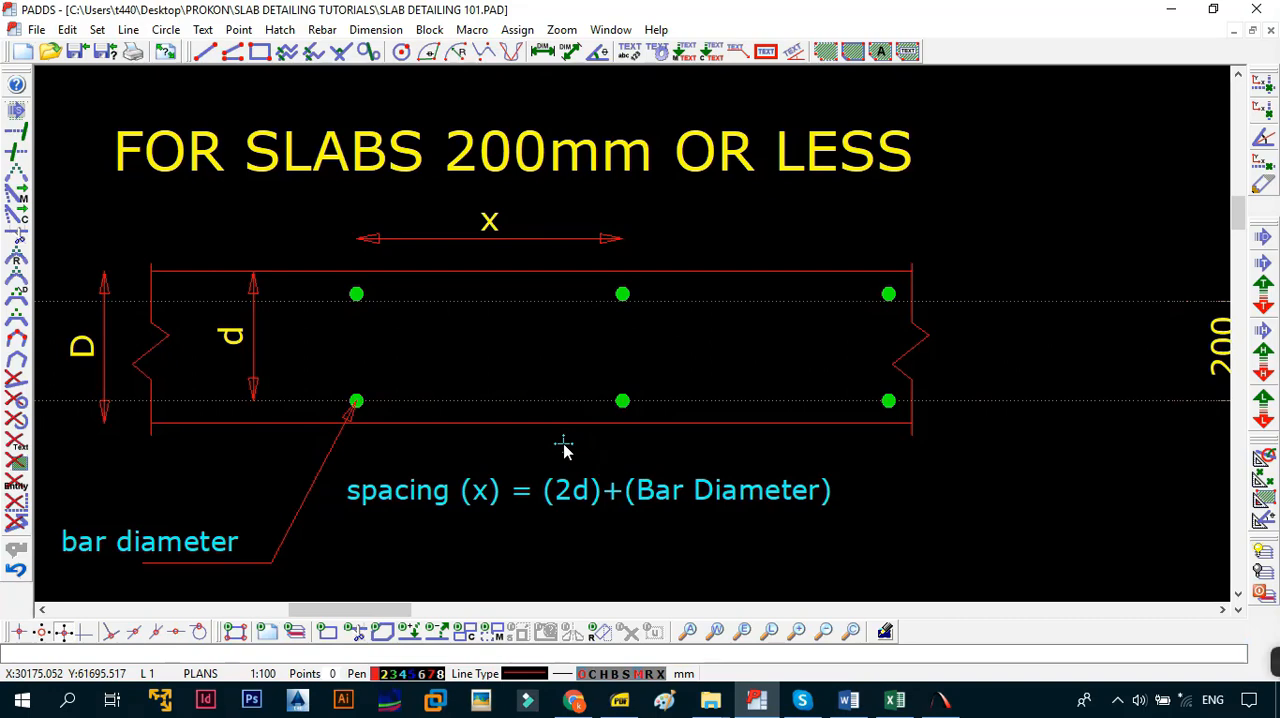
mouse_move(490, 510)
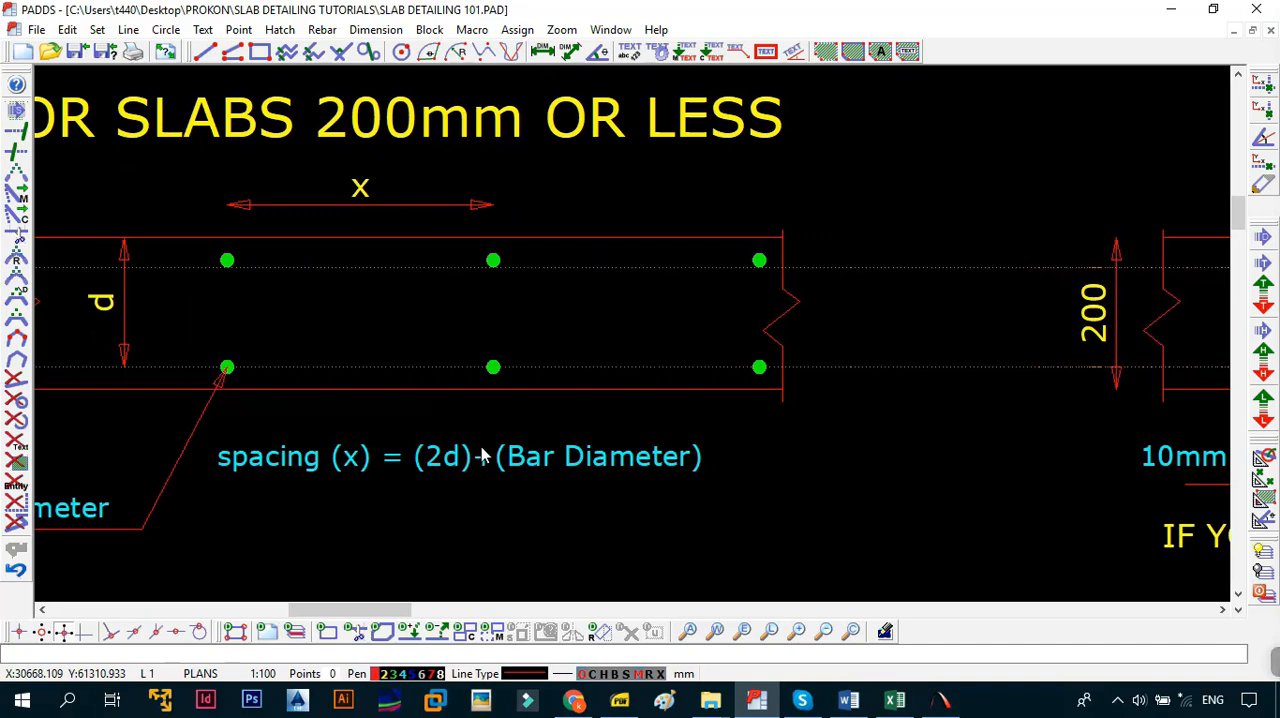
scroll("down", 3)
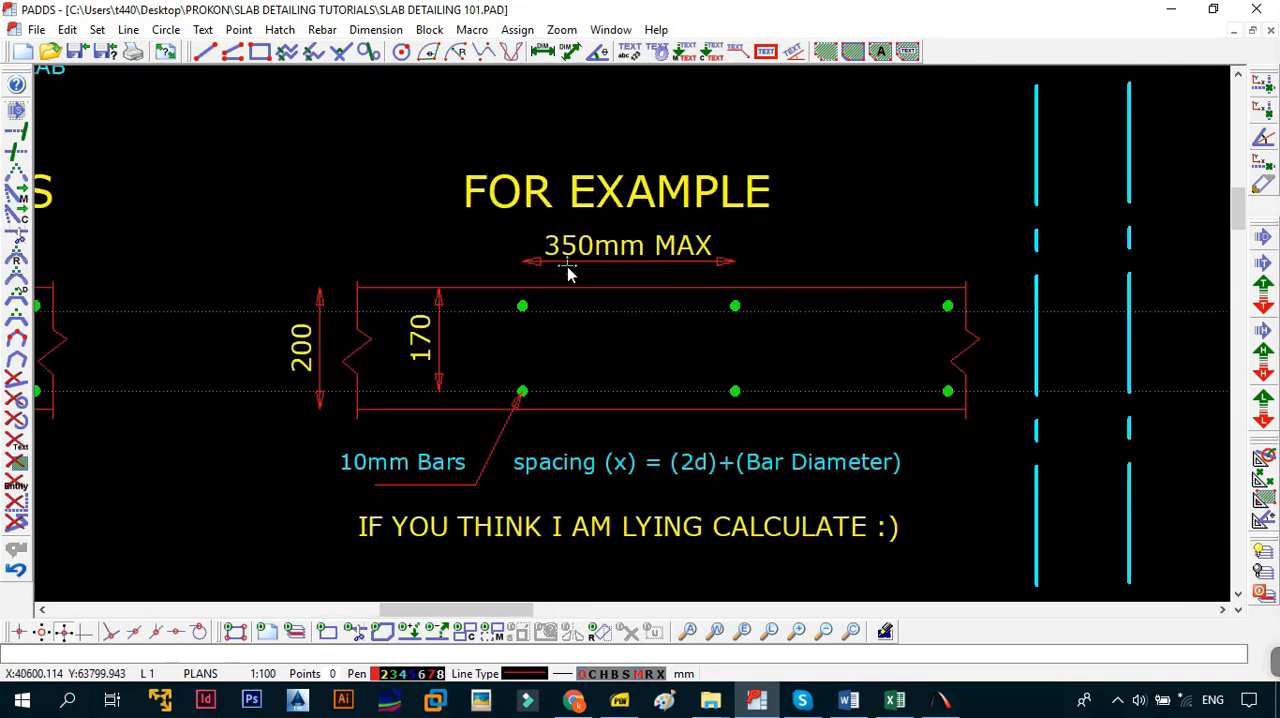
scroll("down", 3)
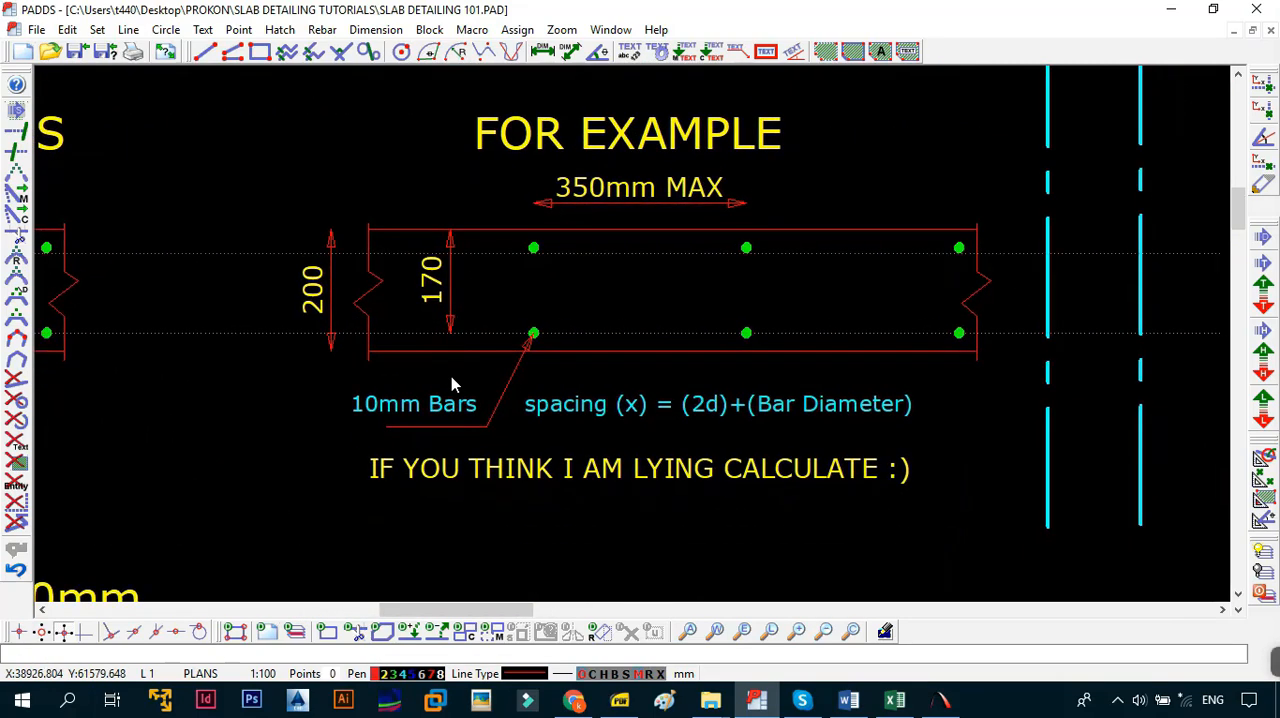
mouse_move(292, 304)
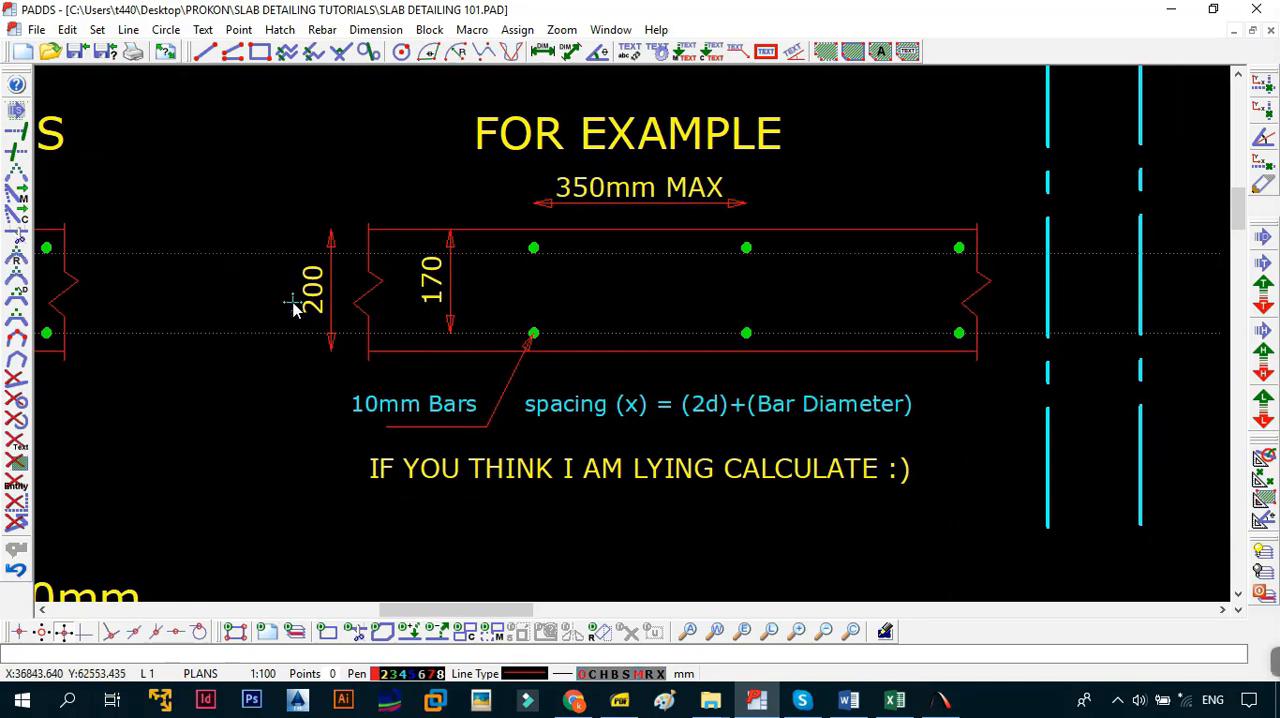
mouse_move(464, 368)
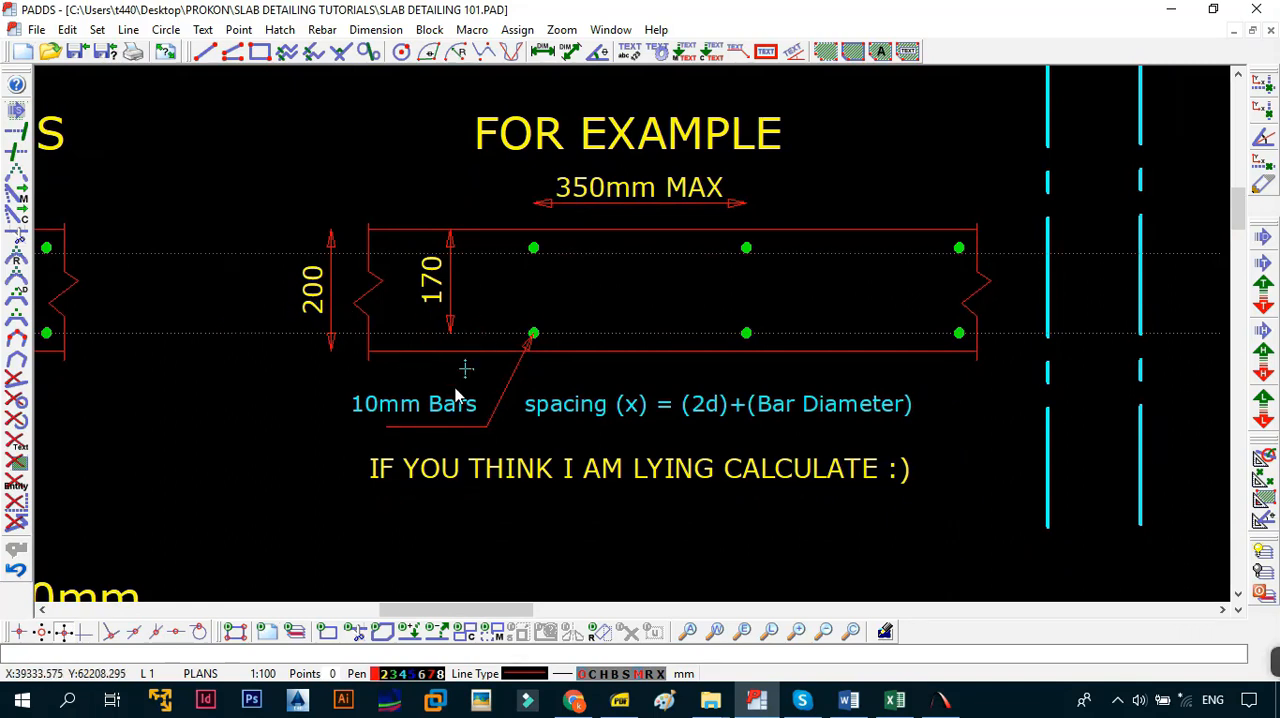
mouse_move(462, 378)
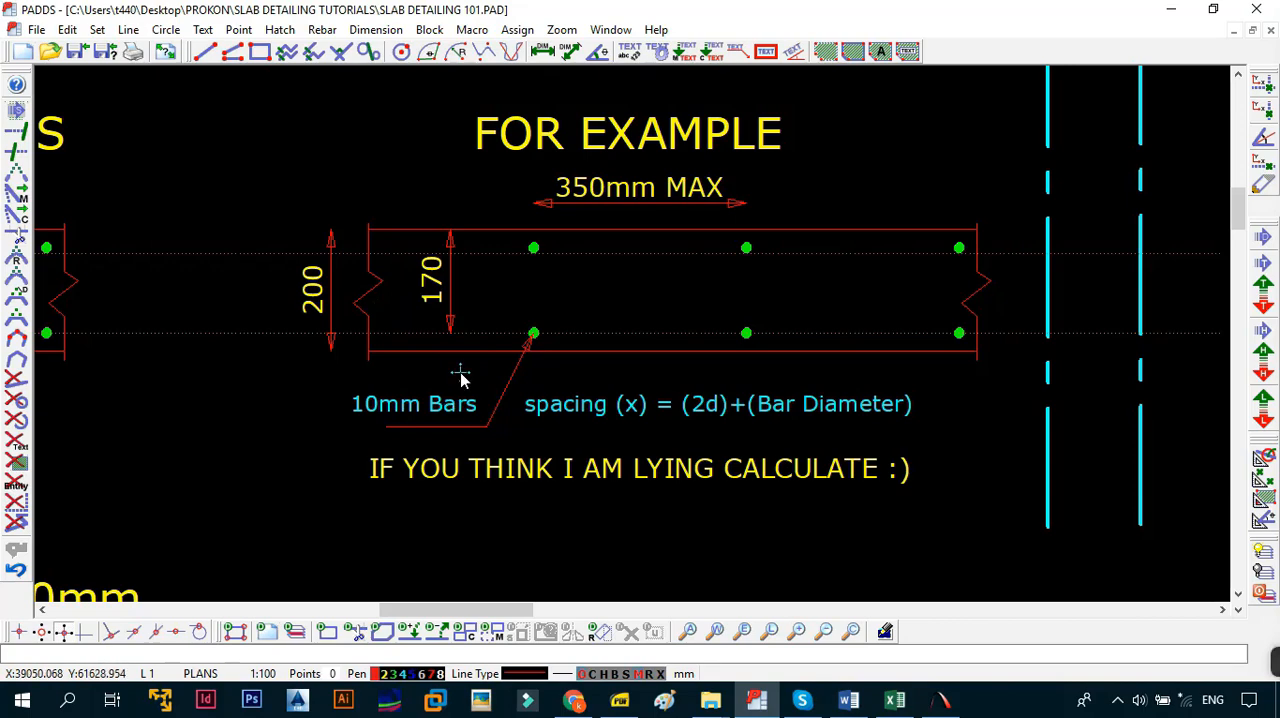
mouse_move(488, 328)
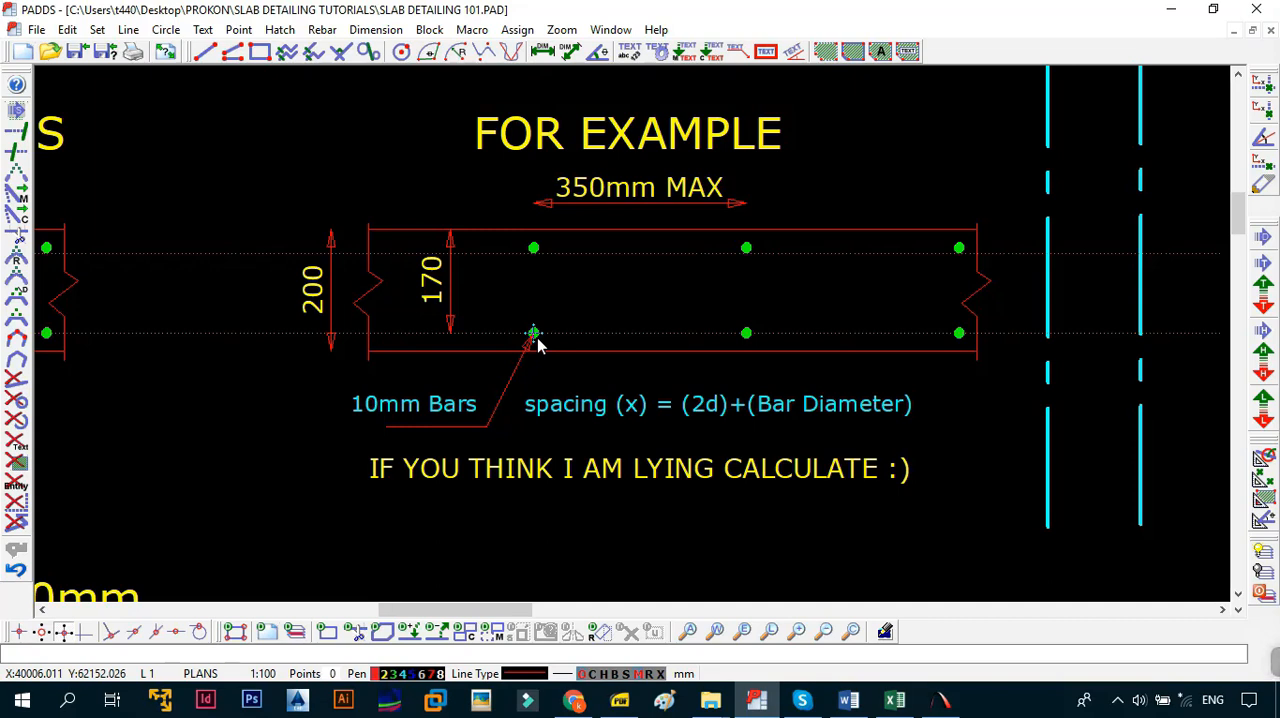
mouse_move(608, 298)
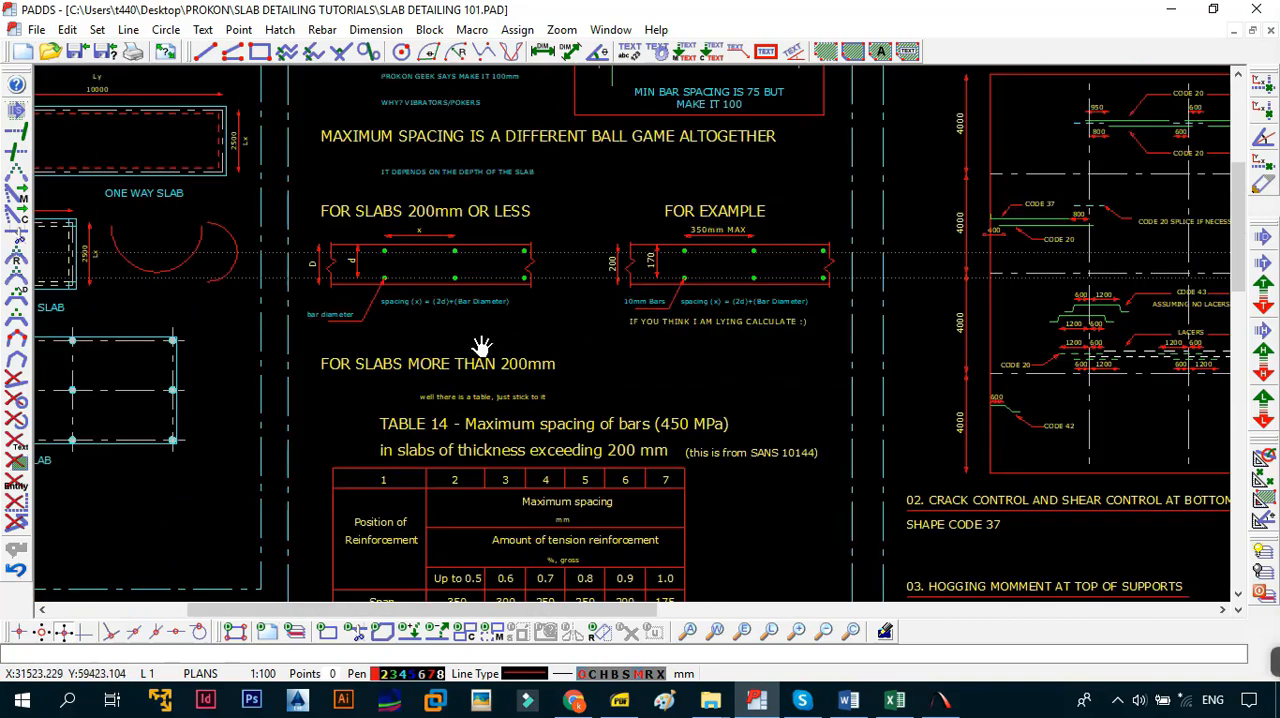
scroll("down", 3)
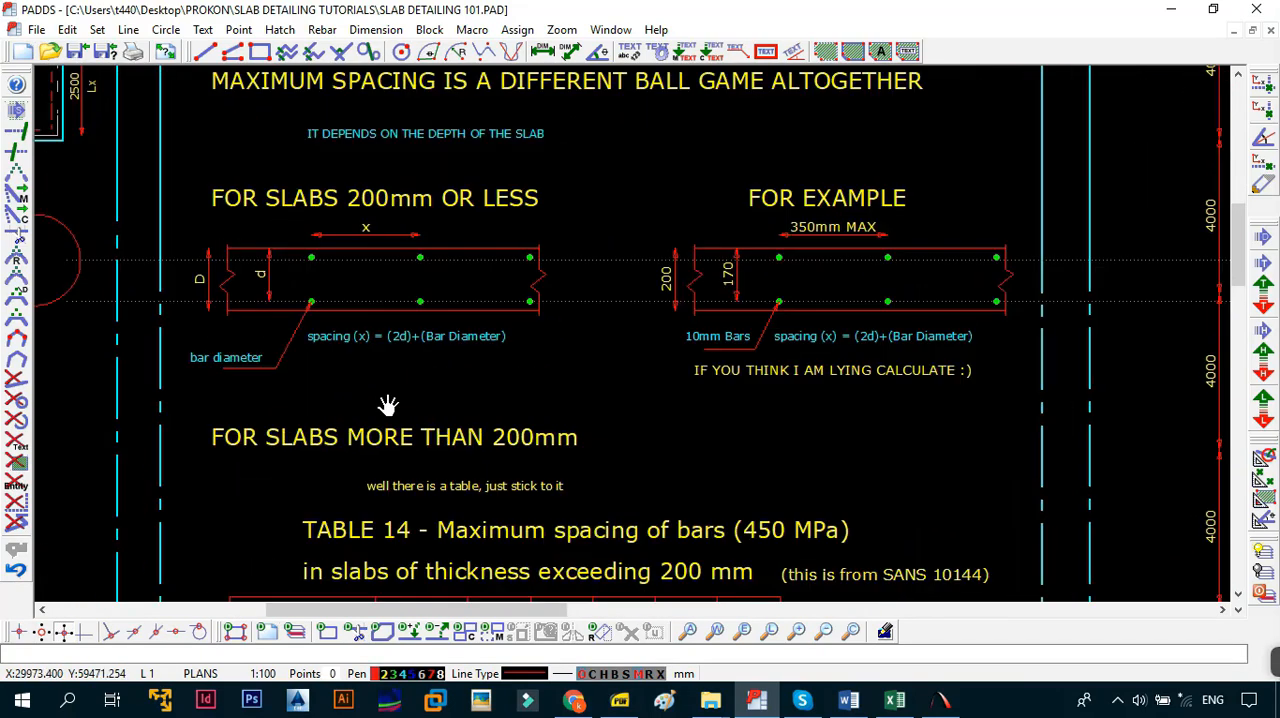
mouse_move(644, 328)
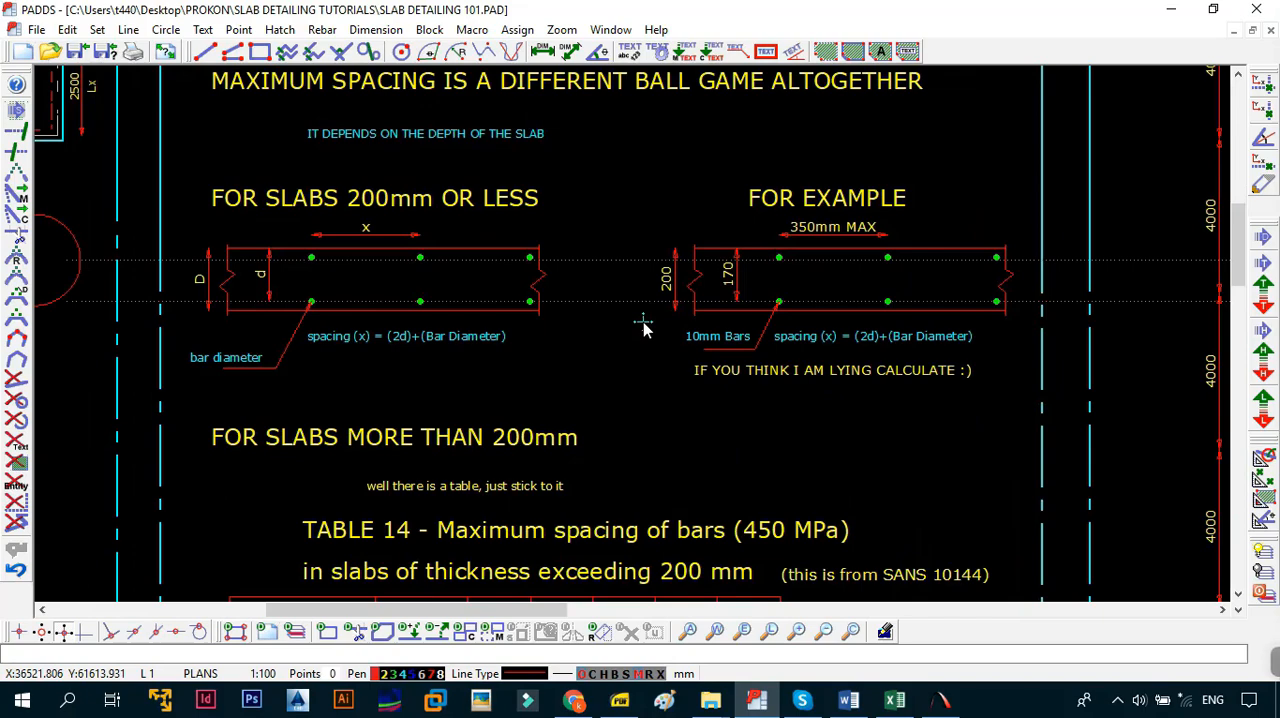
scroll("down", 3)
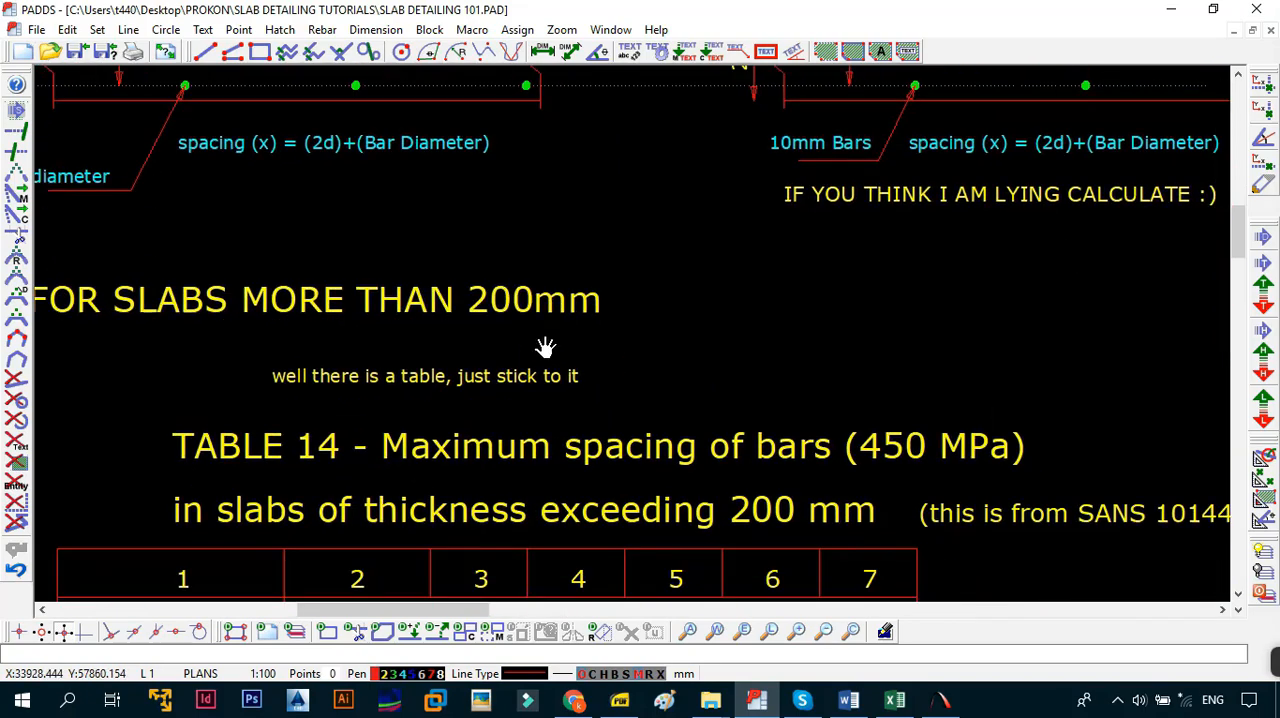
mouse_move(456, 400)
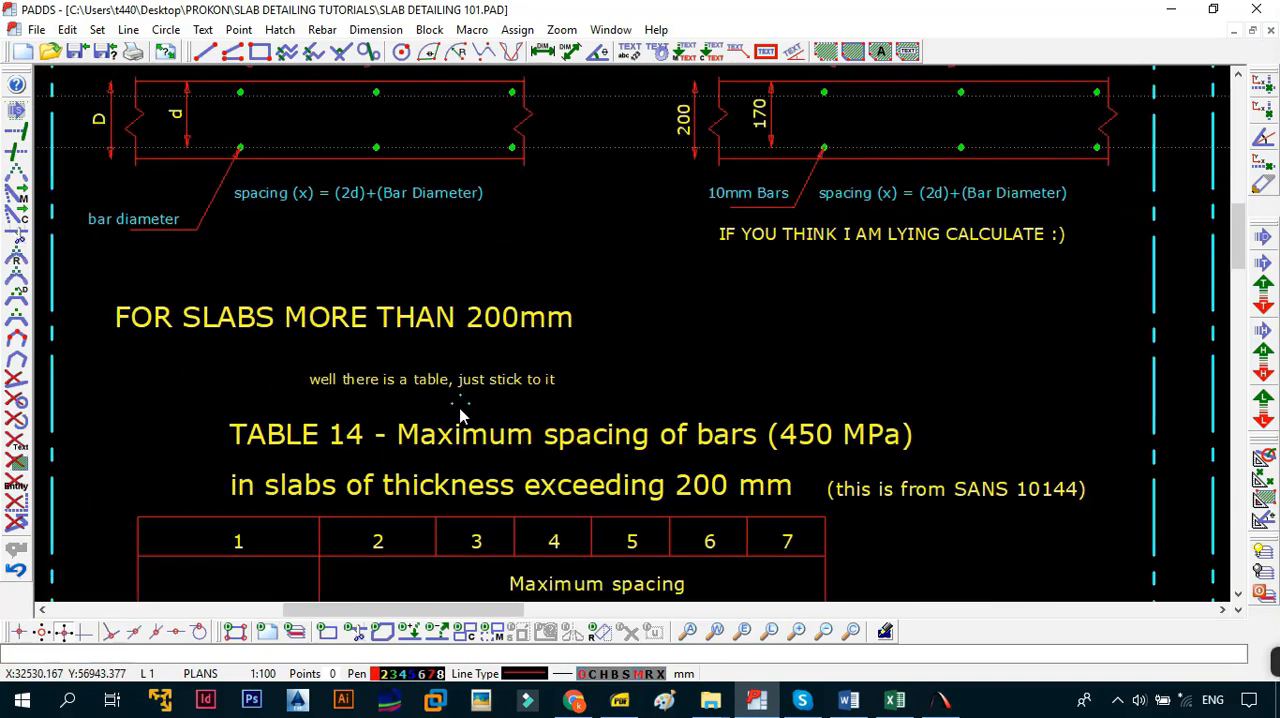
scroll("down", 3)
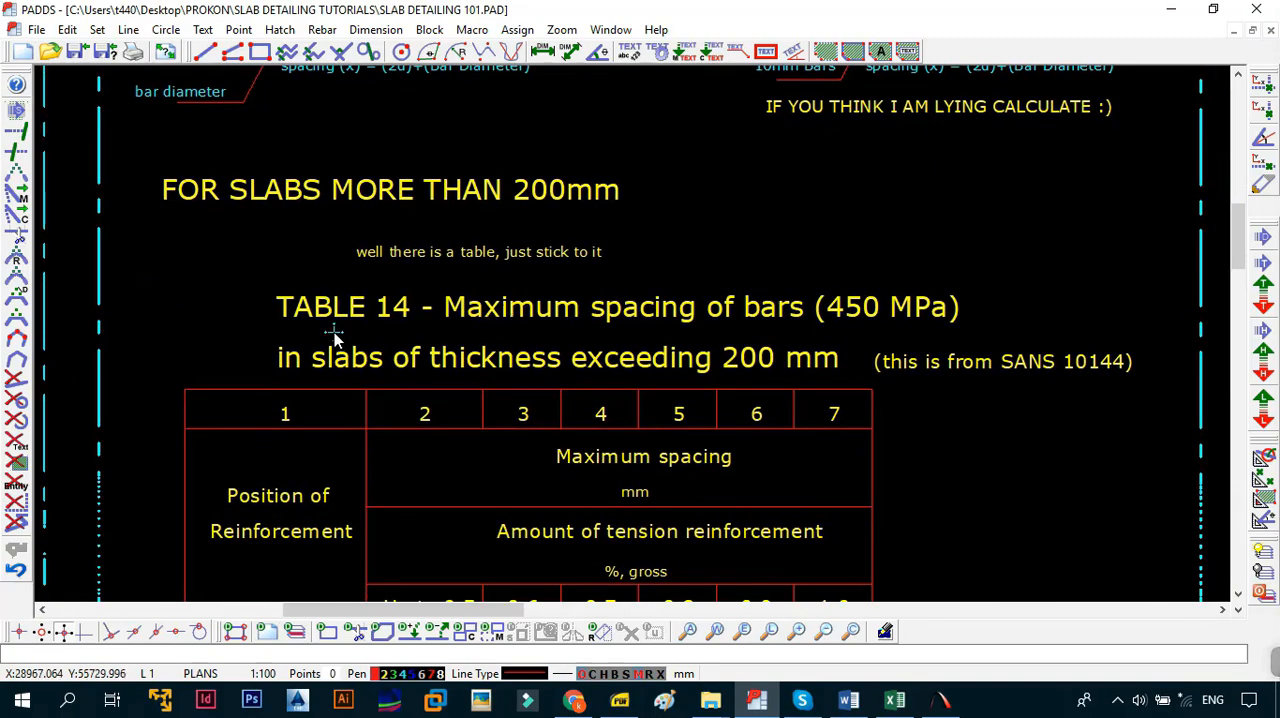
mouse_move(1096, 382)
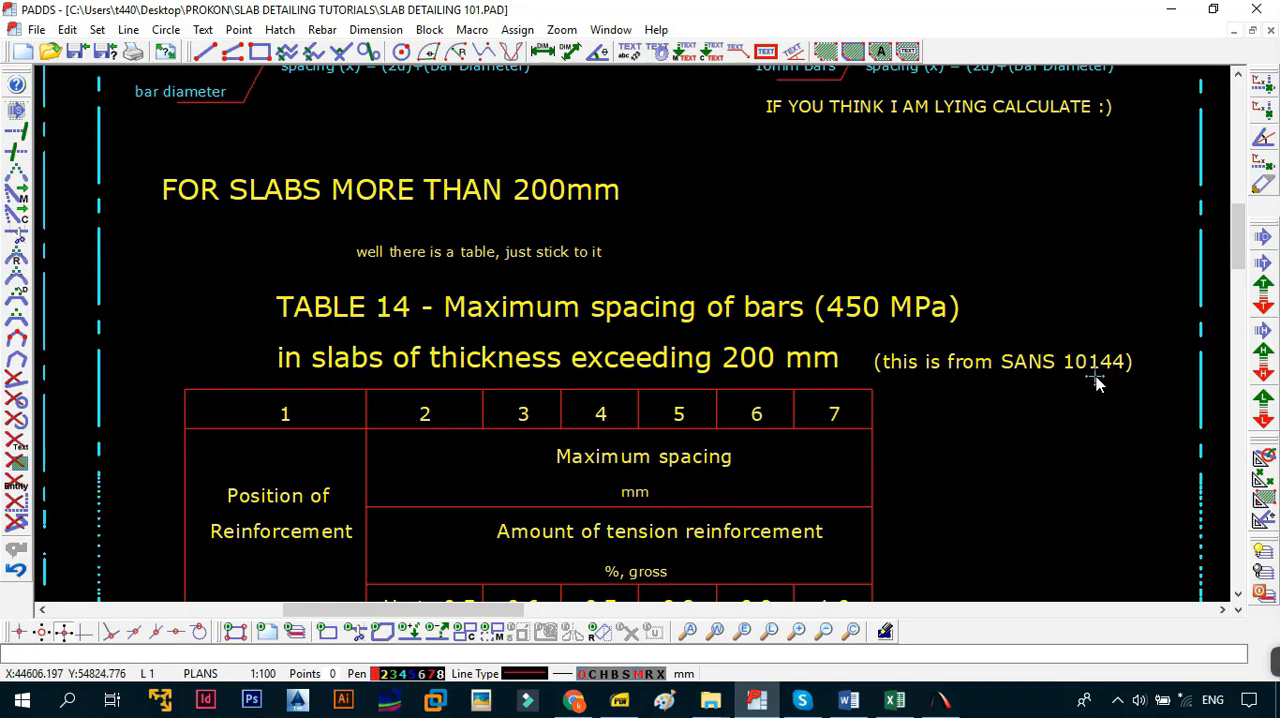
mouse_move(524, 332)
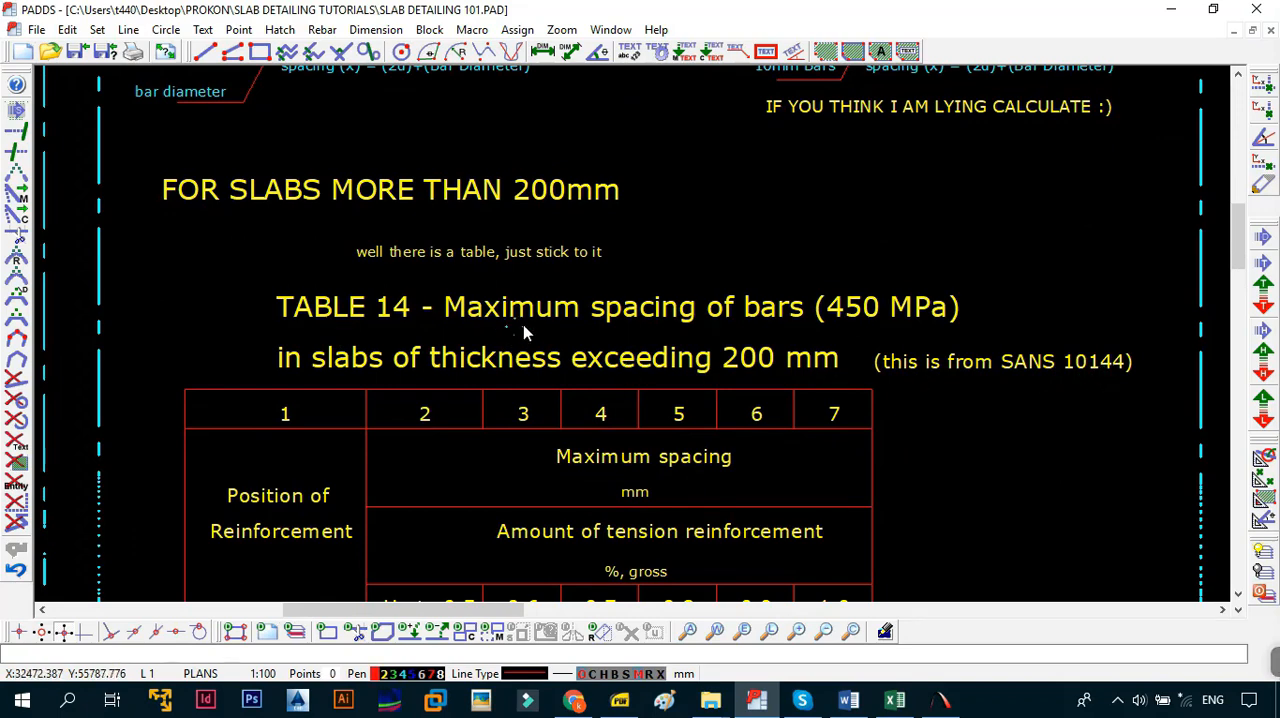
mouse_move(856, 318)
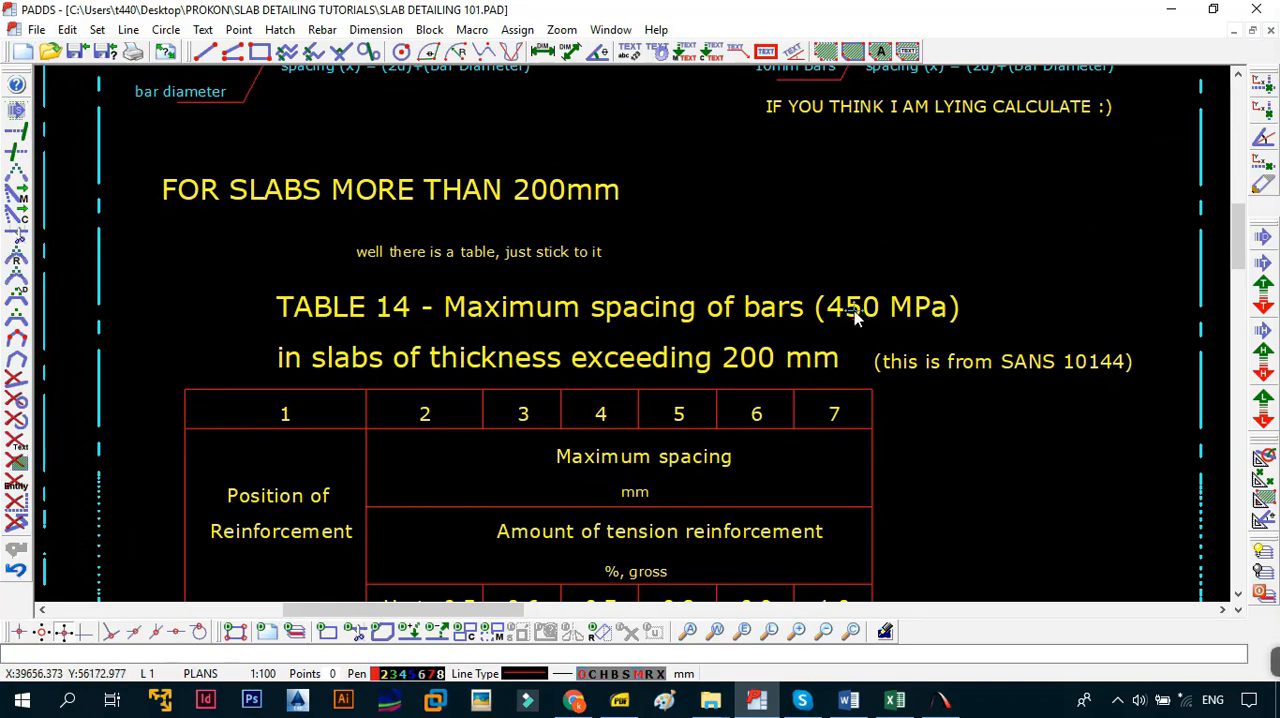
mouse_move(532, 378)
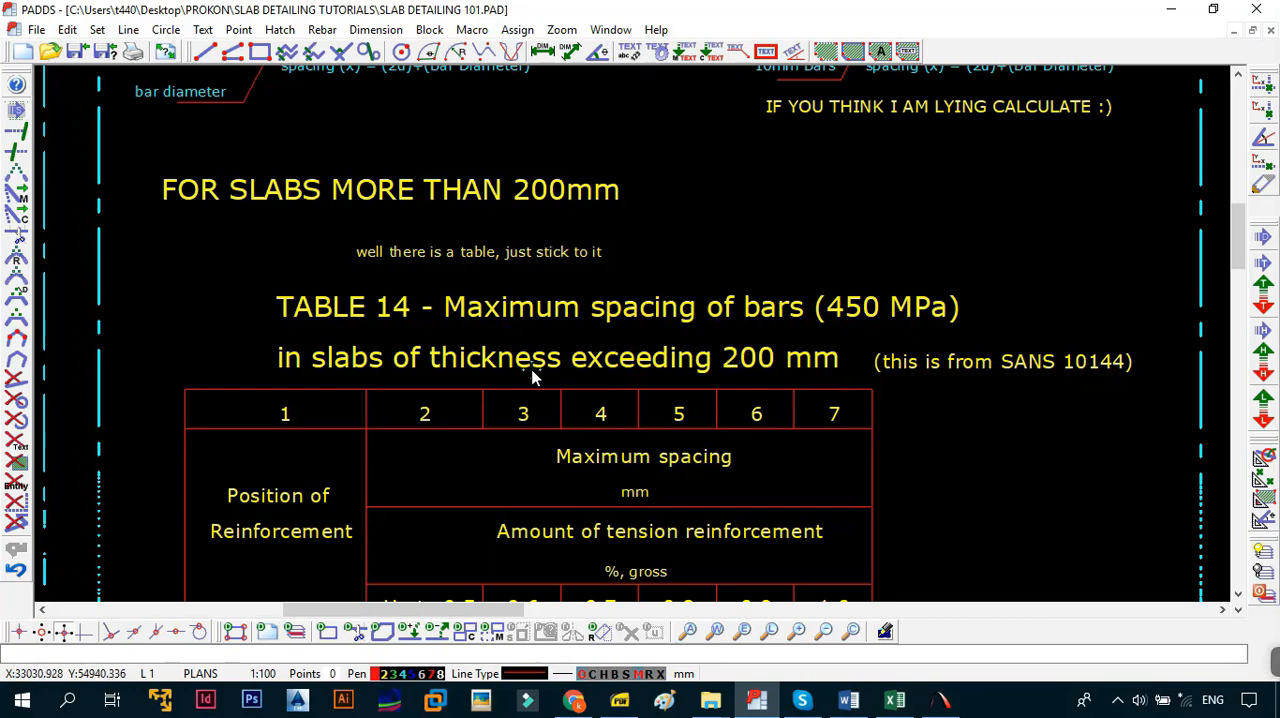
scroll("down", 3)
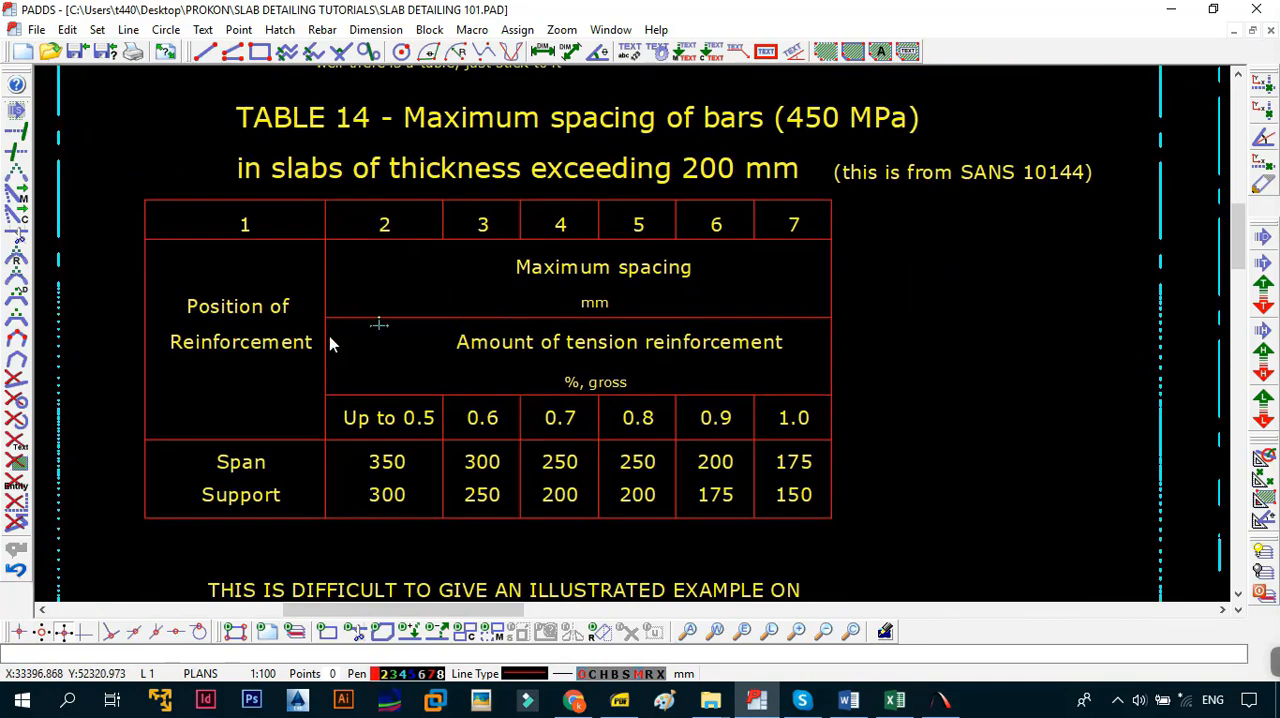
mouse_move(560, 232)
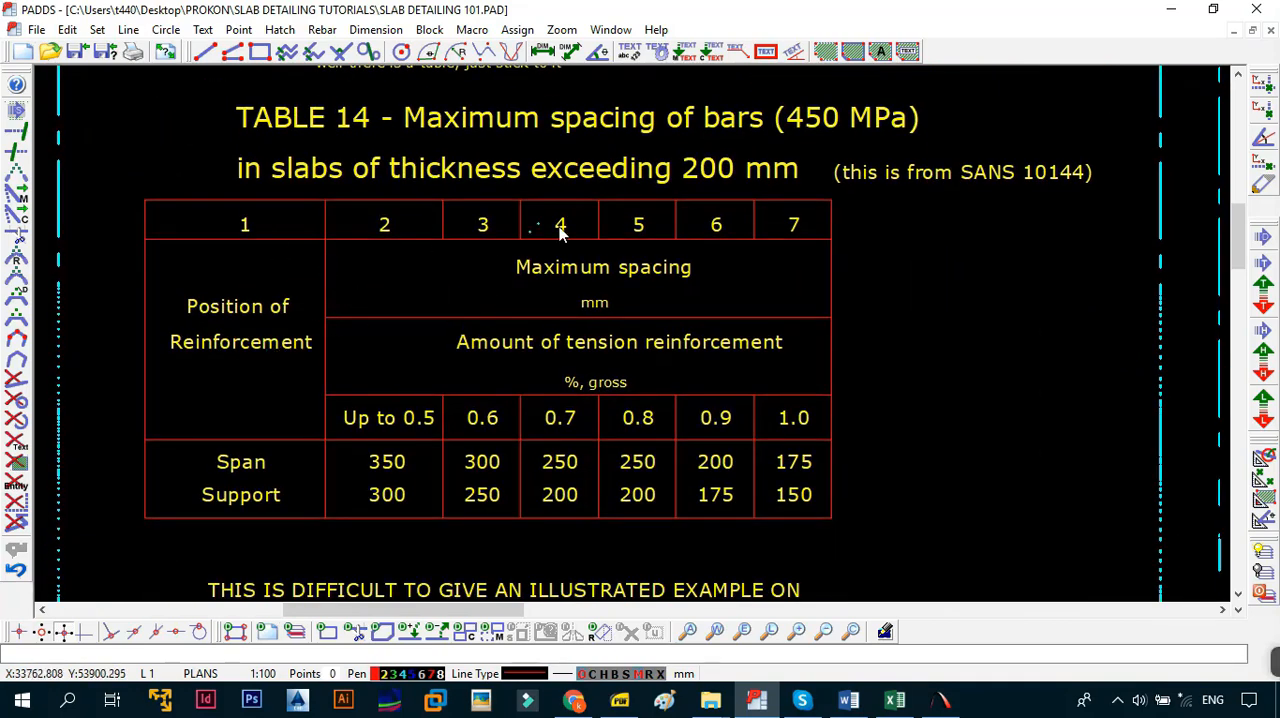
mouse_move(256, 376)
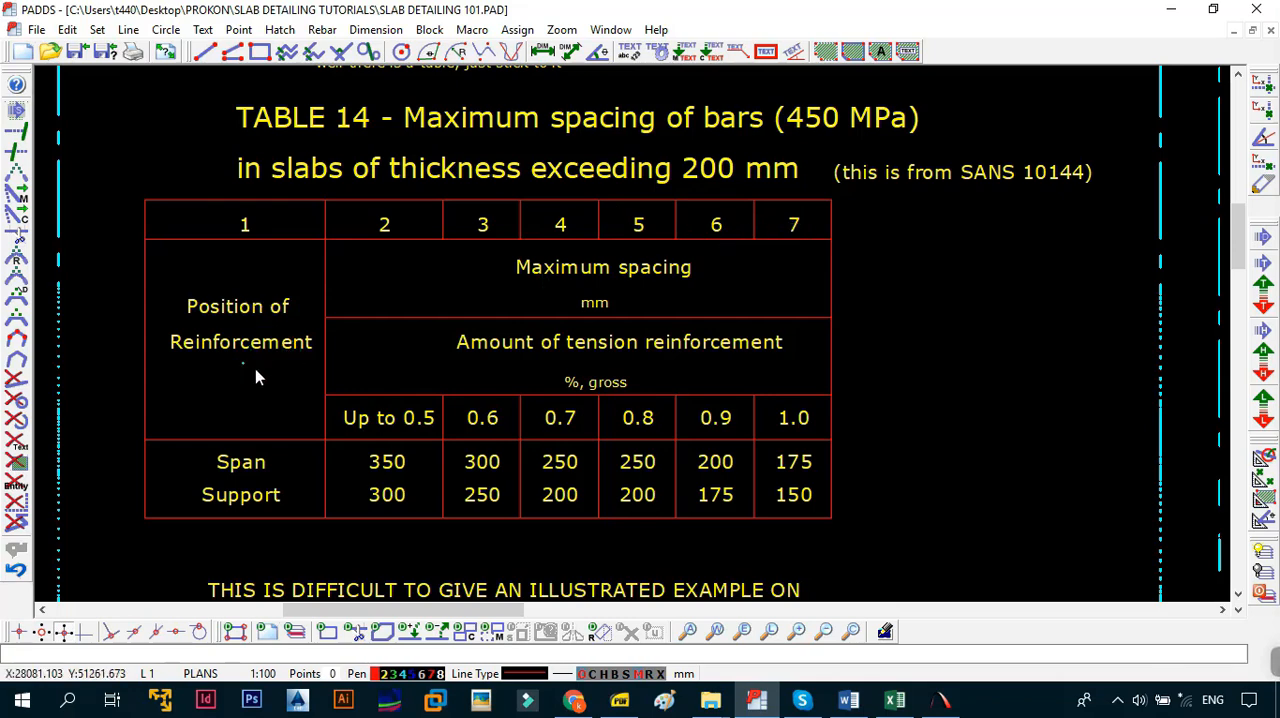
mouse_move(292, 472)
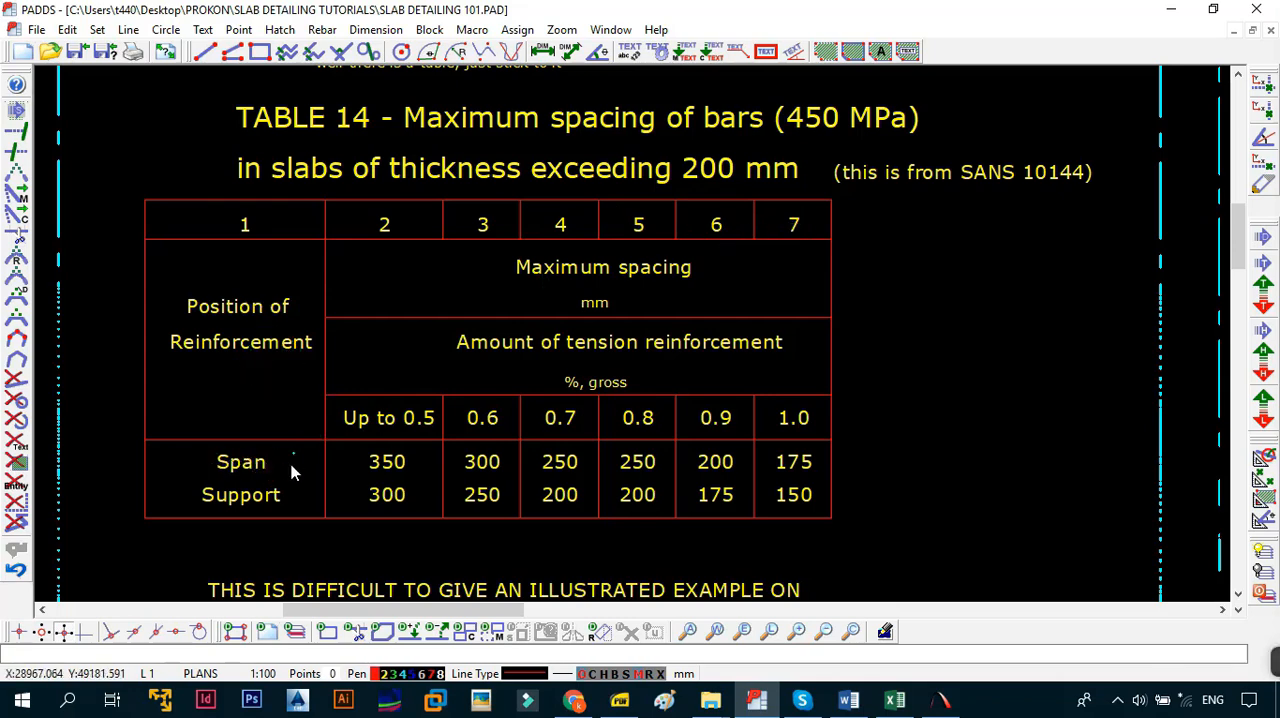
mouse_move(568, 288)
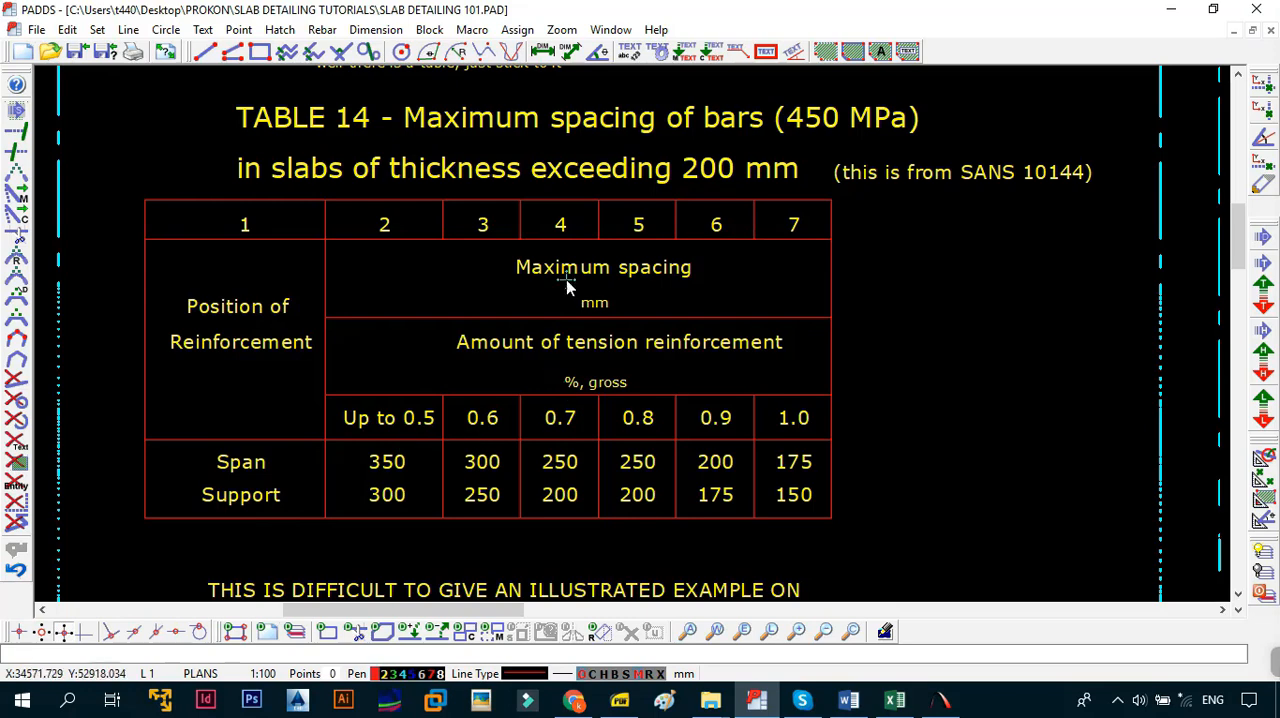
mouse_move(600, 304)
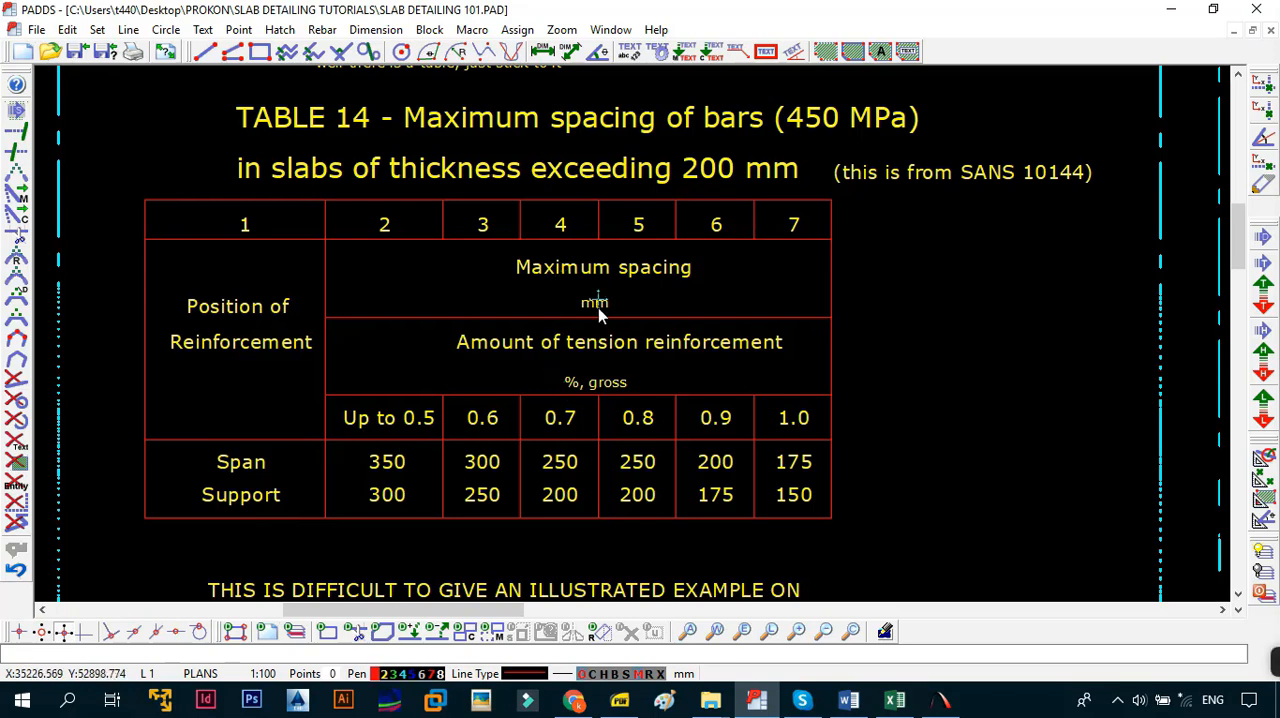
mouse_move(712, 380)
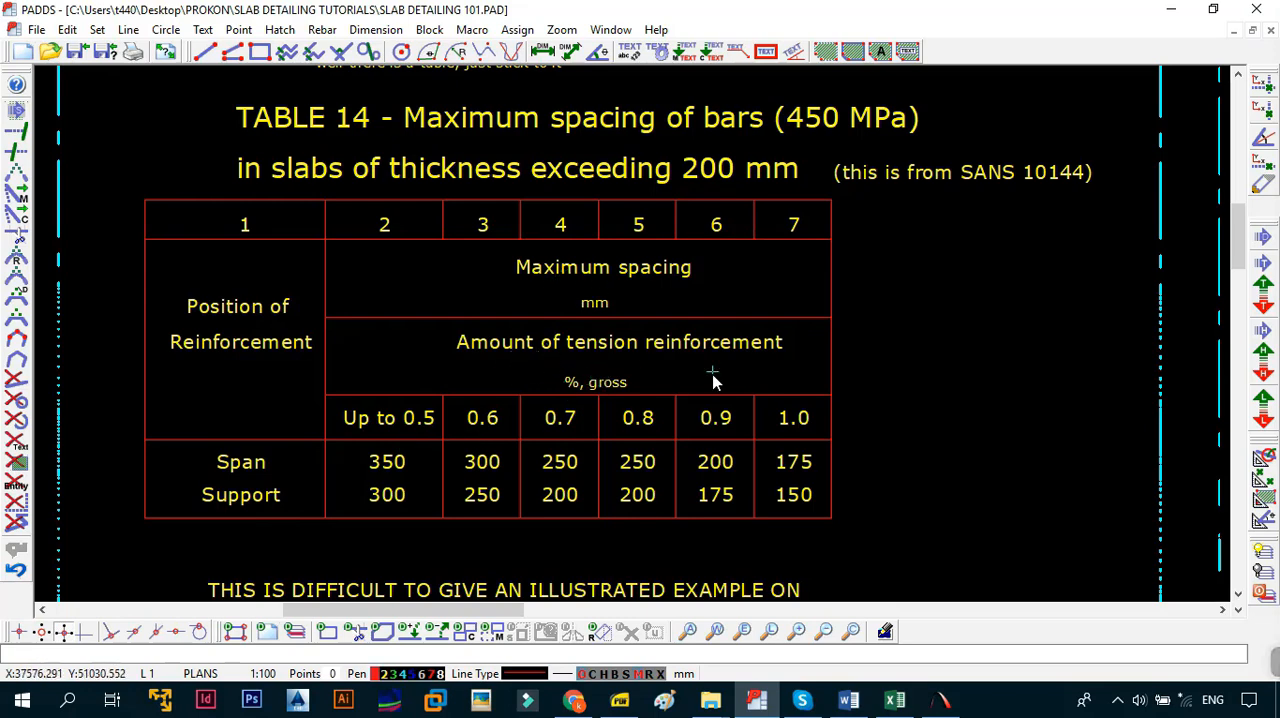
mouse_move(444, 430)
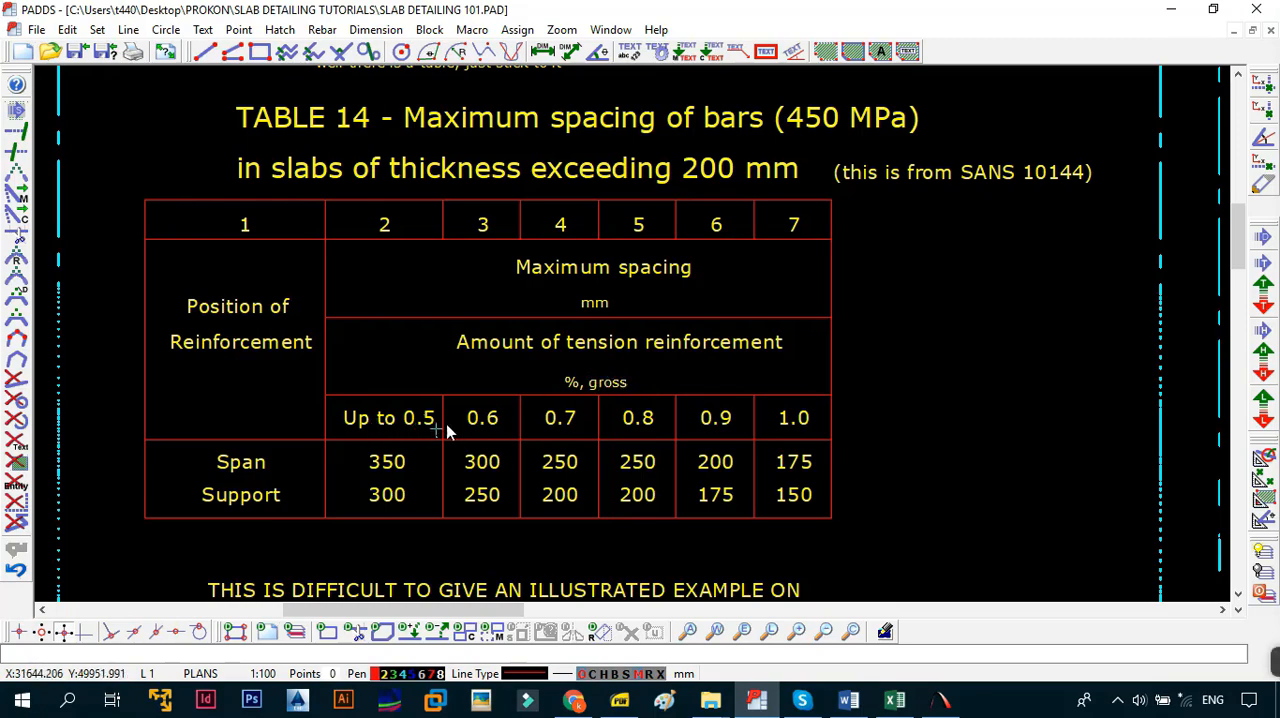
mouse_move(396, 430)
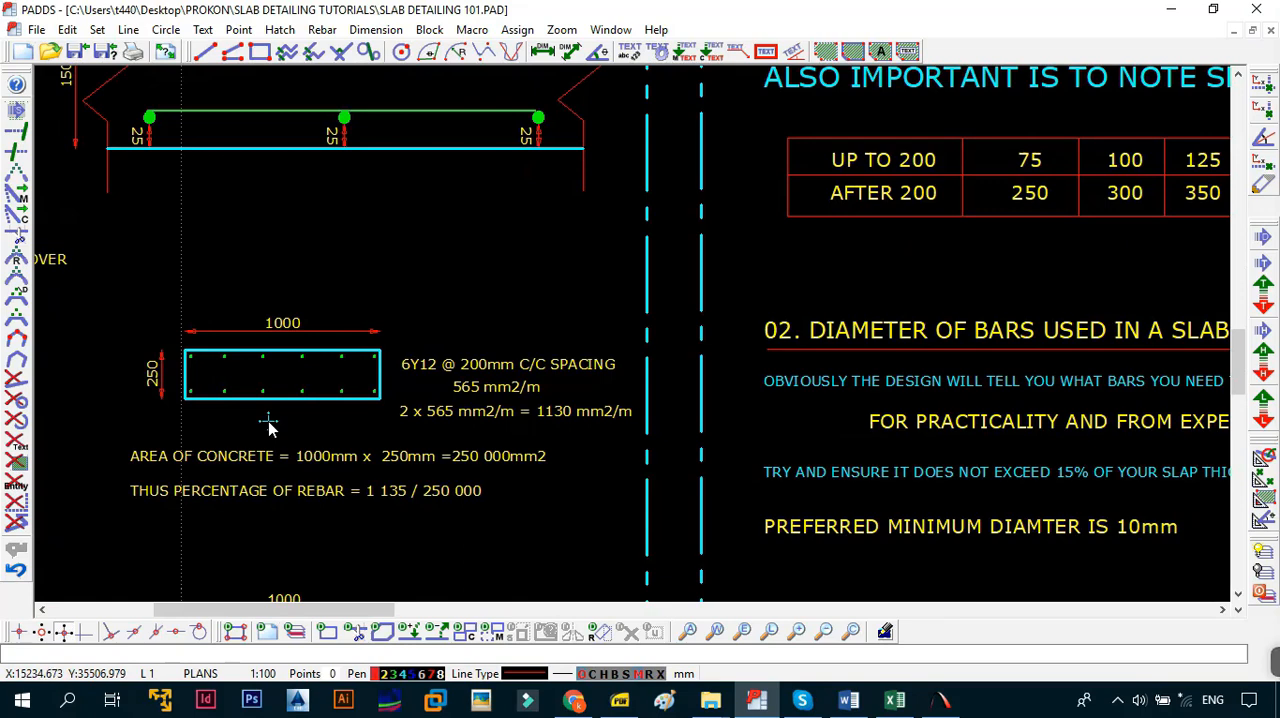
scroll("down", 3)
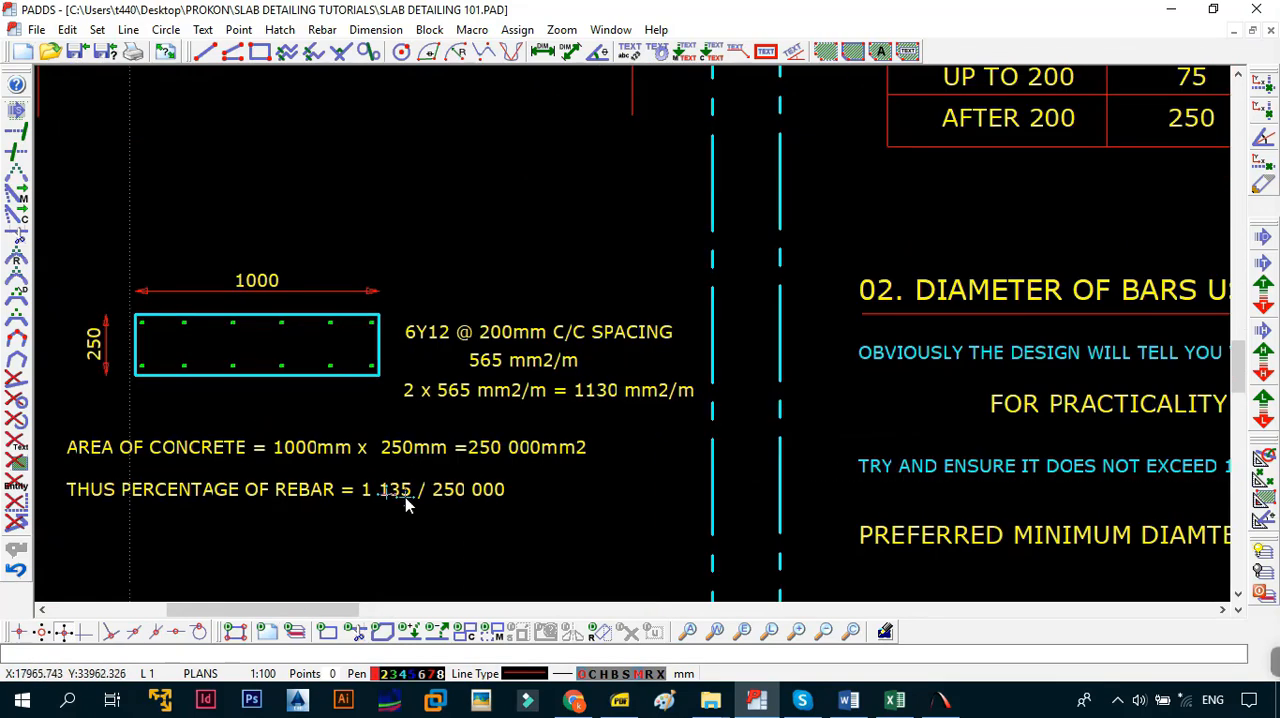
mouse_move(460, 510)
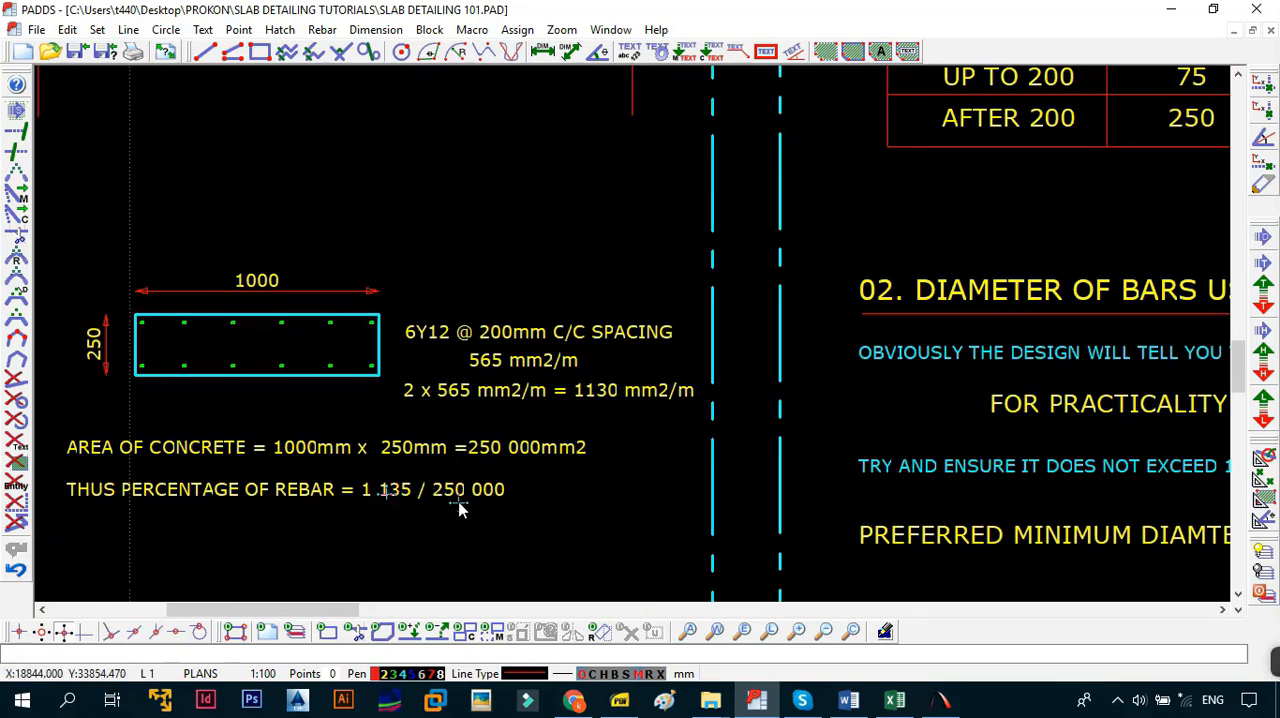
mouse_move(484, 504)
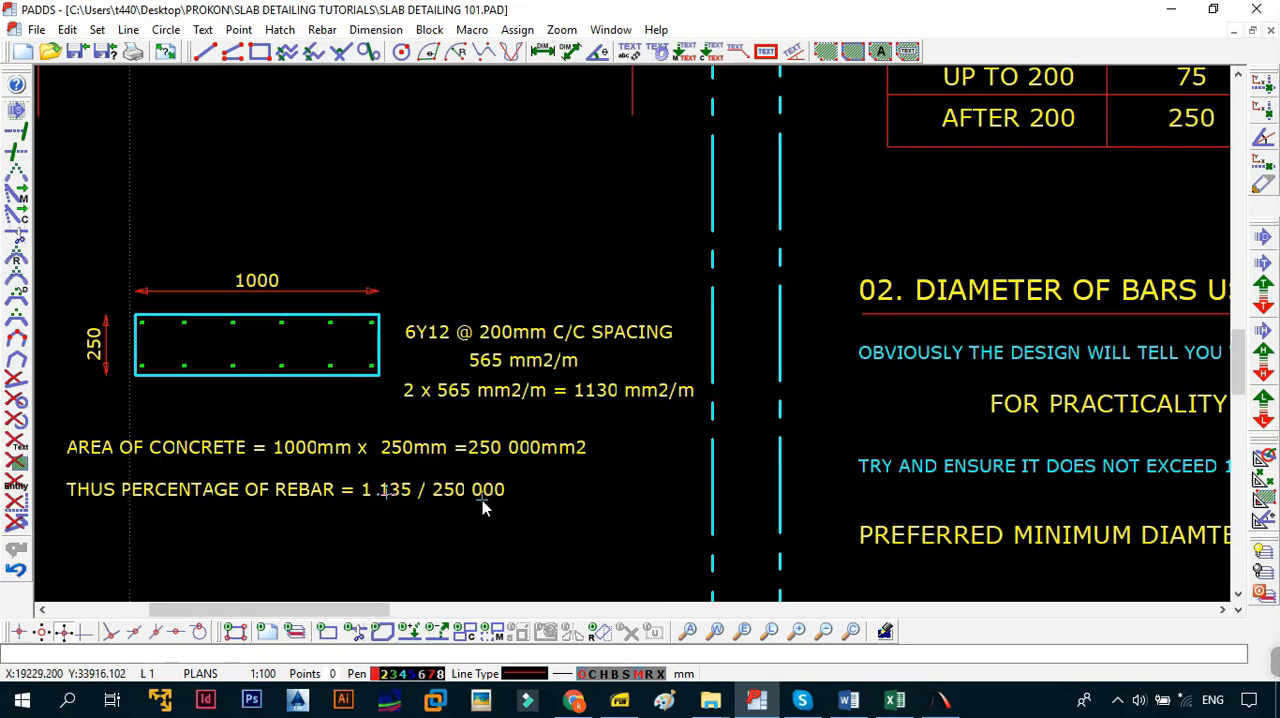
scroll("down", 3)
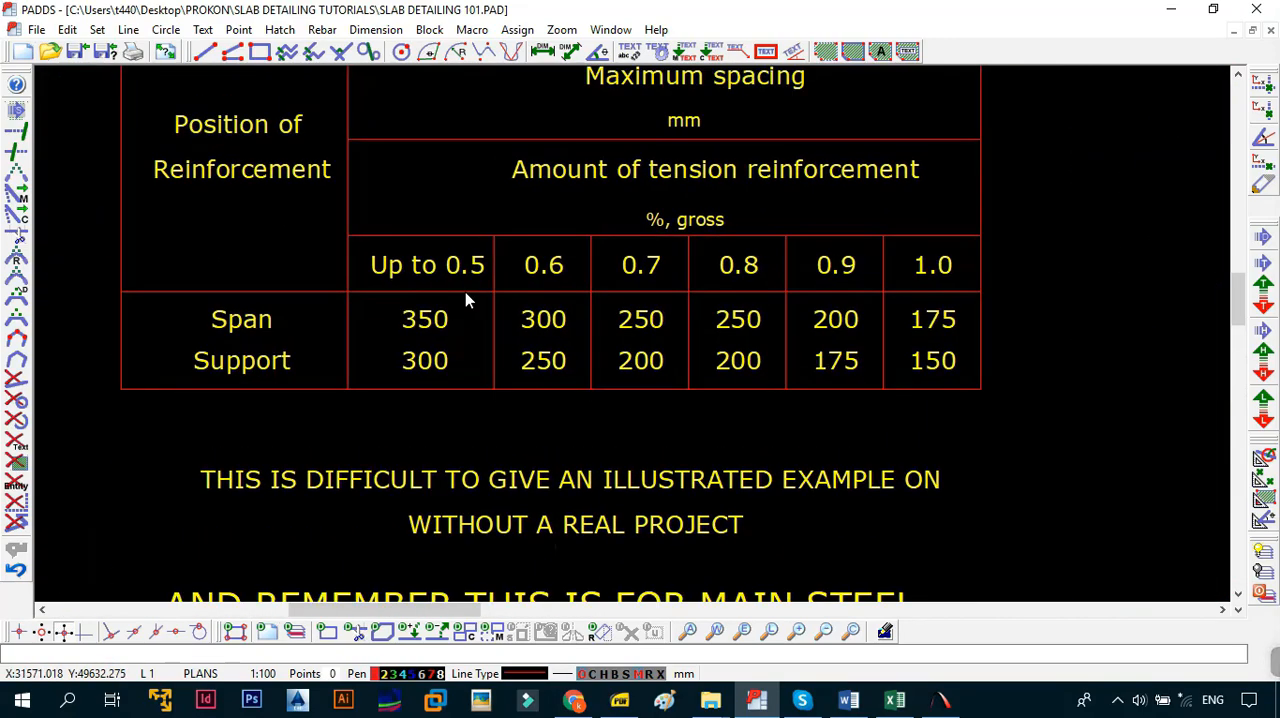
mouse_move(636, 278)
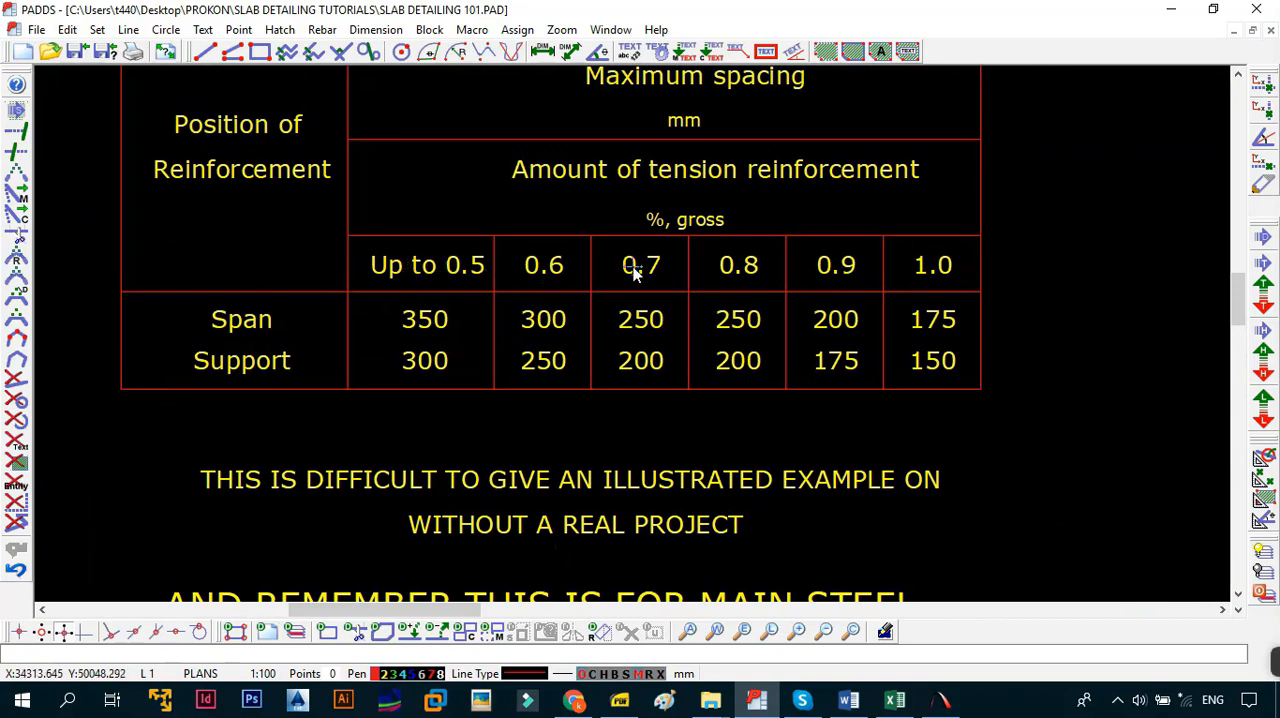
mouse_move(624, 348)
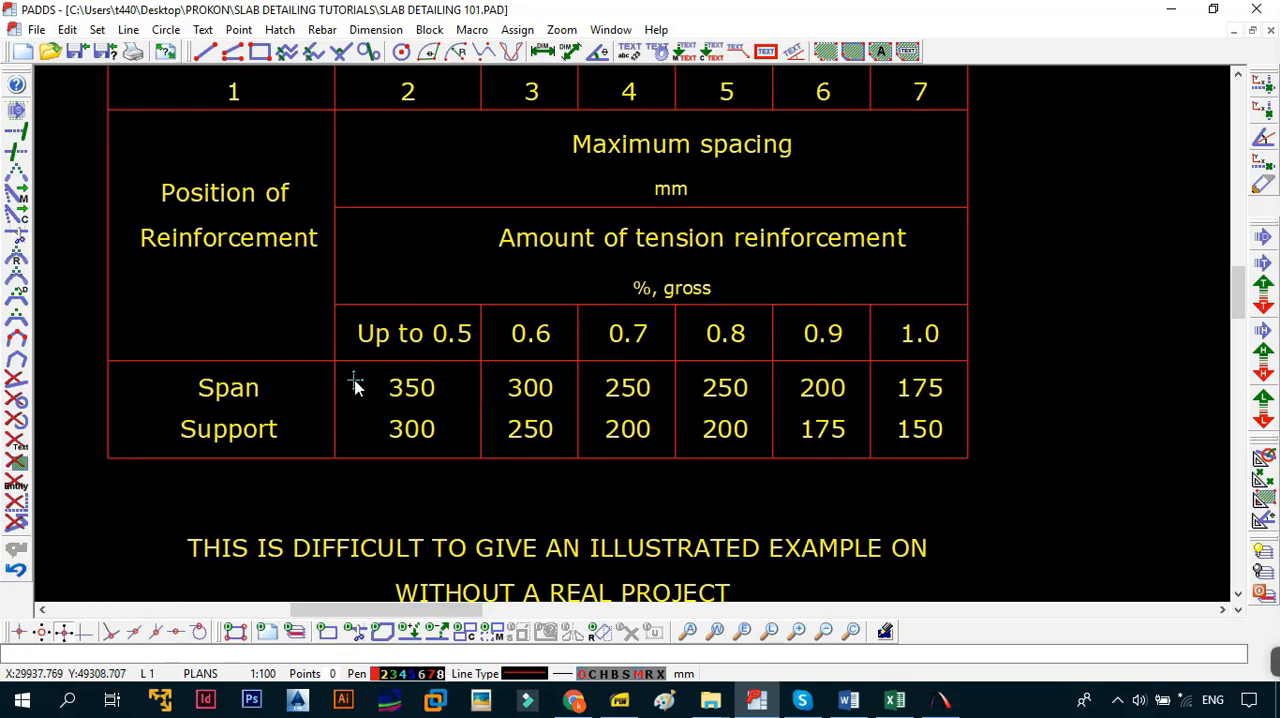
mouse_move(456, 348)
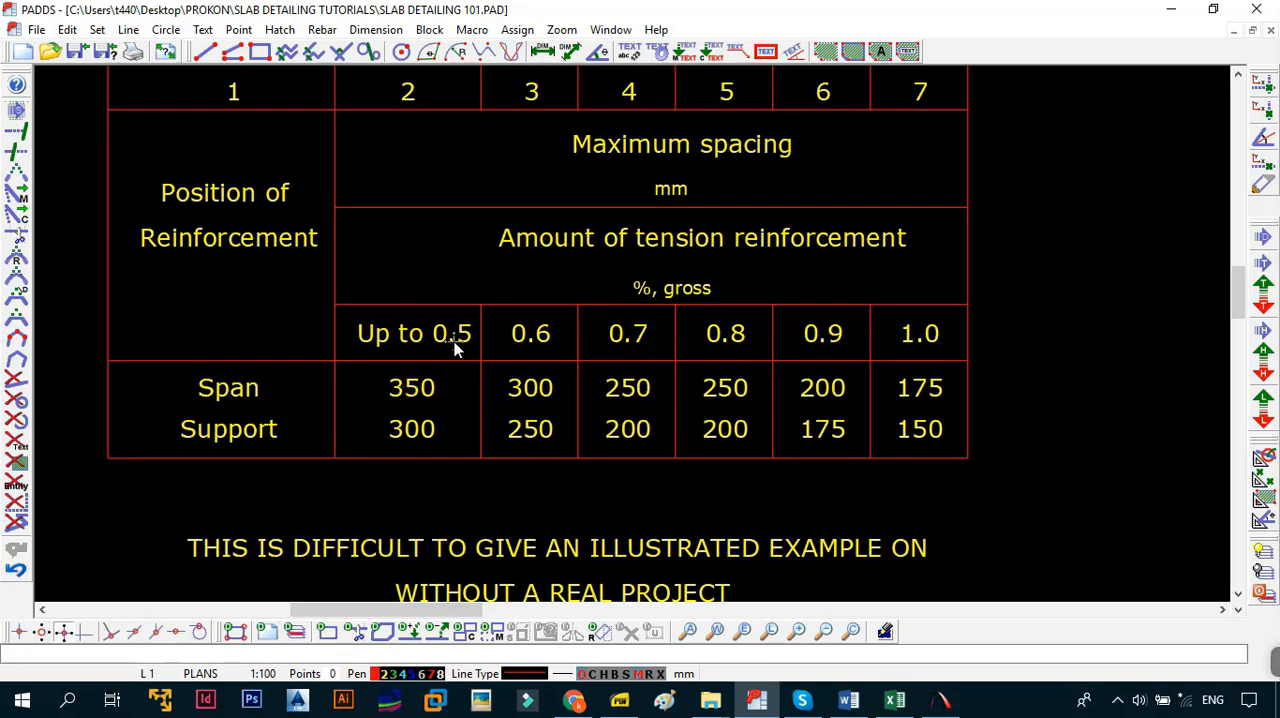
mouse_move(424, 390)
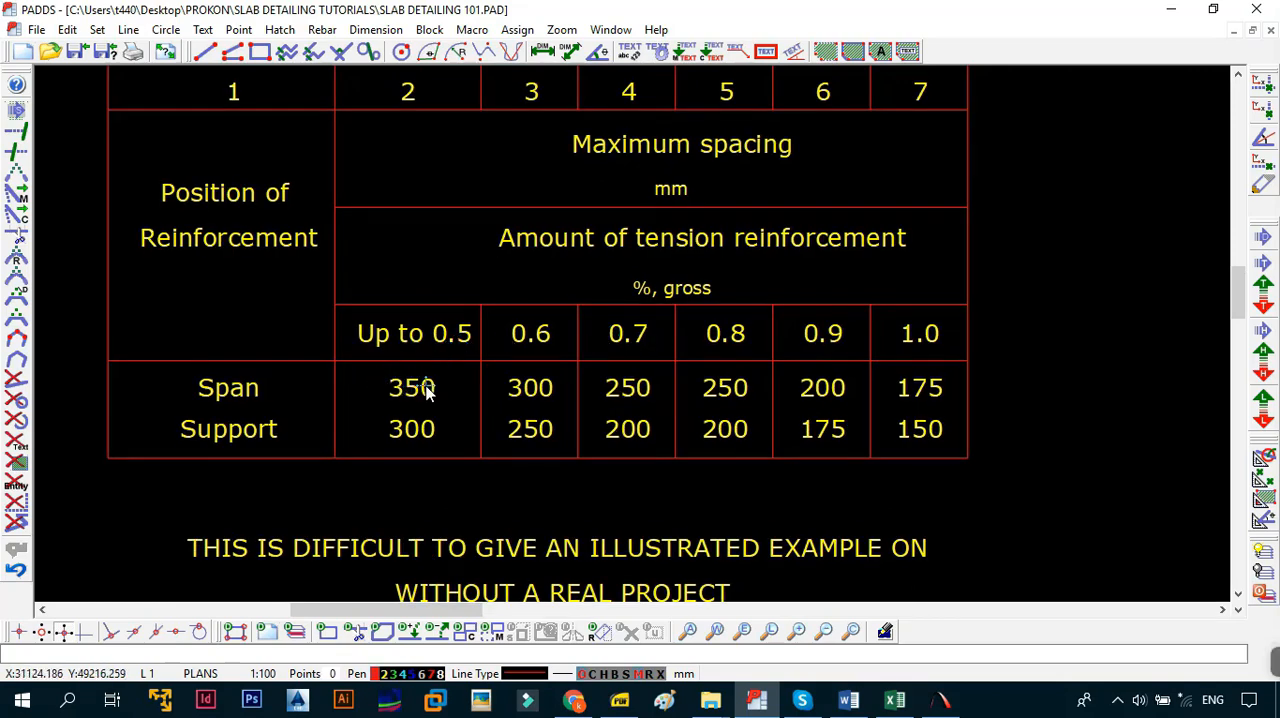
mouse_move(780, 396)
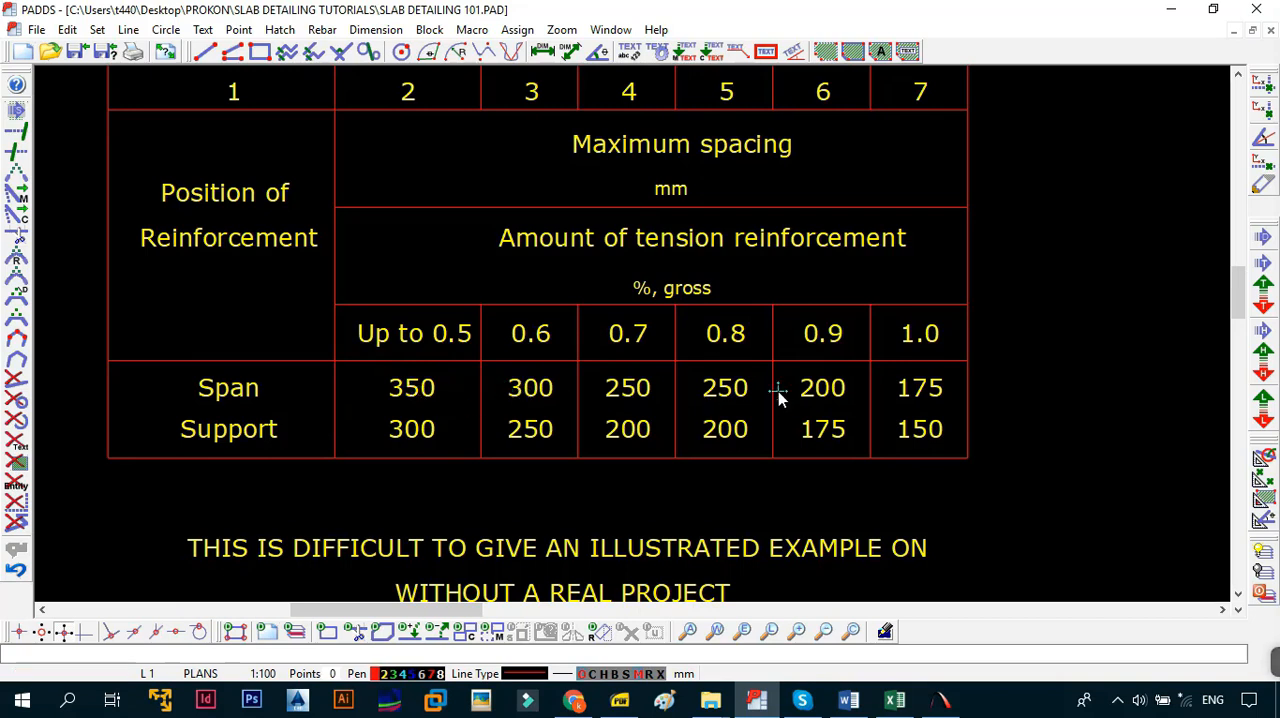
mouse_move(702, 384)
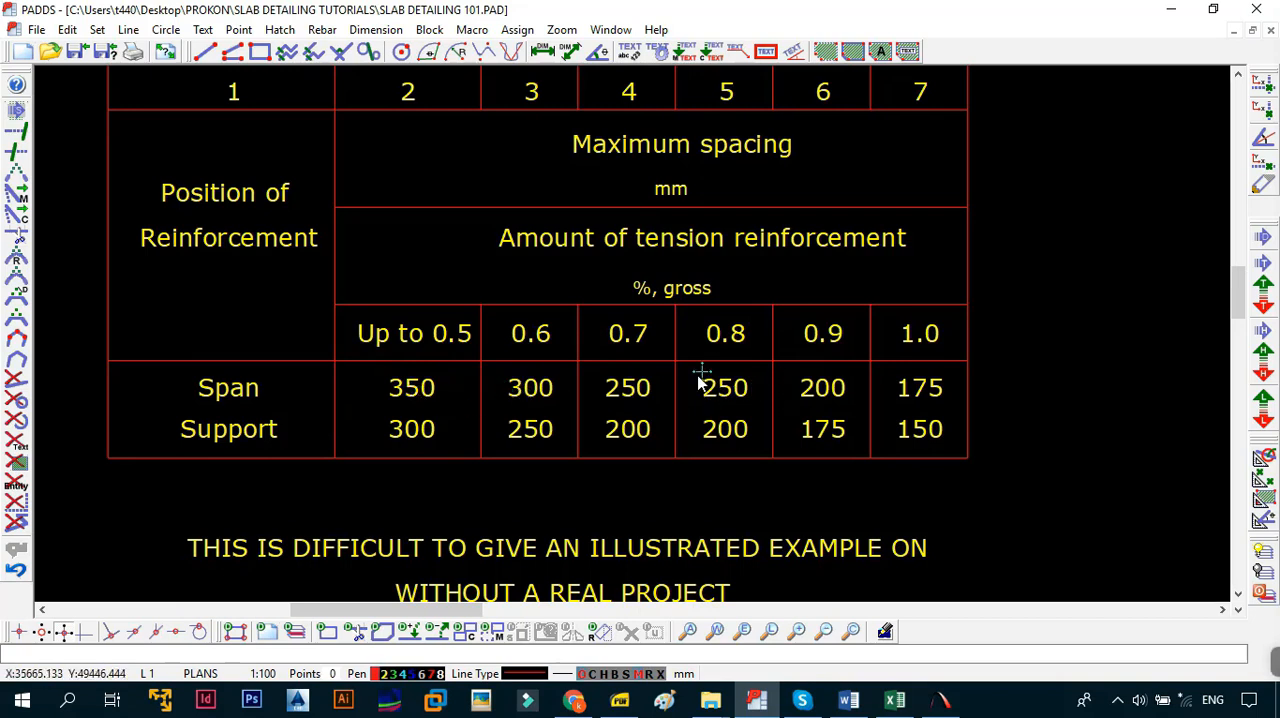
mouse_move(436, 418)
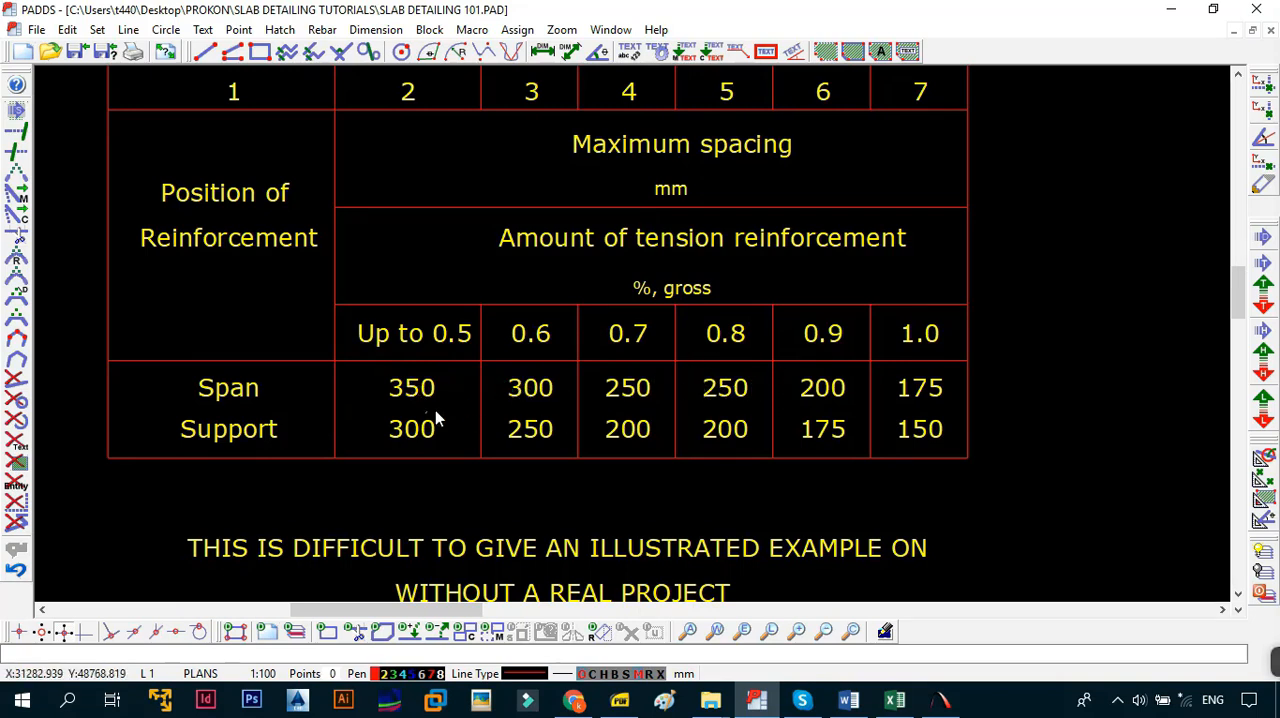
mouse_move(922, 388)
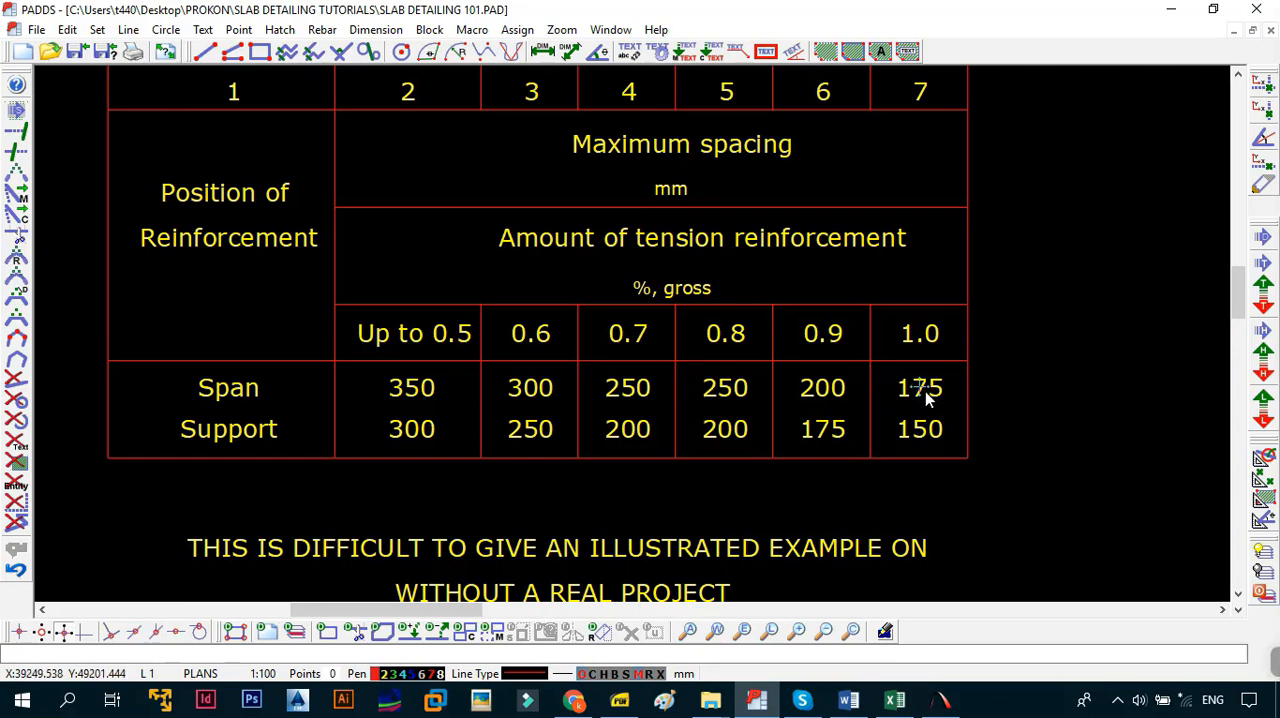
mouse_move(420, 448)
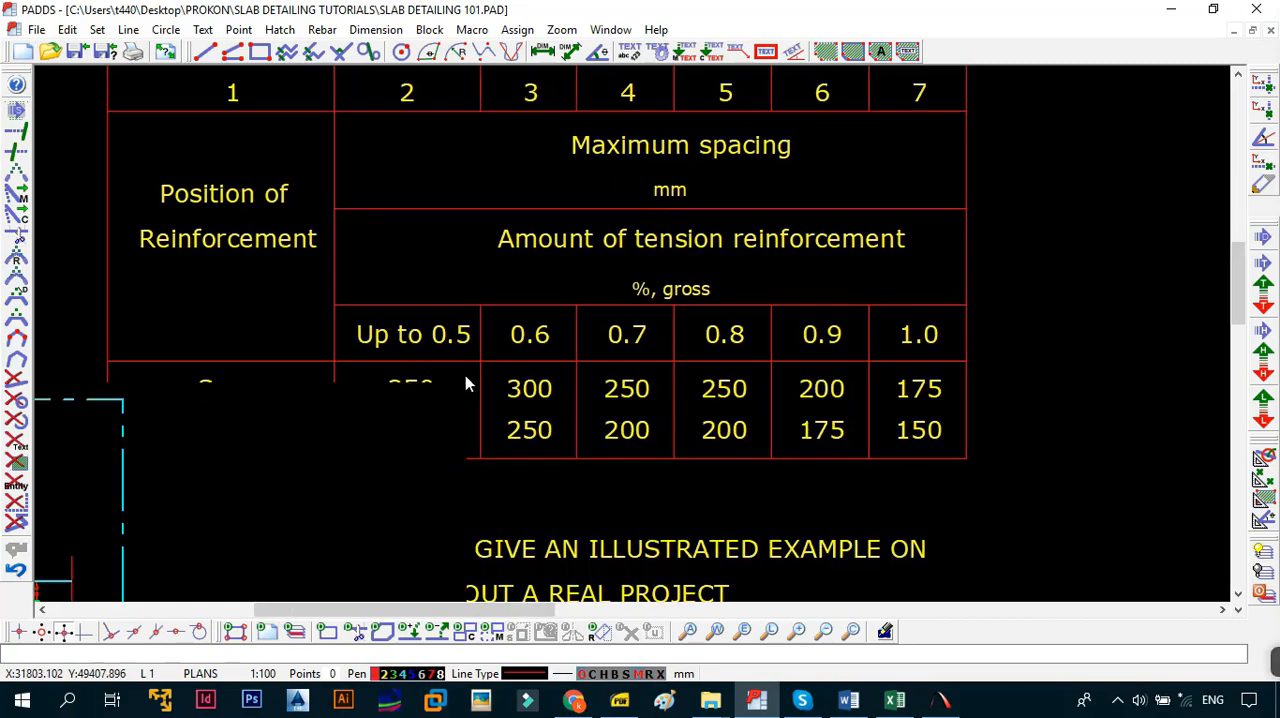
scroll("down", 3)
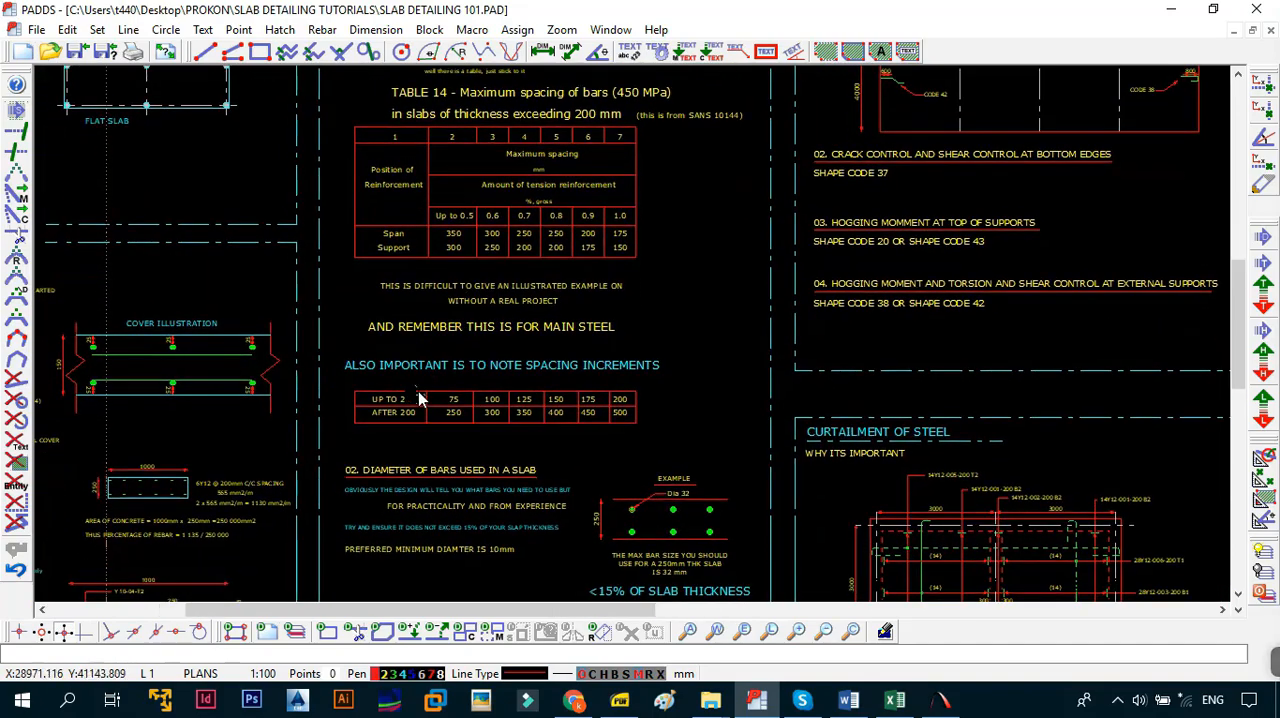
scroll("down", 3)
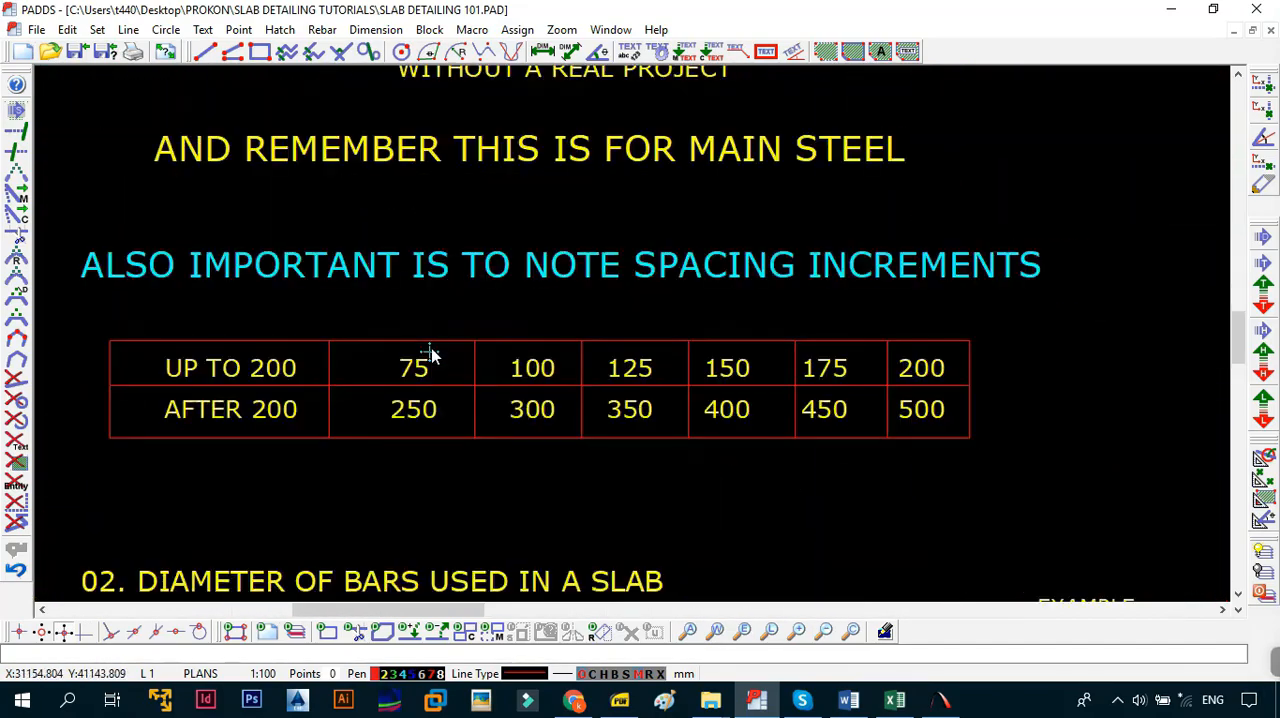
scroll("down", 3)
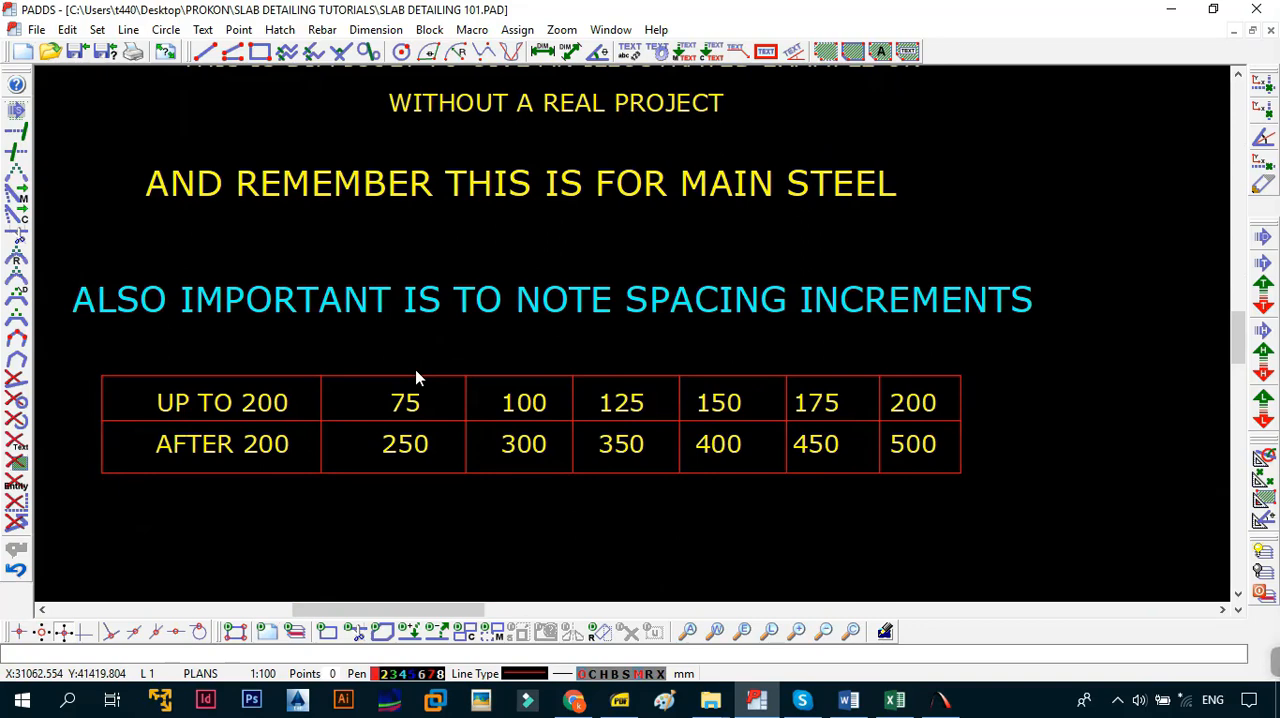
mouse_move(244, 418)
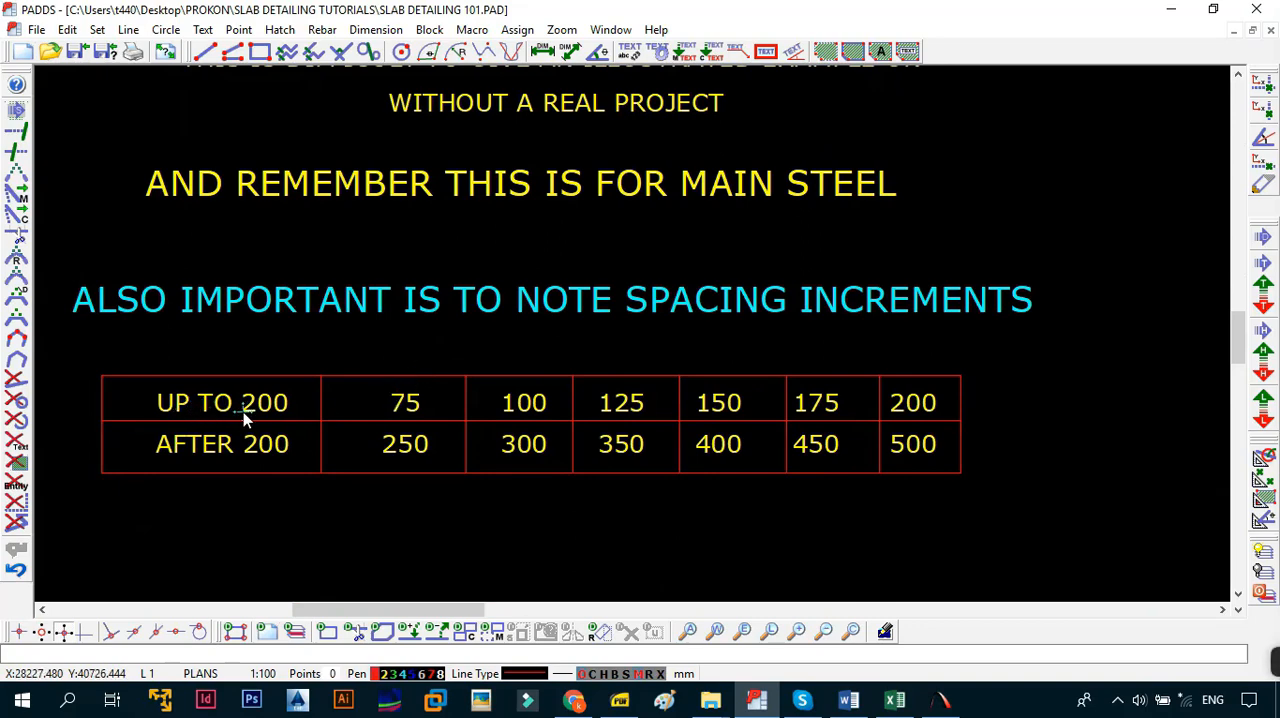
mouse_move(388, 418)
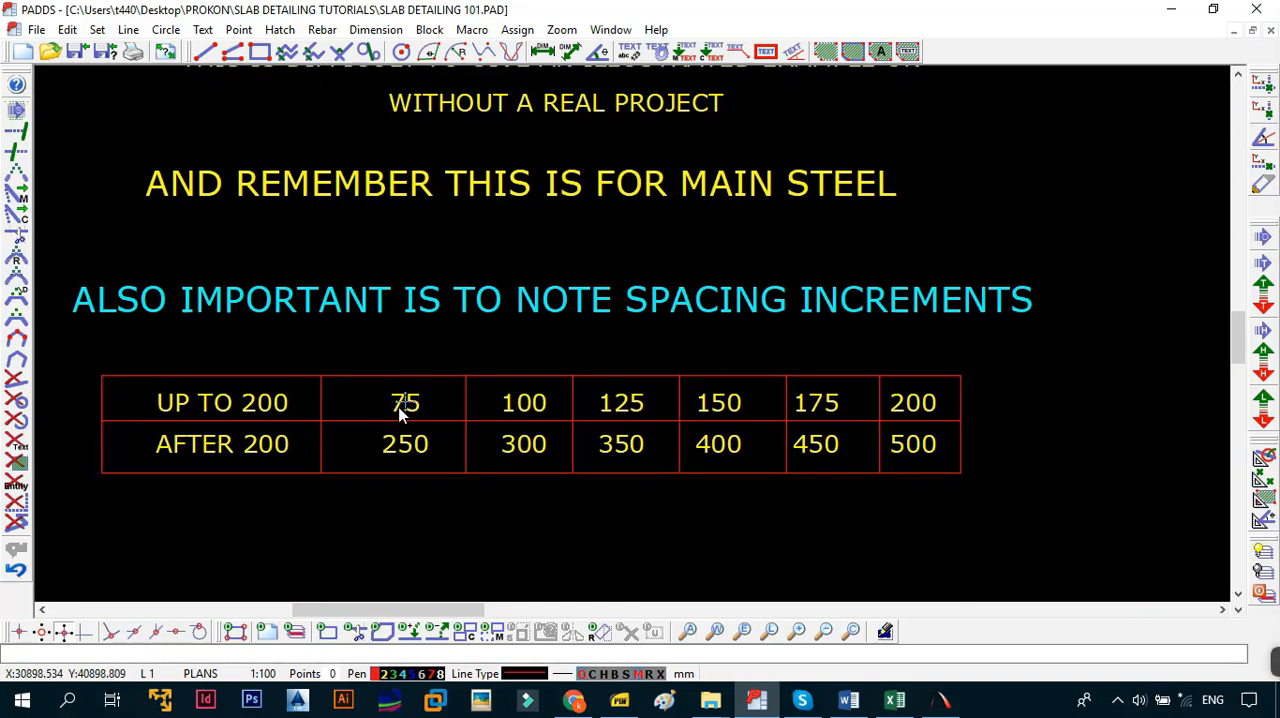
mouse_move(524, 404)
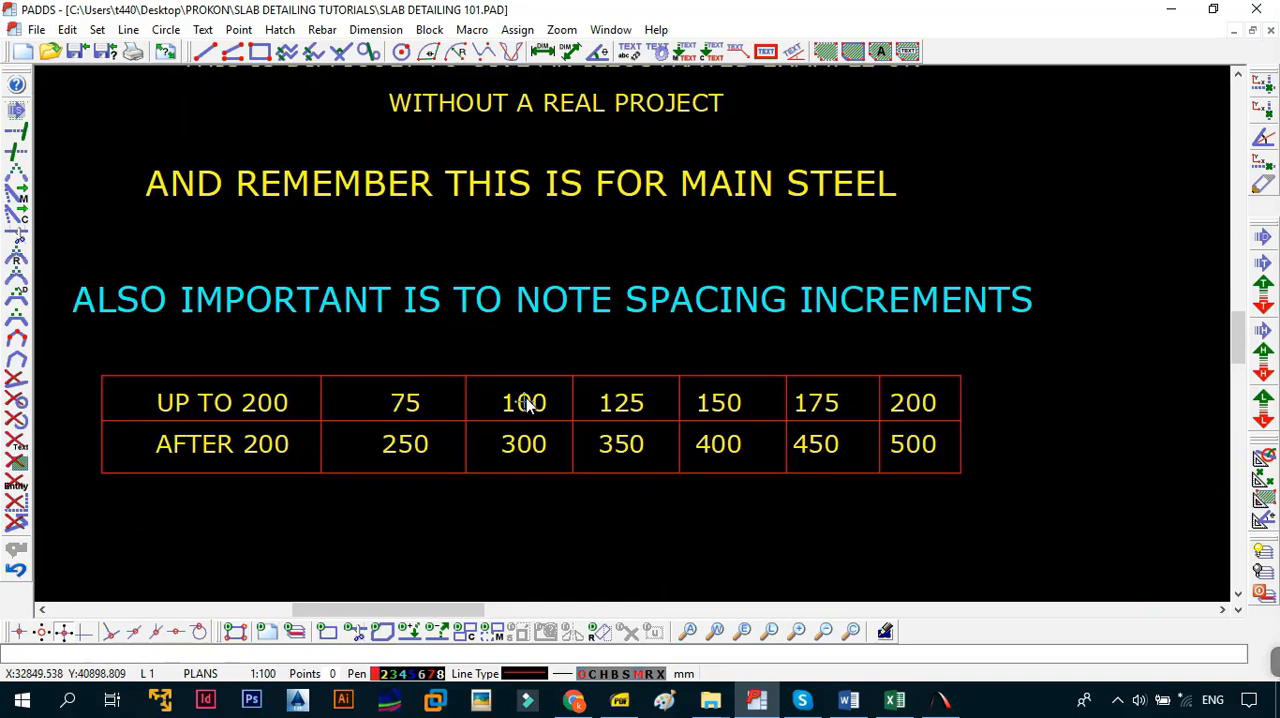
mouse_move(604, 410)
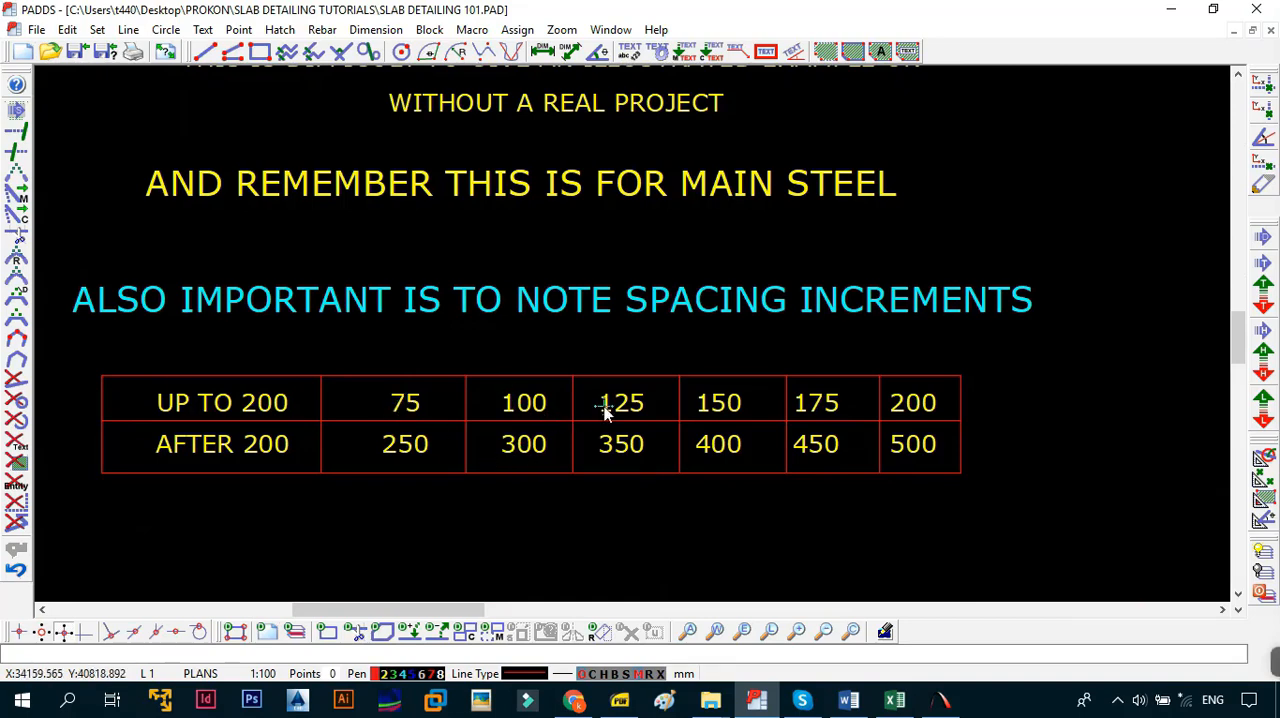
mouse_move(912, 402)
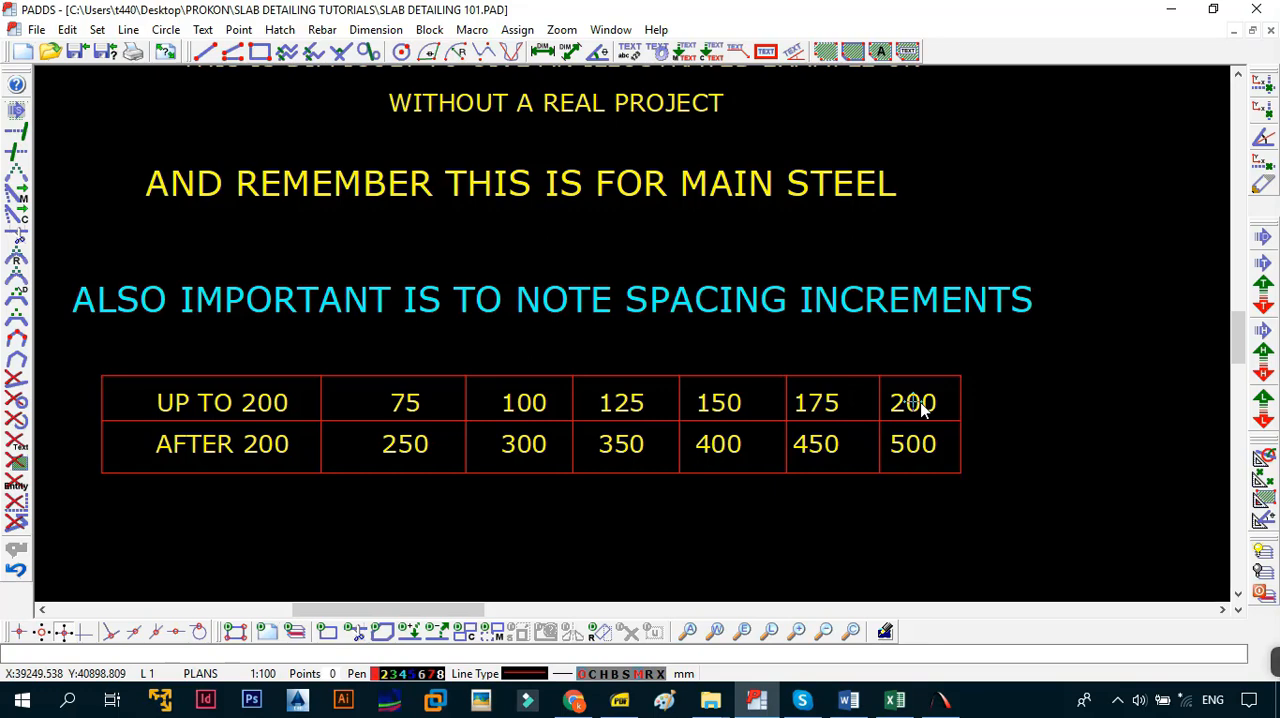
mouse_move(424, 460)
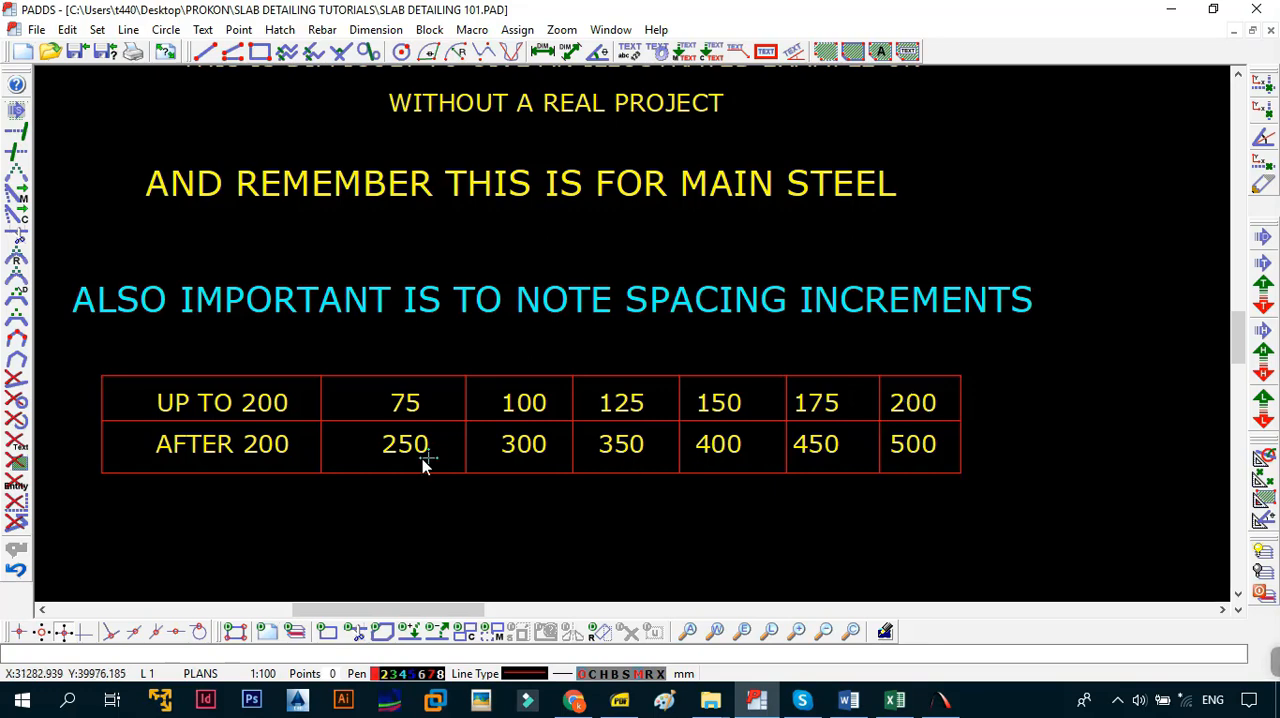
mouse_move(376, 416)
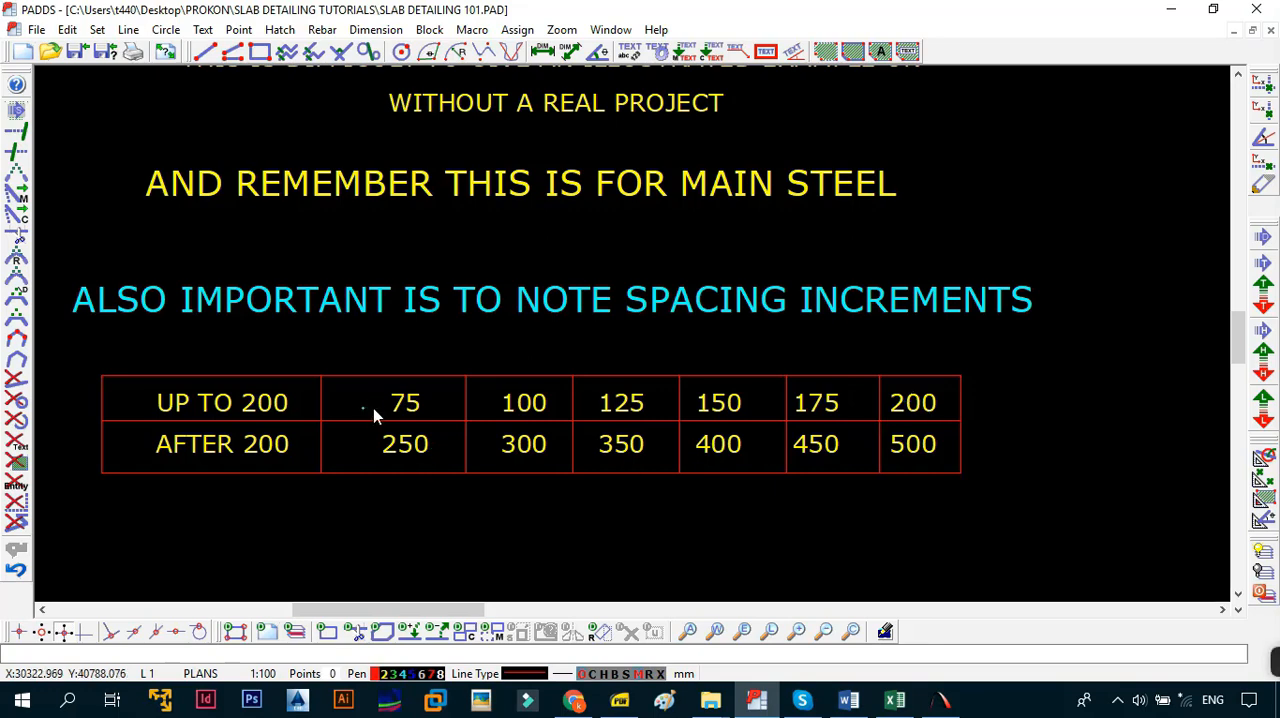
mouse_move(376, 410)
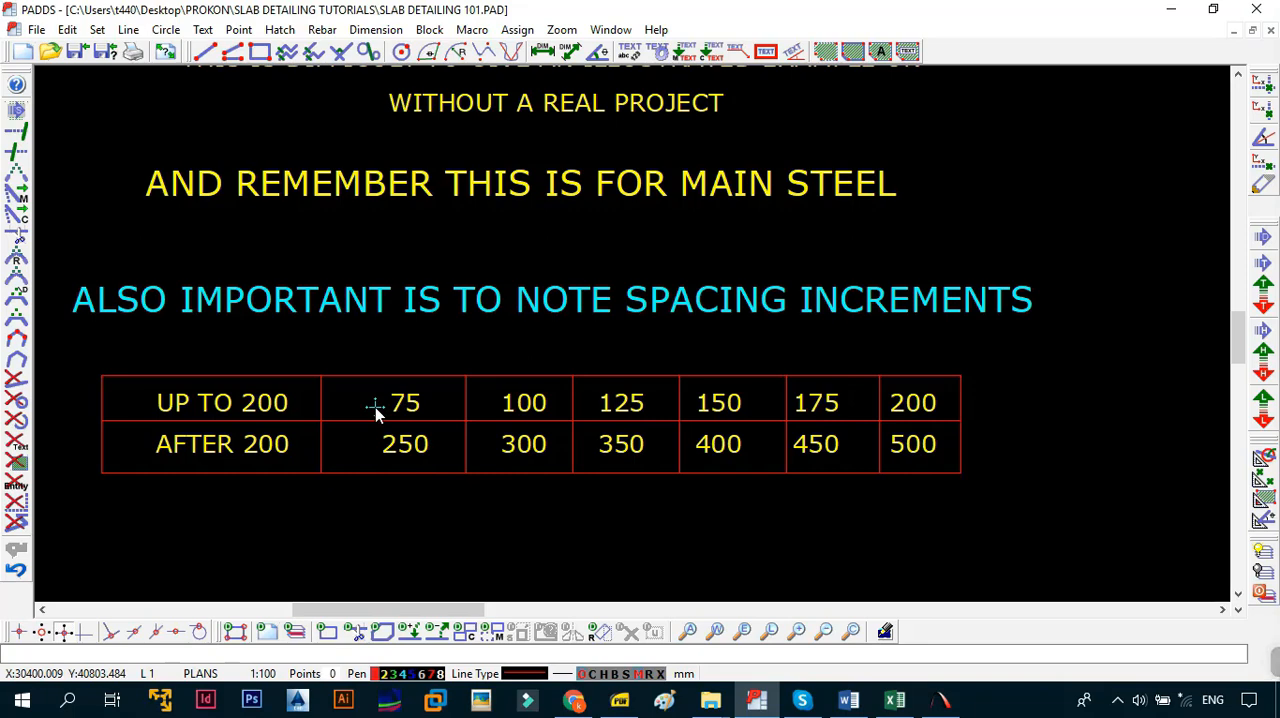
mouse_move(880, 404)
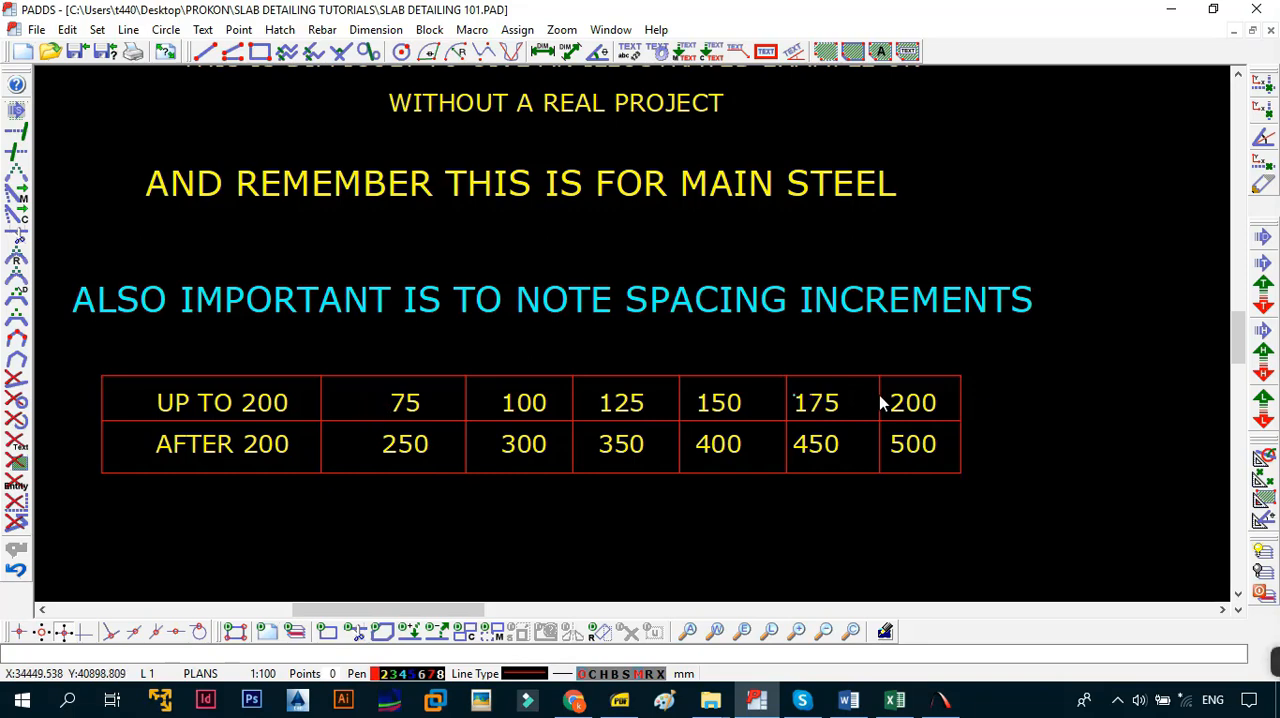
mouse_move(450, 404)
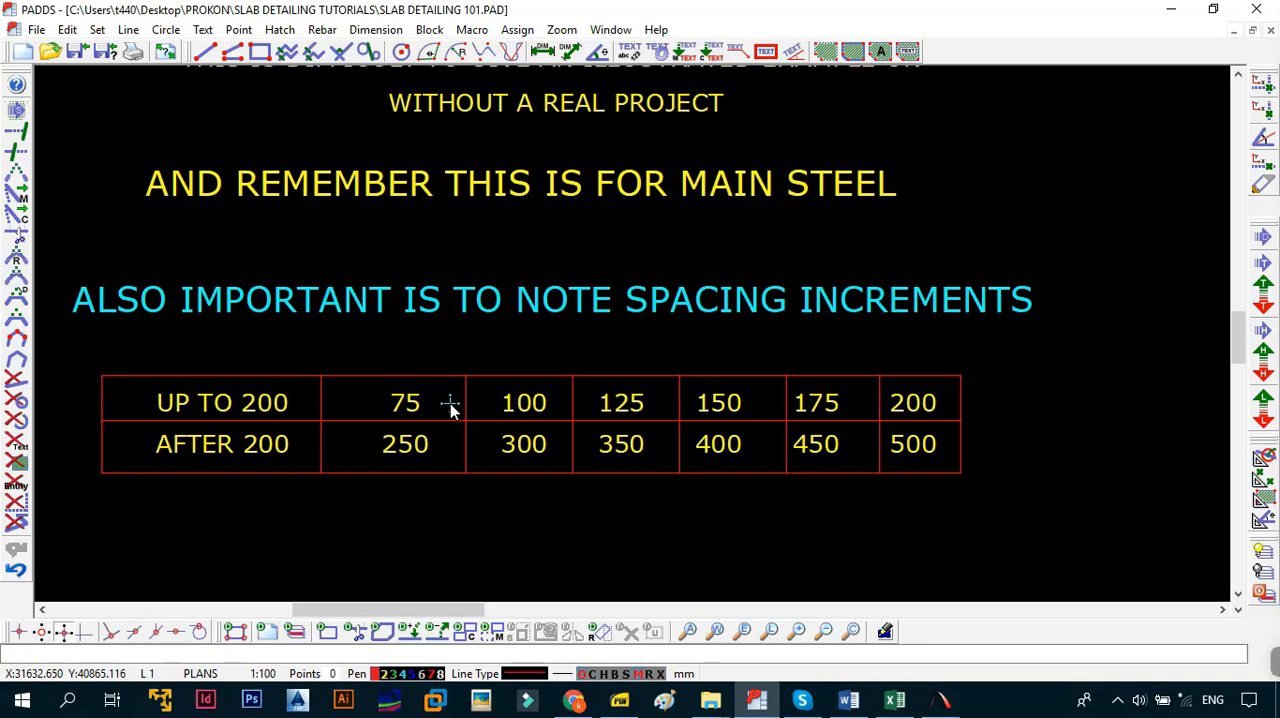
mouse_move(308, 456)
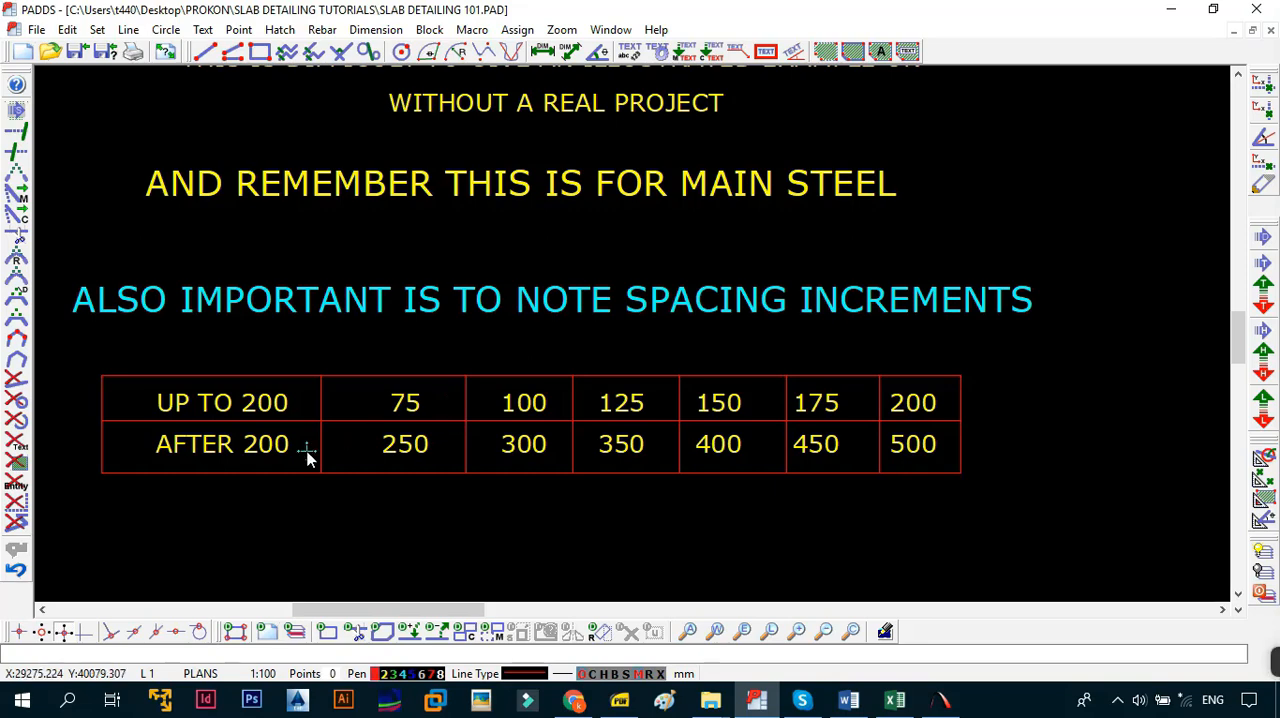
mouse_move(384, 448)
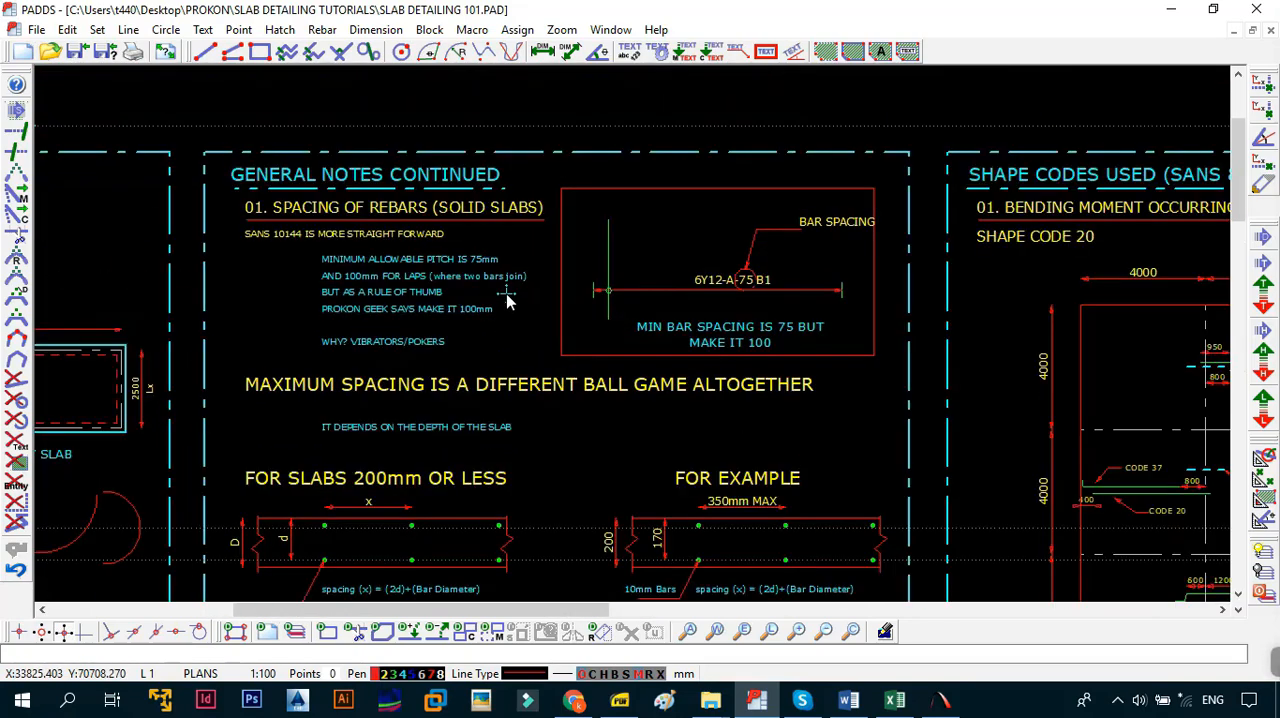
scroll("down", 3)
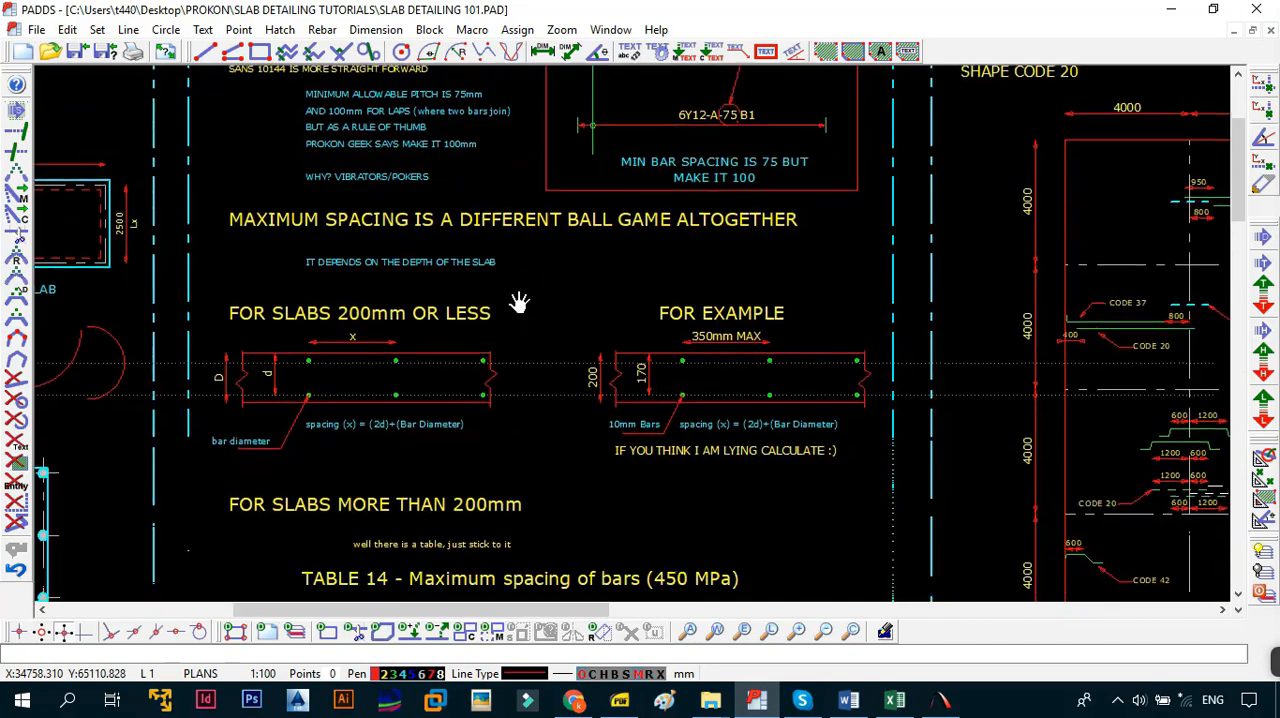
scroll("down", 3)
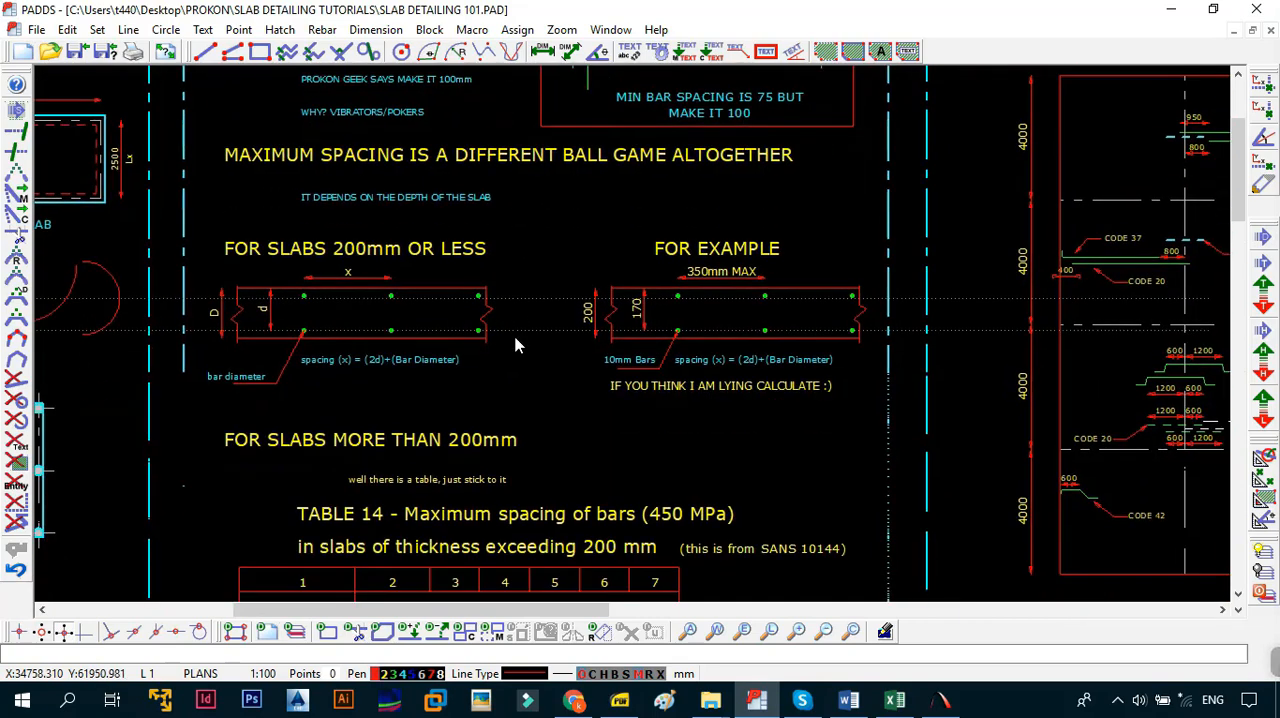
scroll("down", 3)
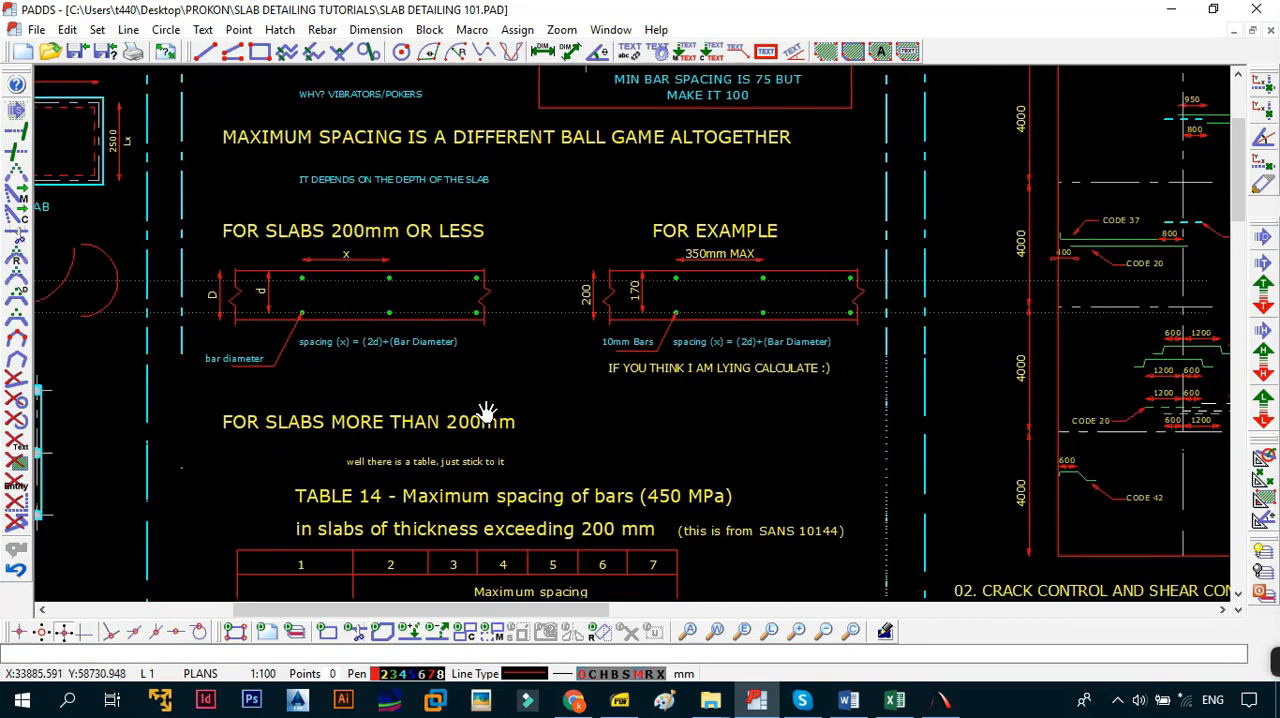
scroll("down", 3)
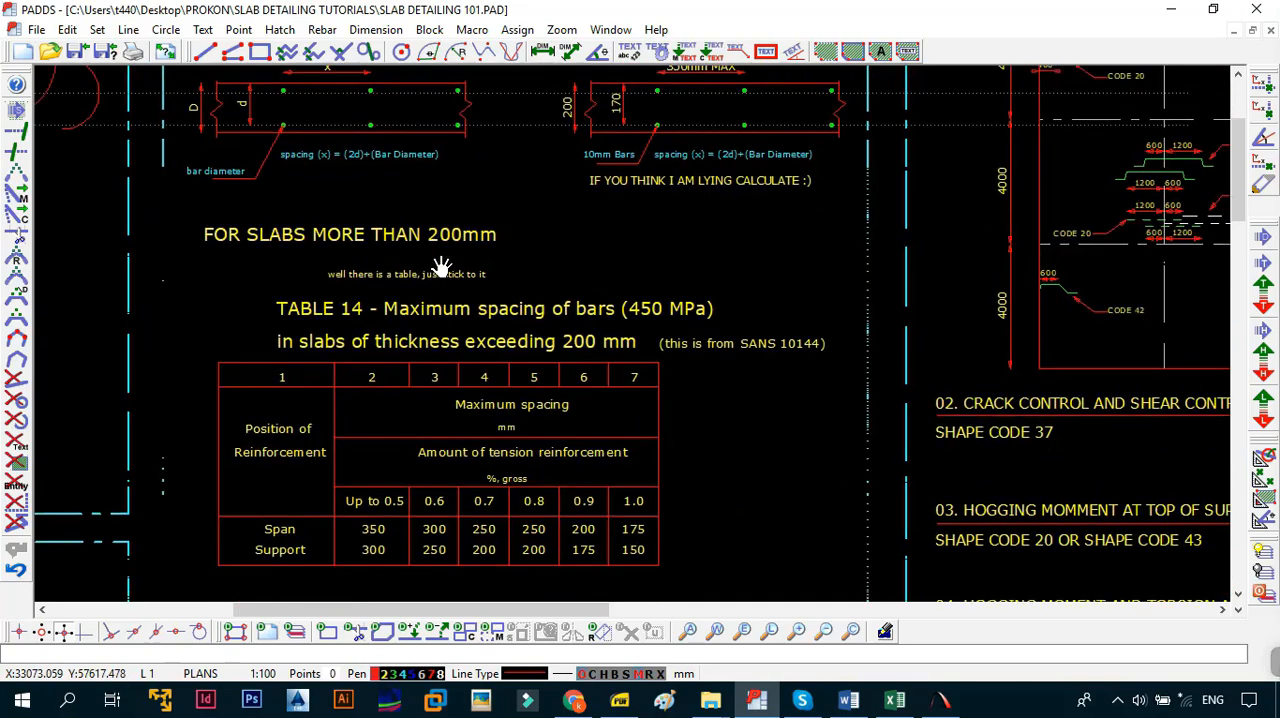
scroll("down", 3)
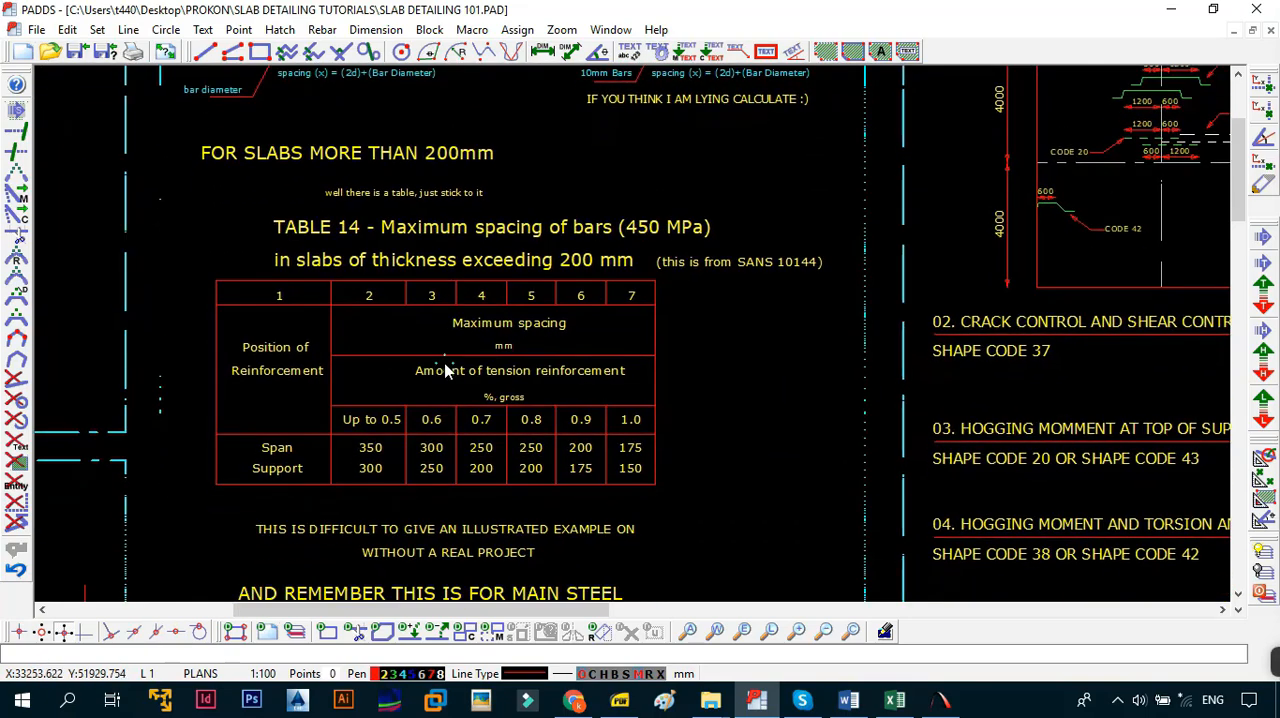
scroll("down", 3)
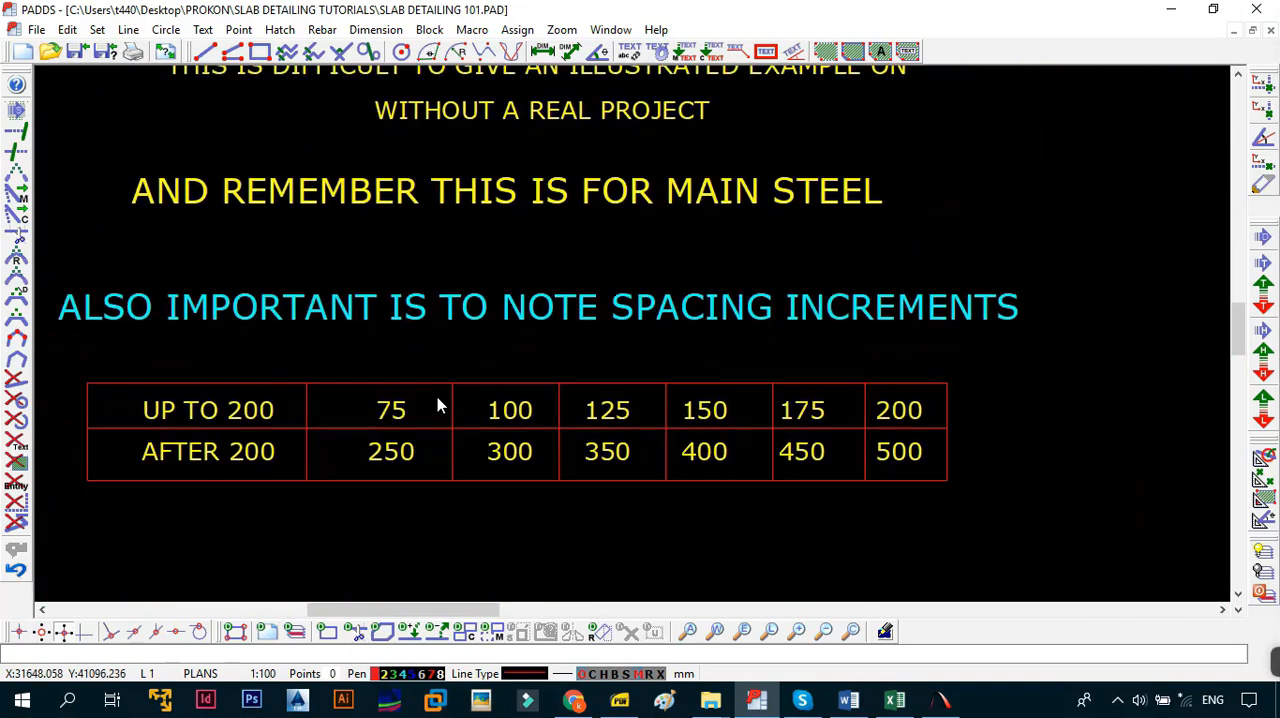
scroll("down", 3)
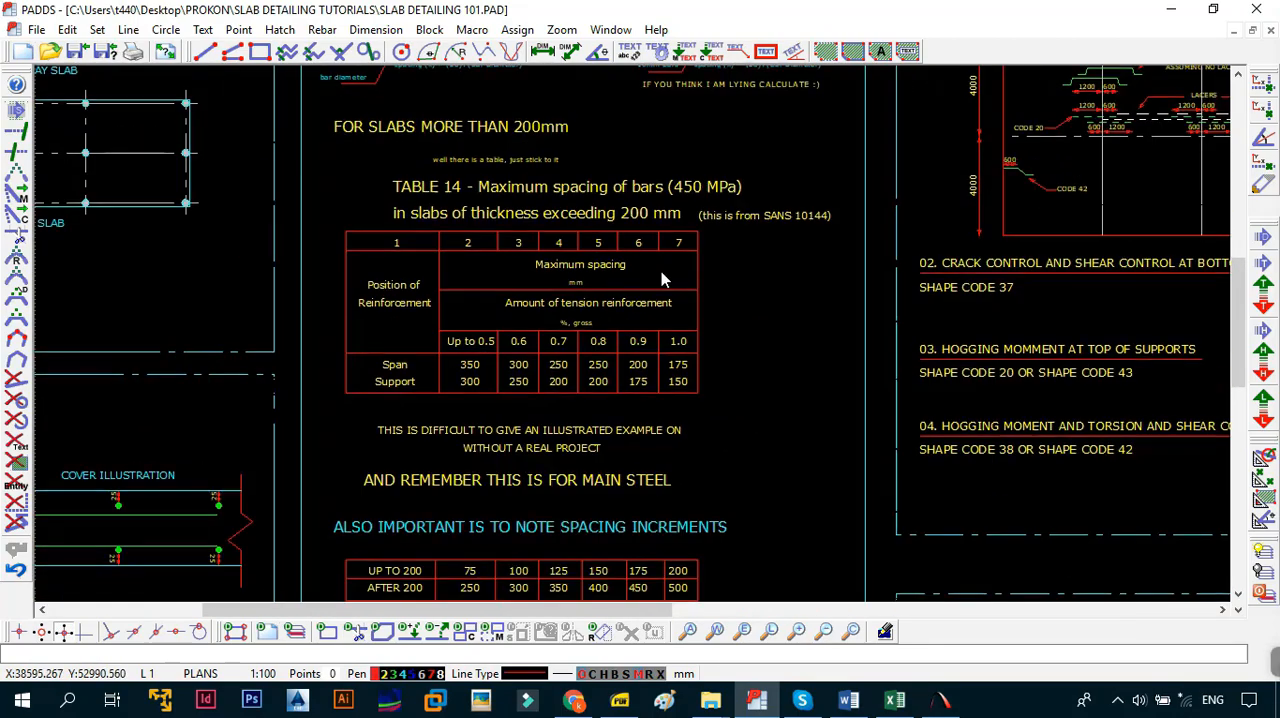
scroll("down", 3)
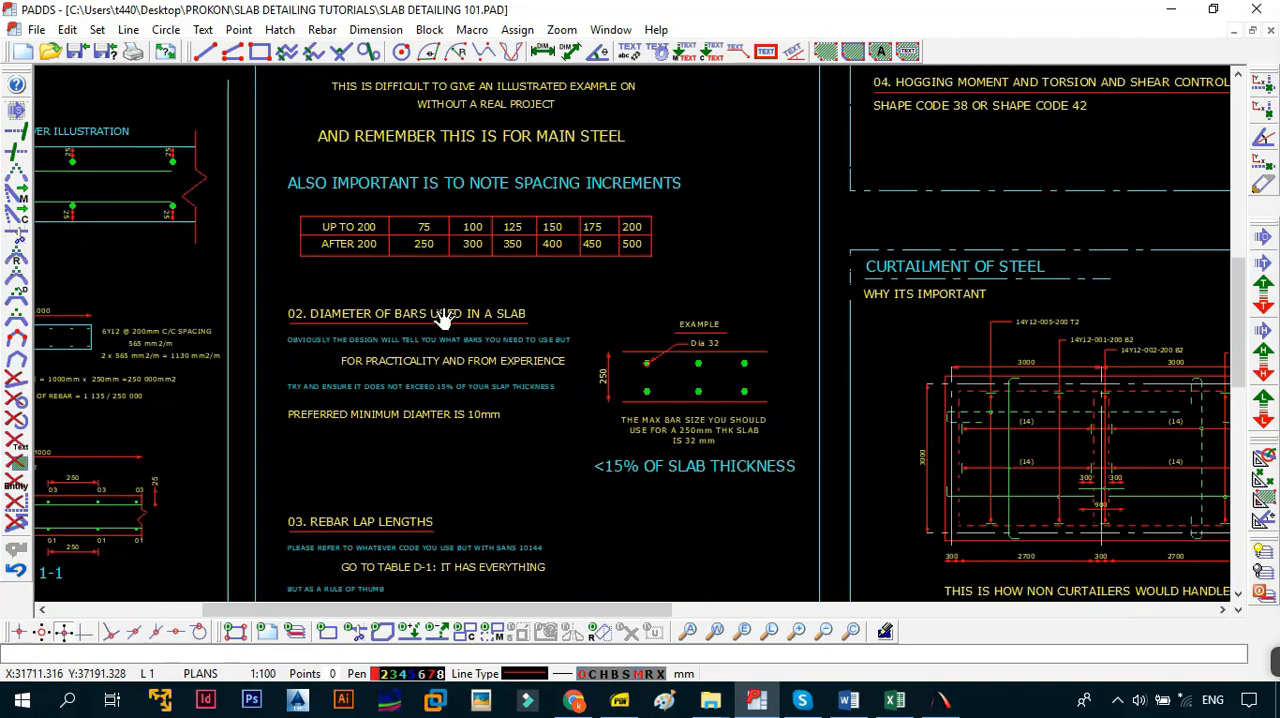
scroll("down", 3)
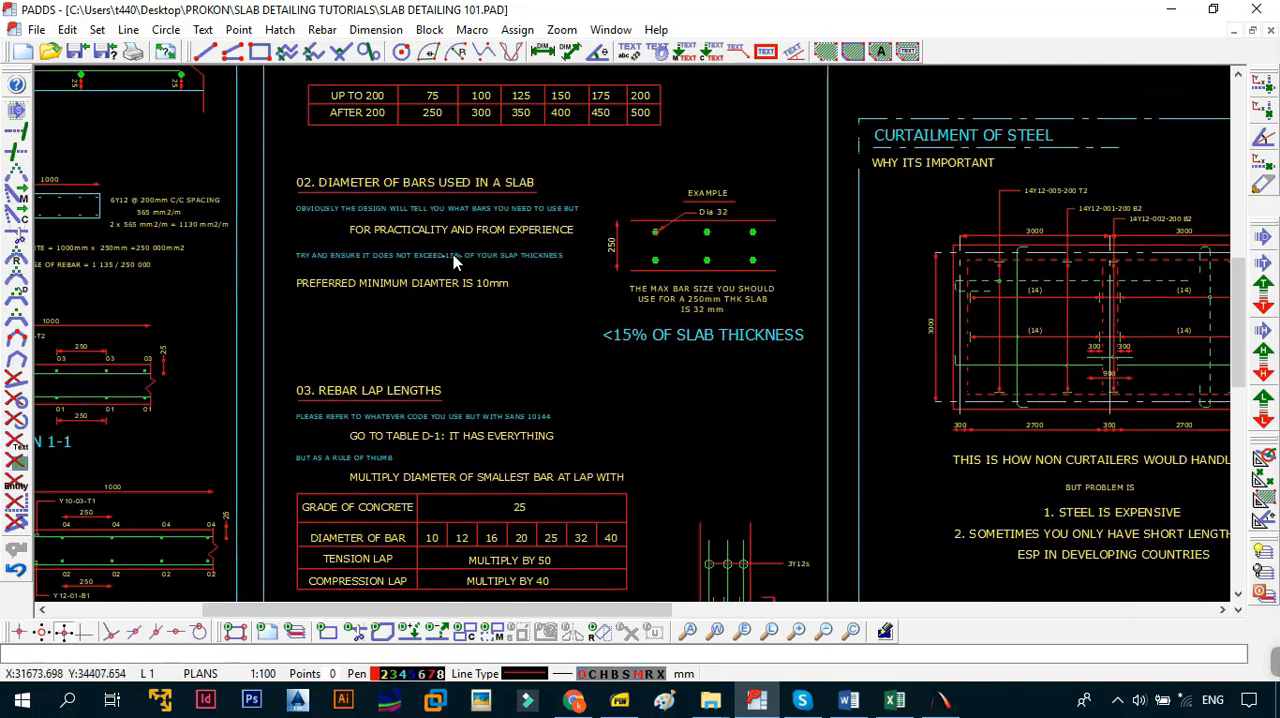
scroll("down", 3)
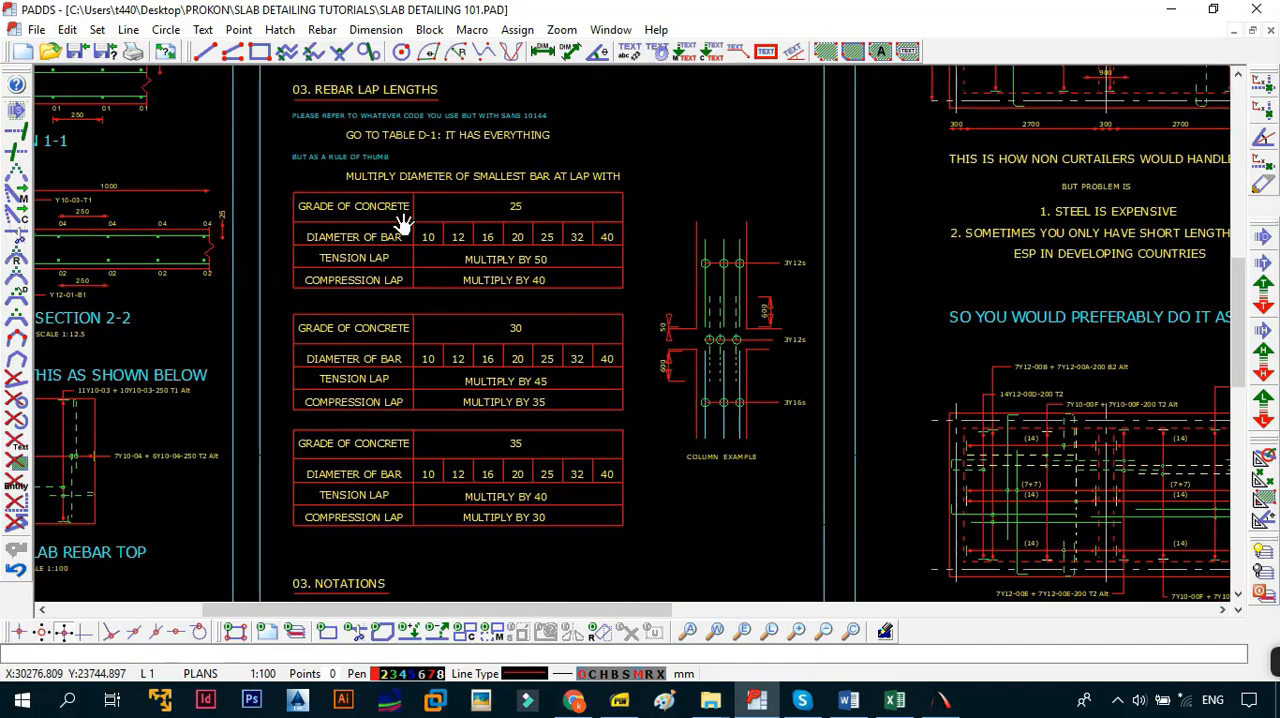
scroll("down", 3)
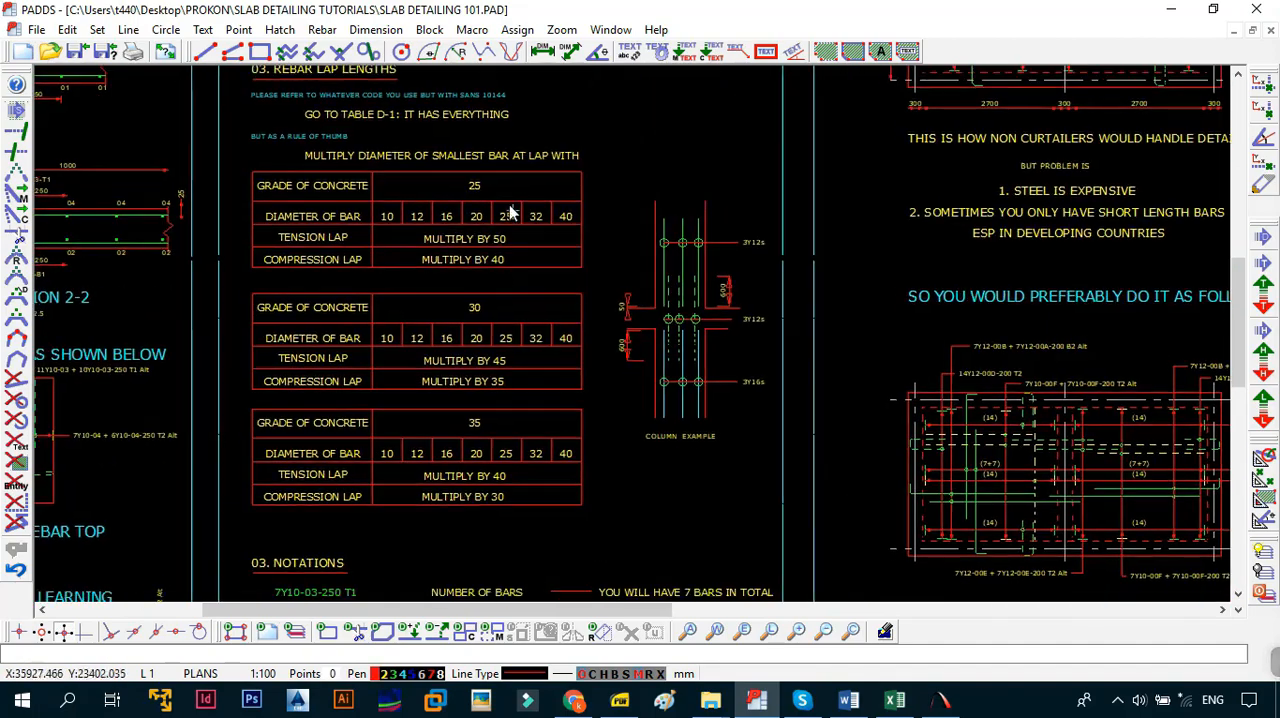